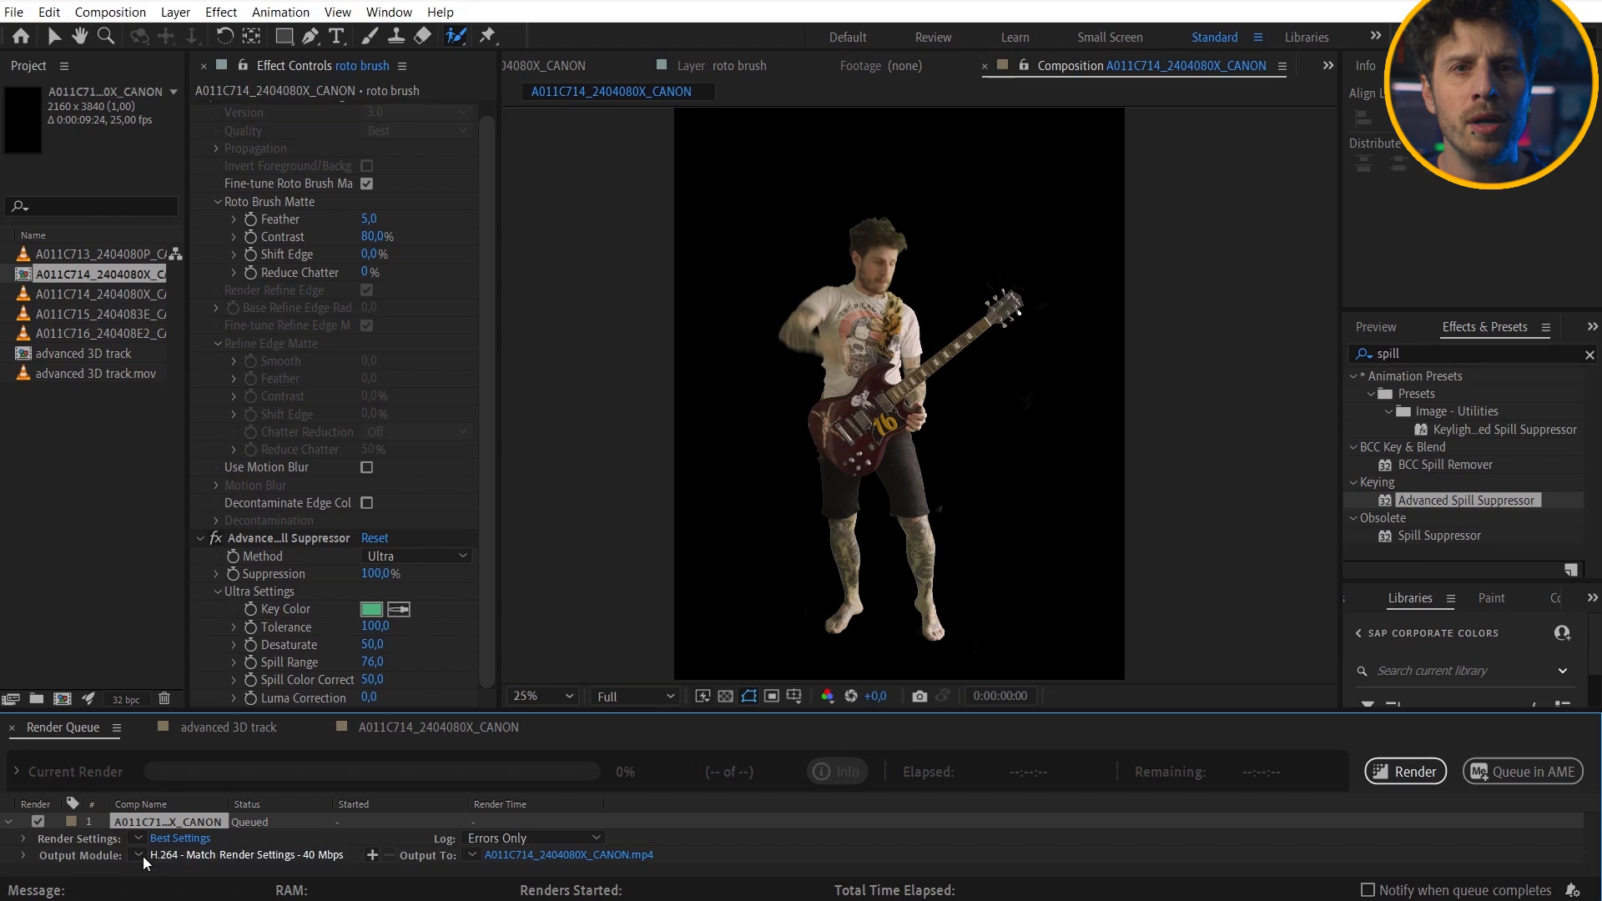
Set the roto render output module to High Quality with Alpha
left_click(245, 856)
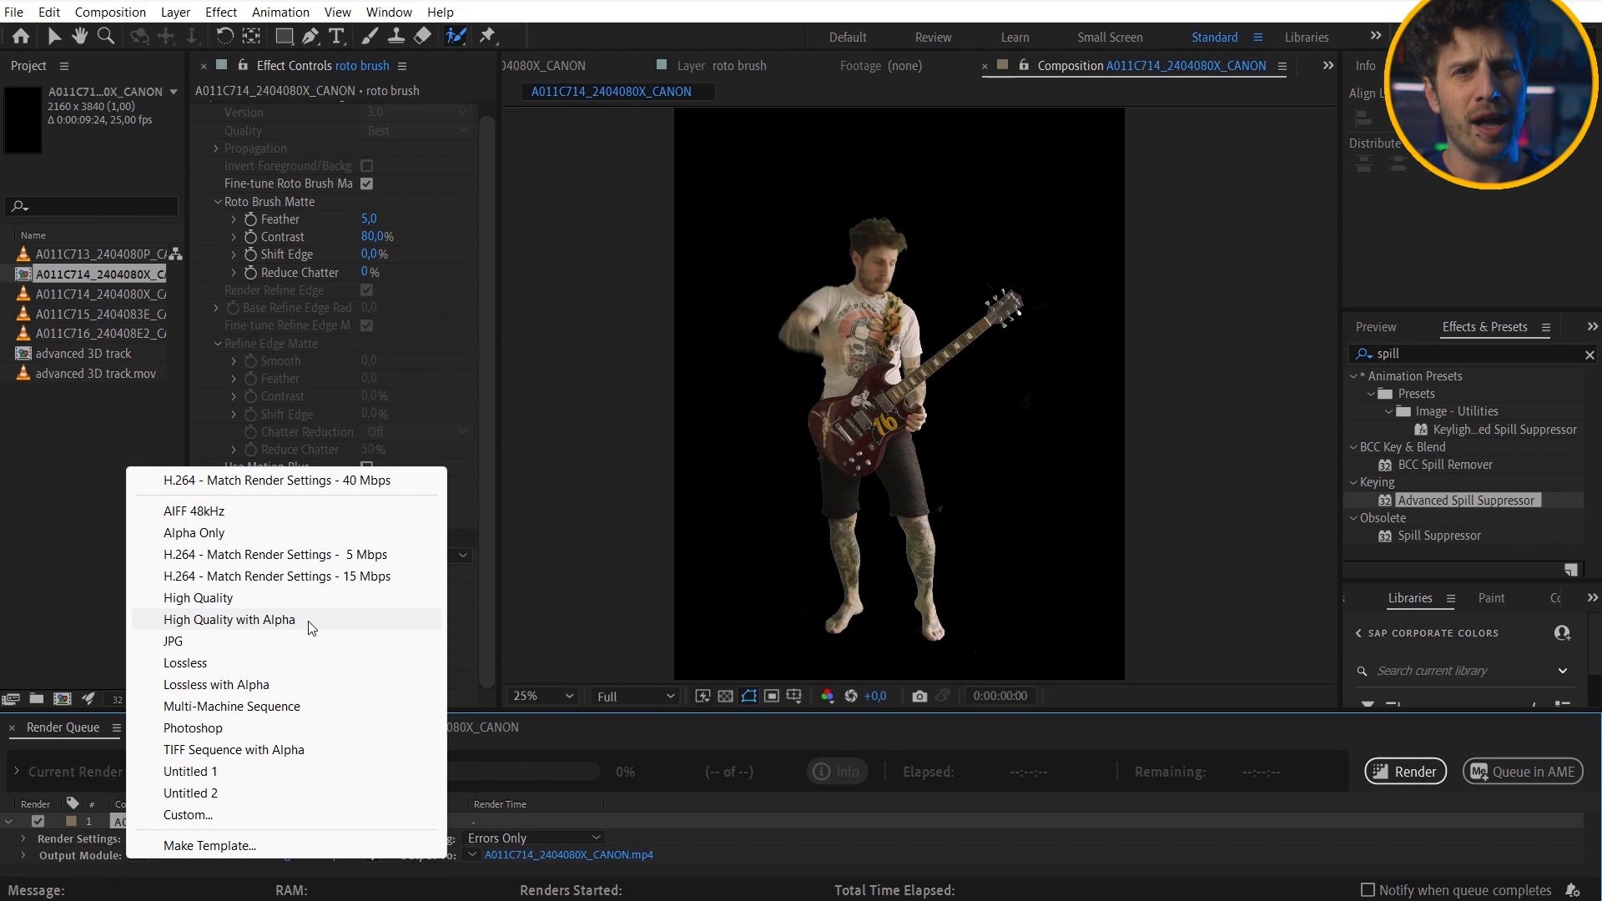
left_click(278, 480)
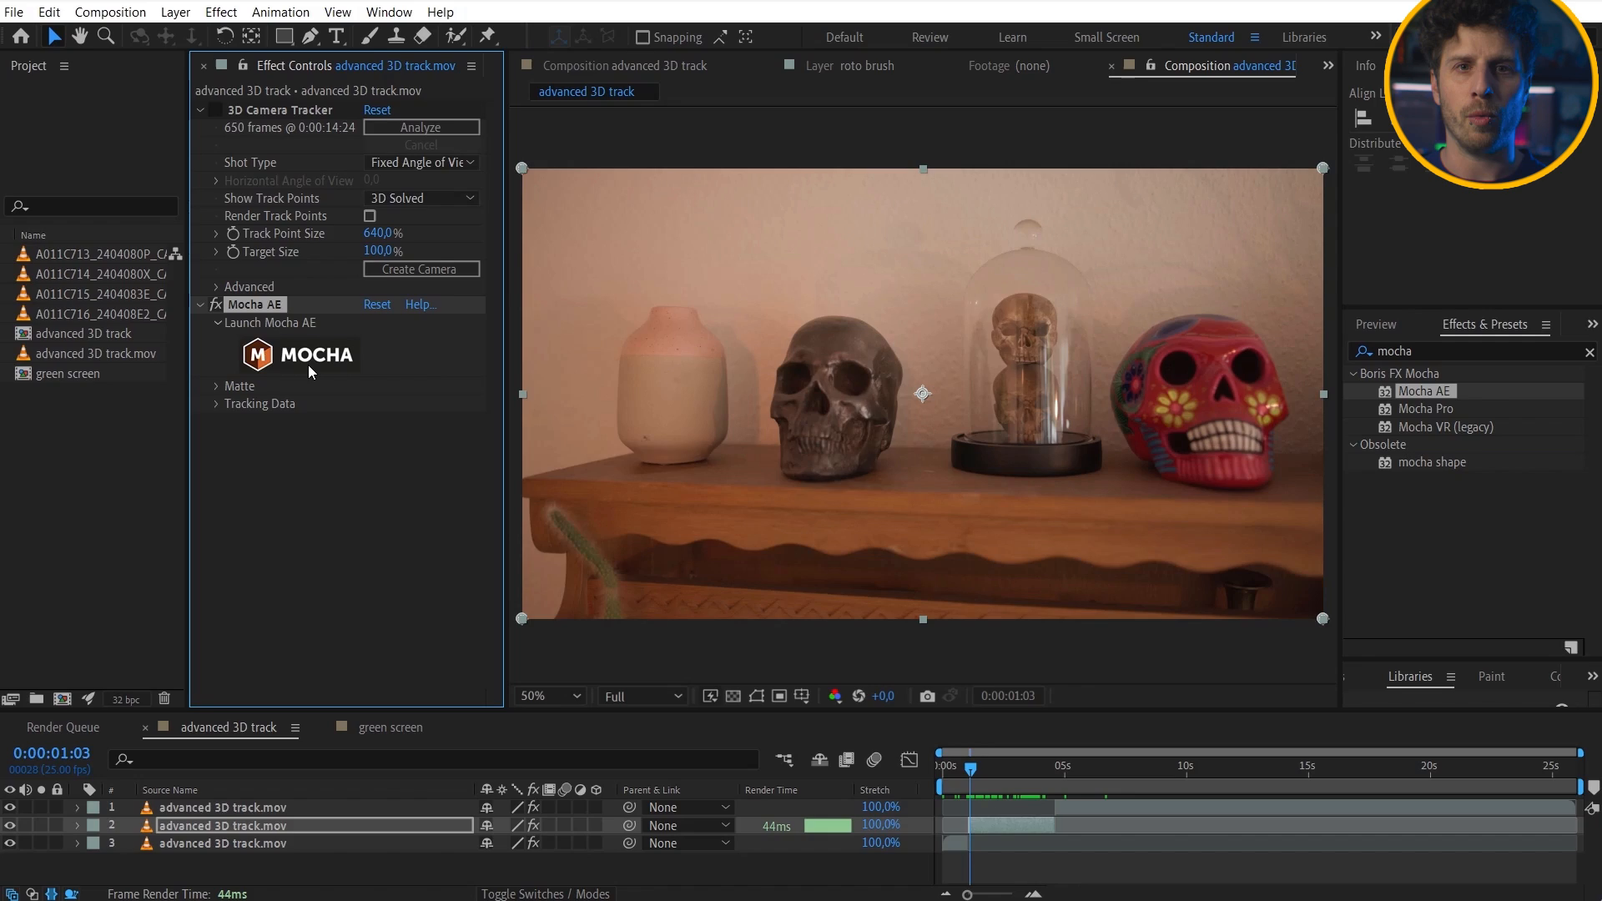
Launch Mocha, outline the shelf beneath the dark skull and track it forward
left_click(299, 354)
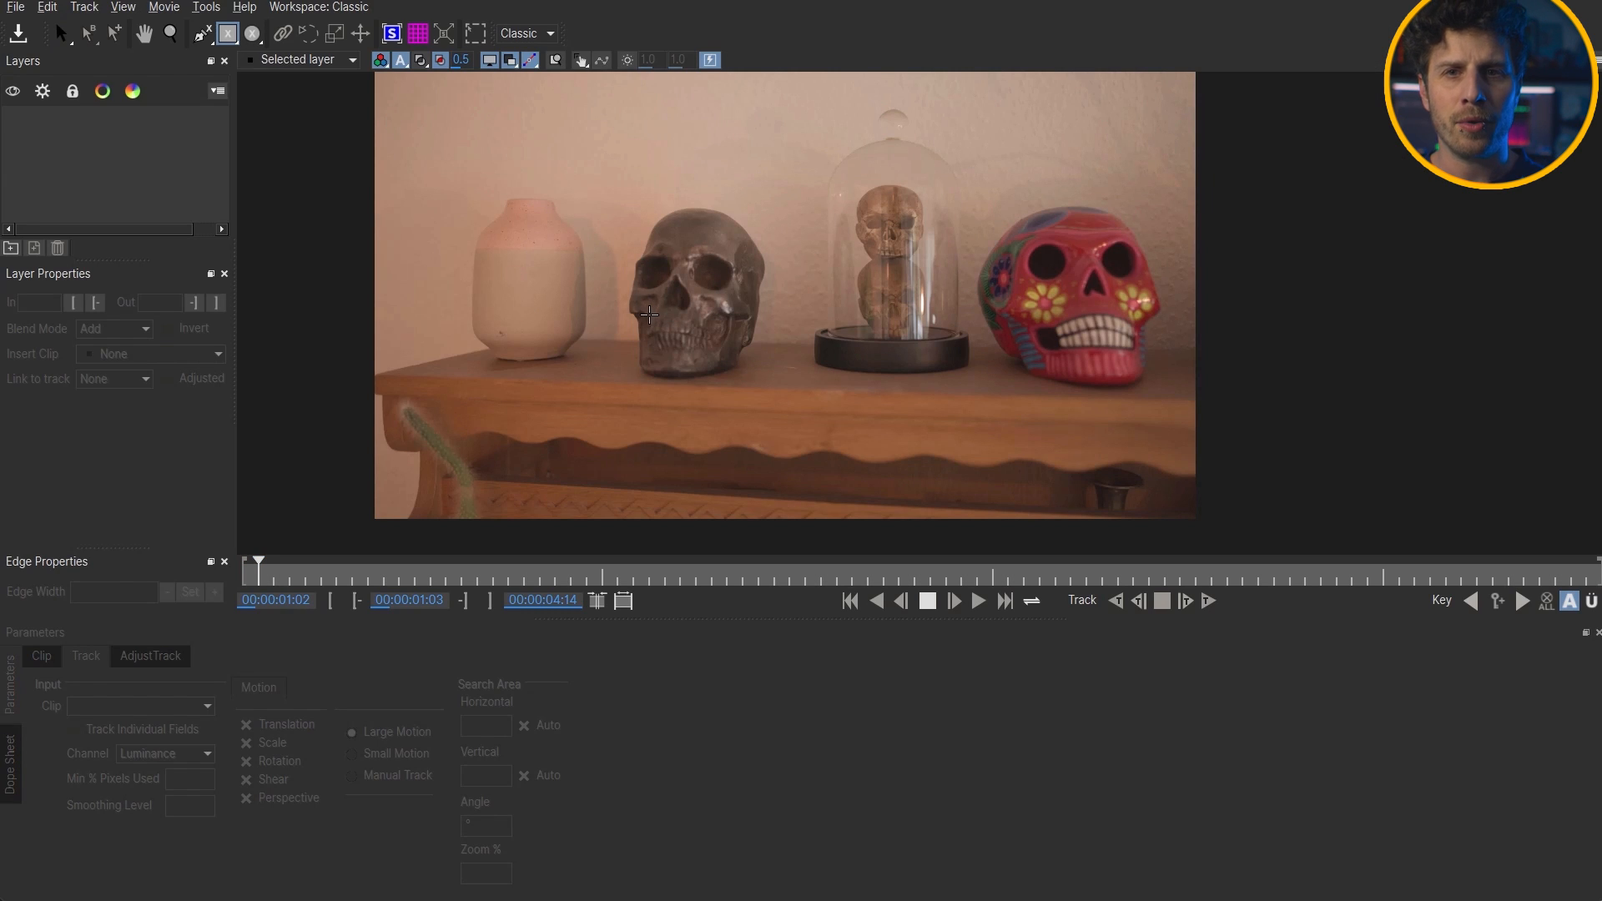
mouse_move(631, 333)
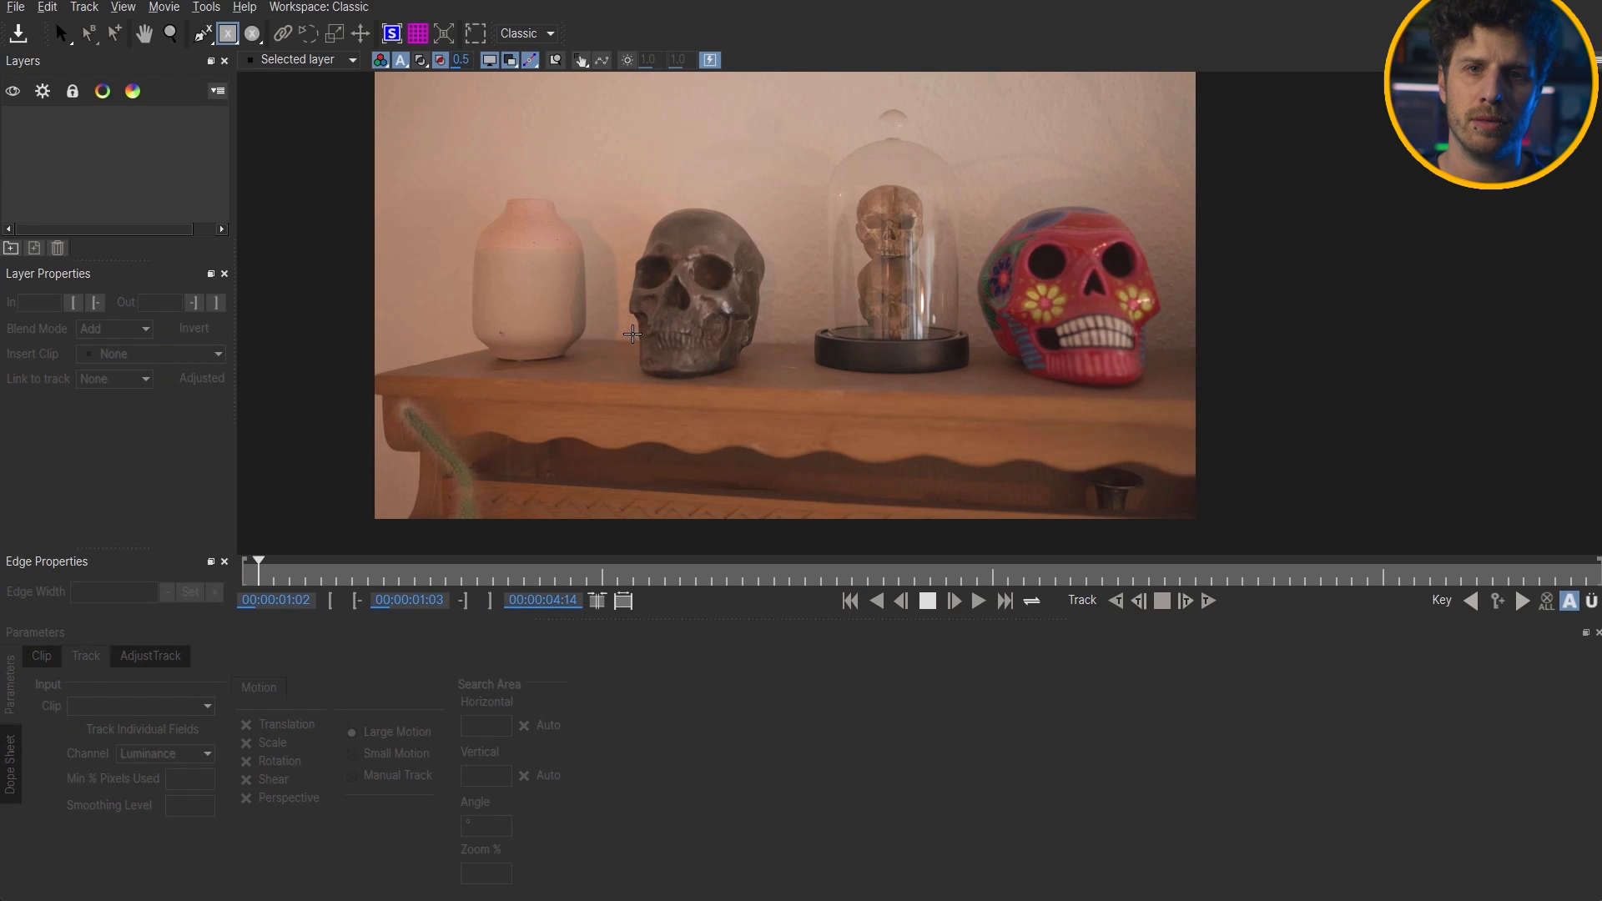
left_click_drag(631, 332, 731, 387)
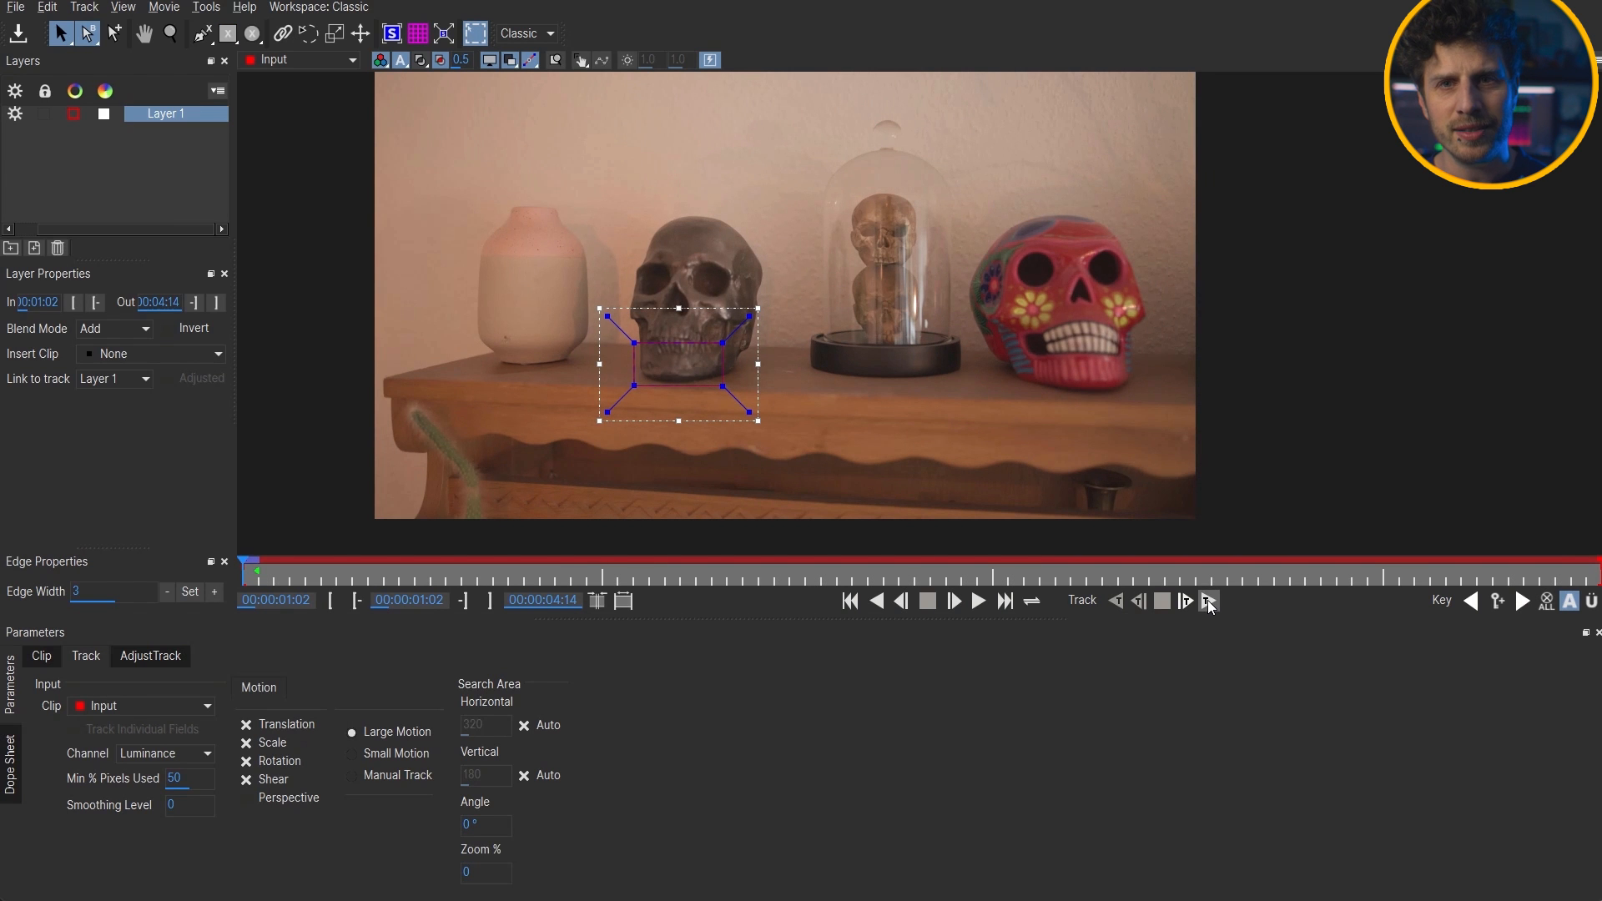
left_click(1210, 601)
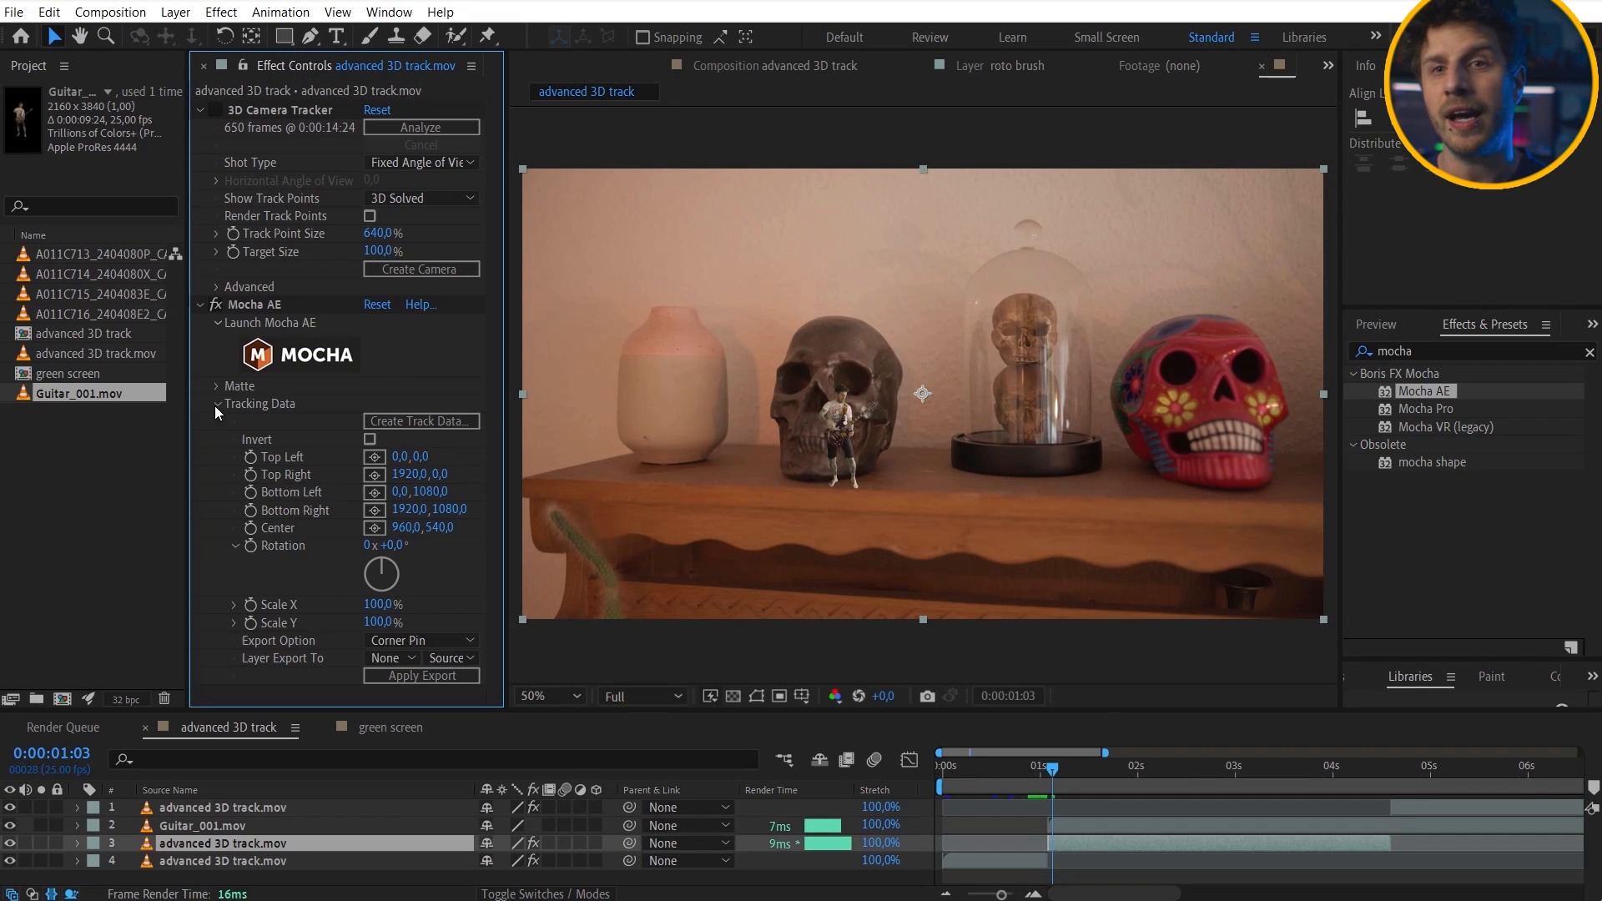
Create transform track data from the Mocha layer and export it to Null 1
left_click(420, 421)
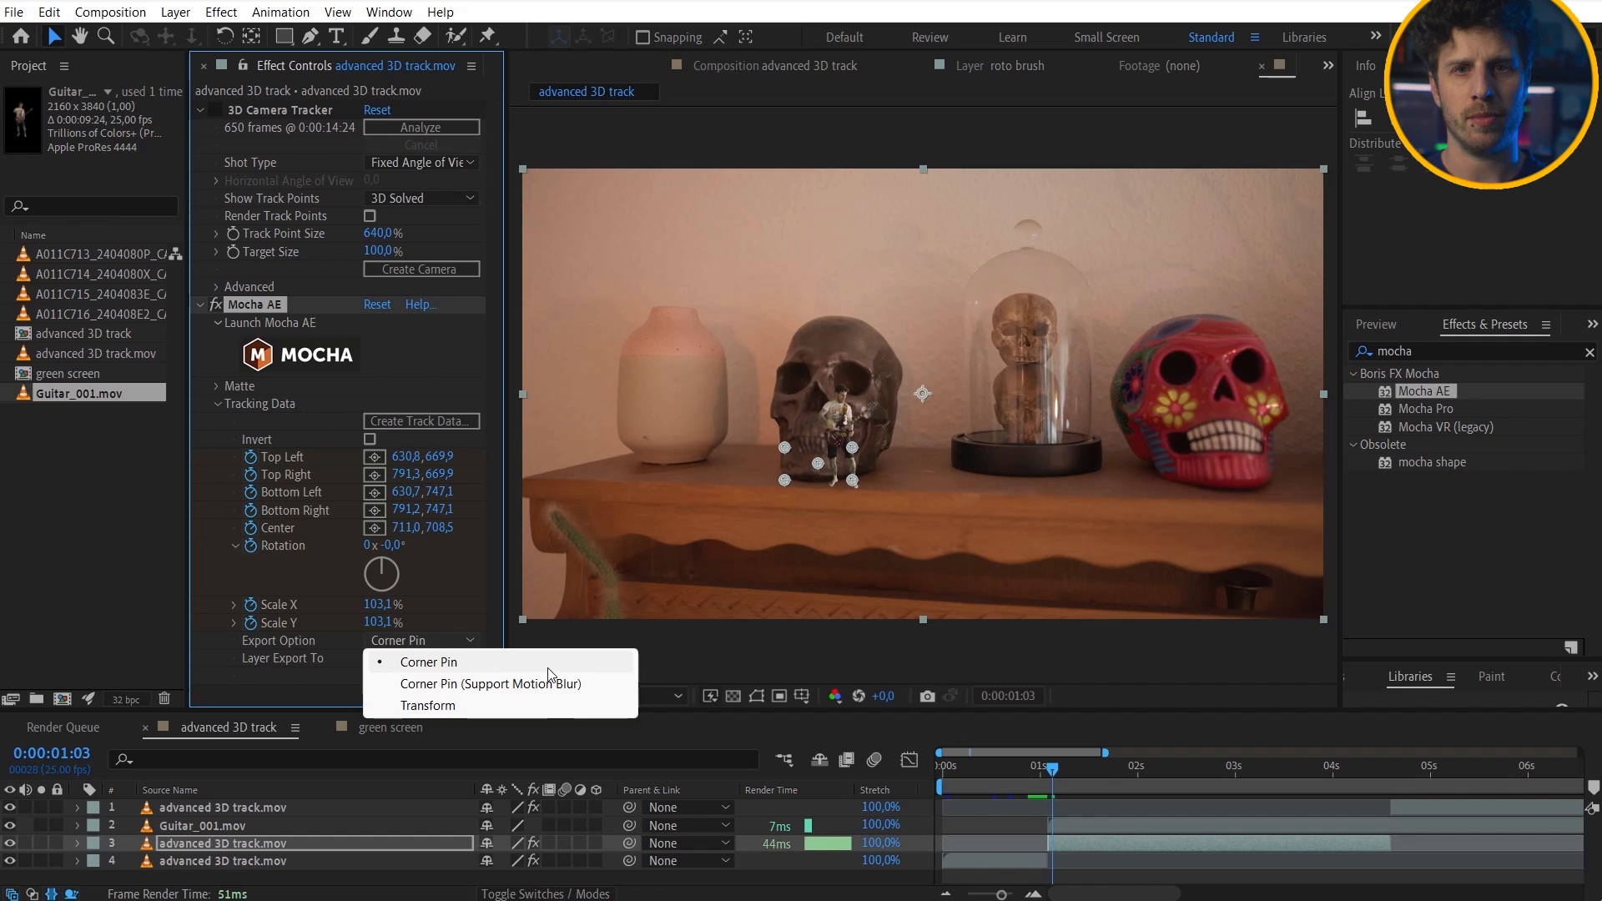
mouse_move(438, 711)
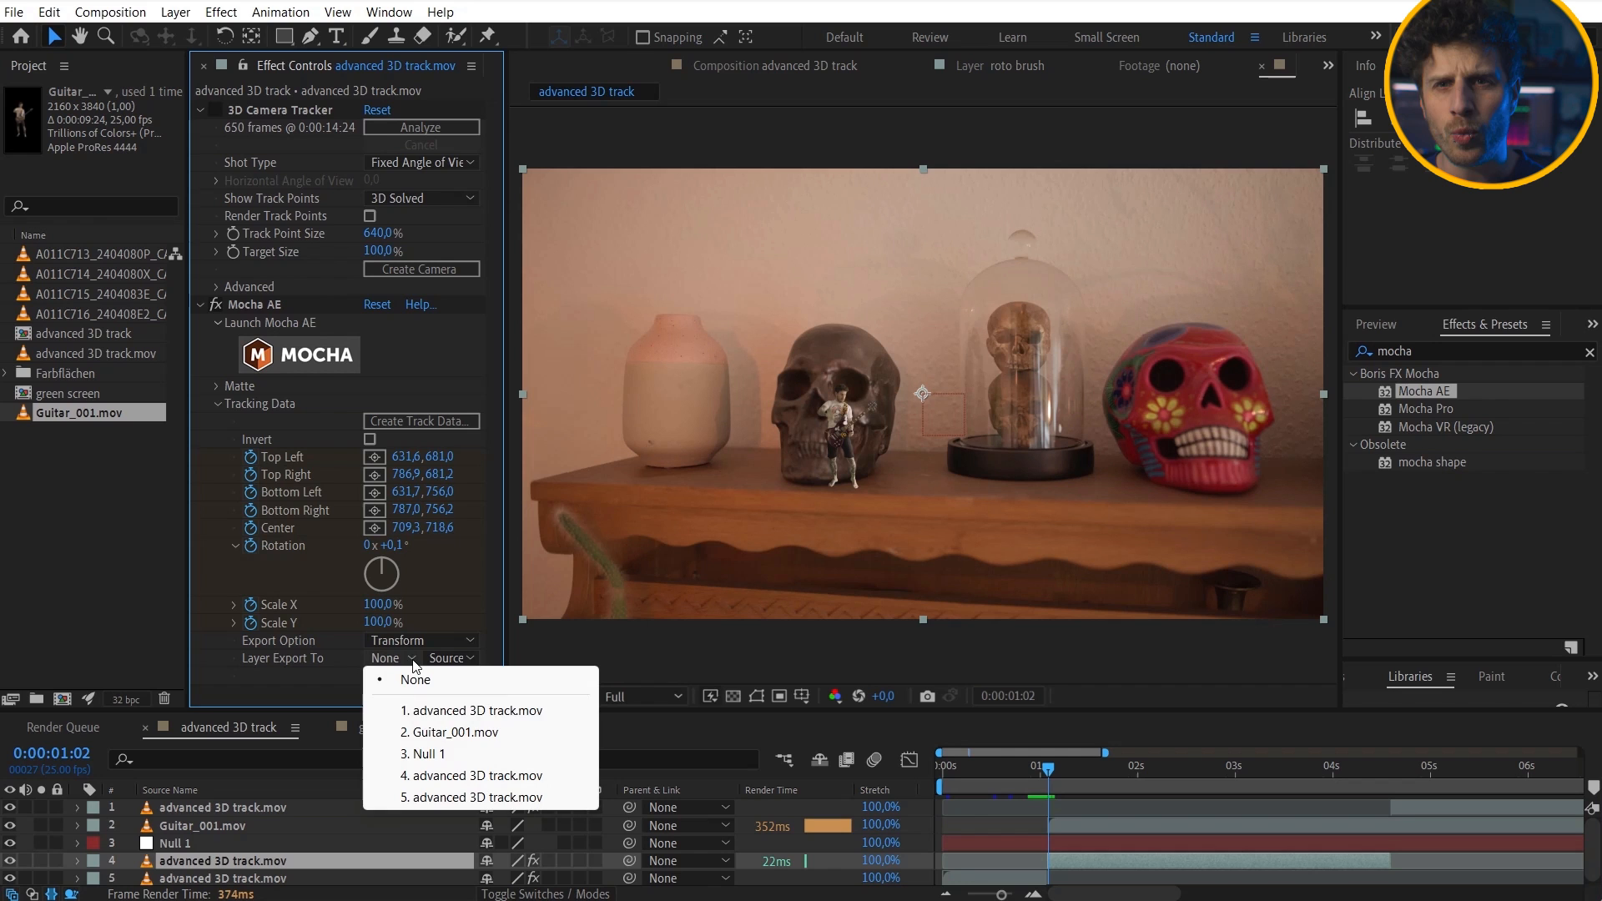
left_click(429, 755)
type(" pro")
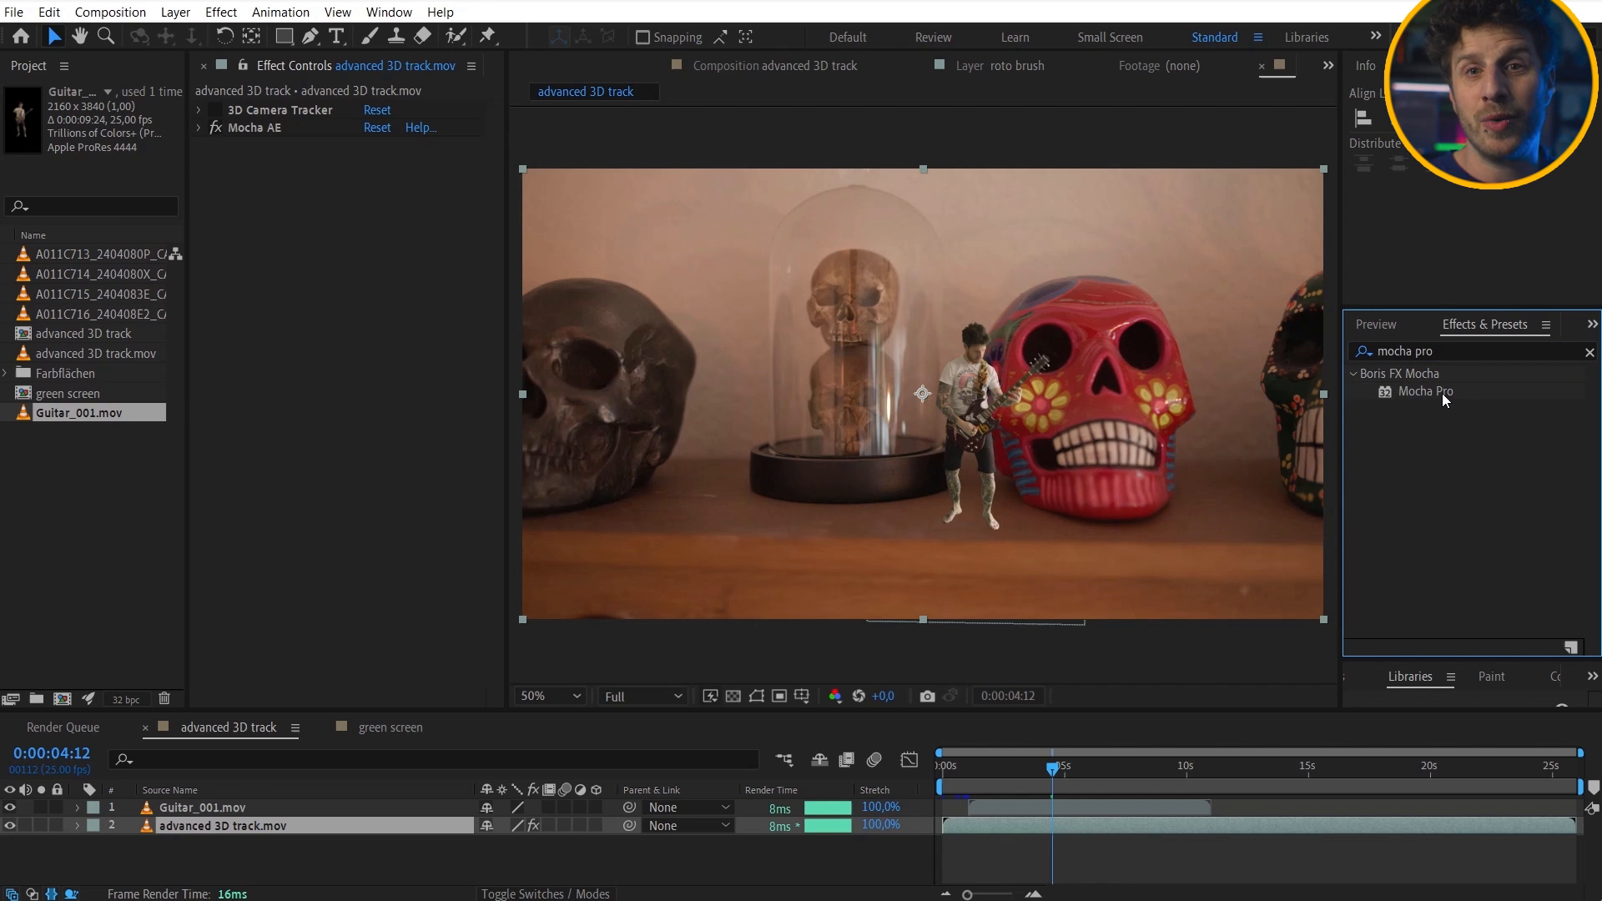
Apply Mocha Pro to the footage and run the camera solve
double_click(1427, 391)
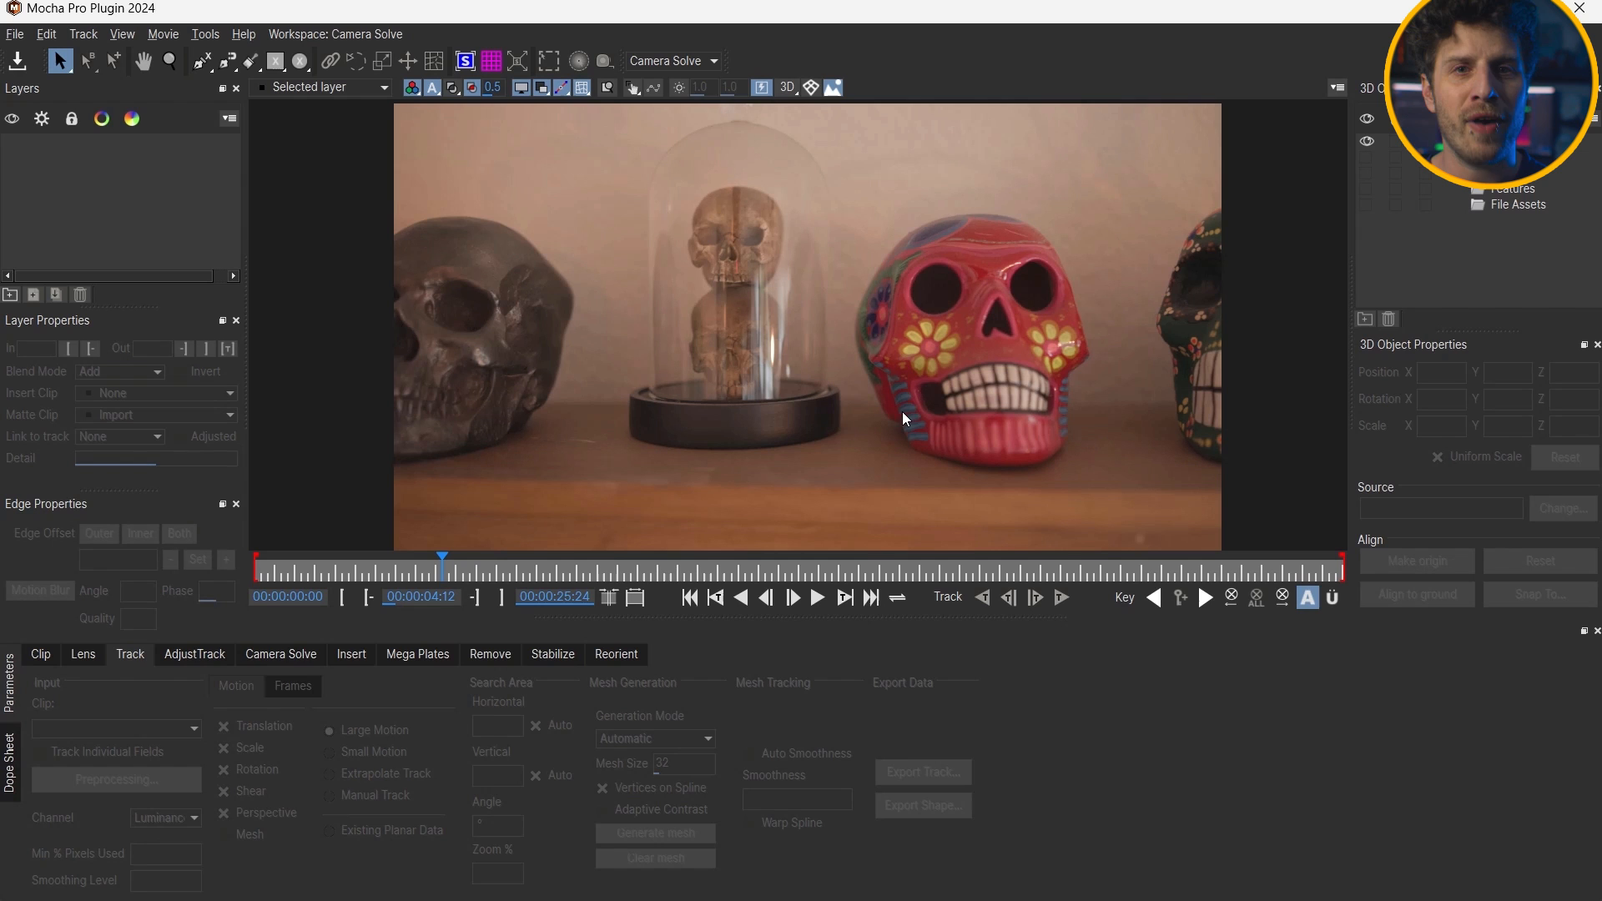
left_click(280, 654)
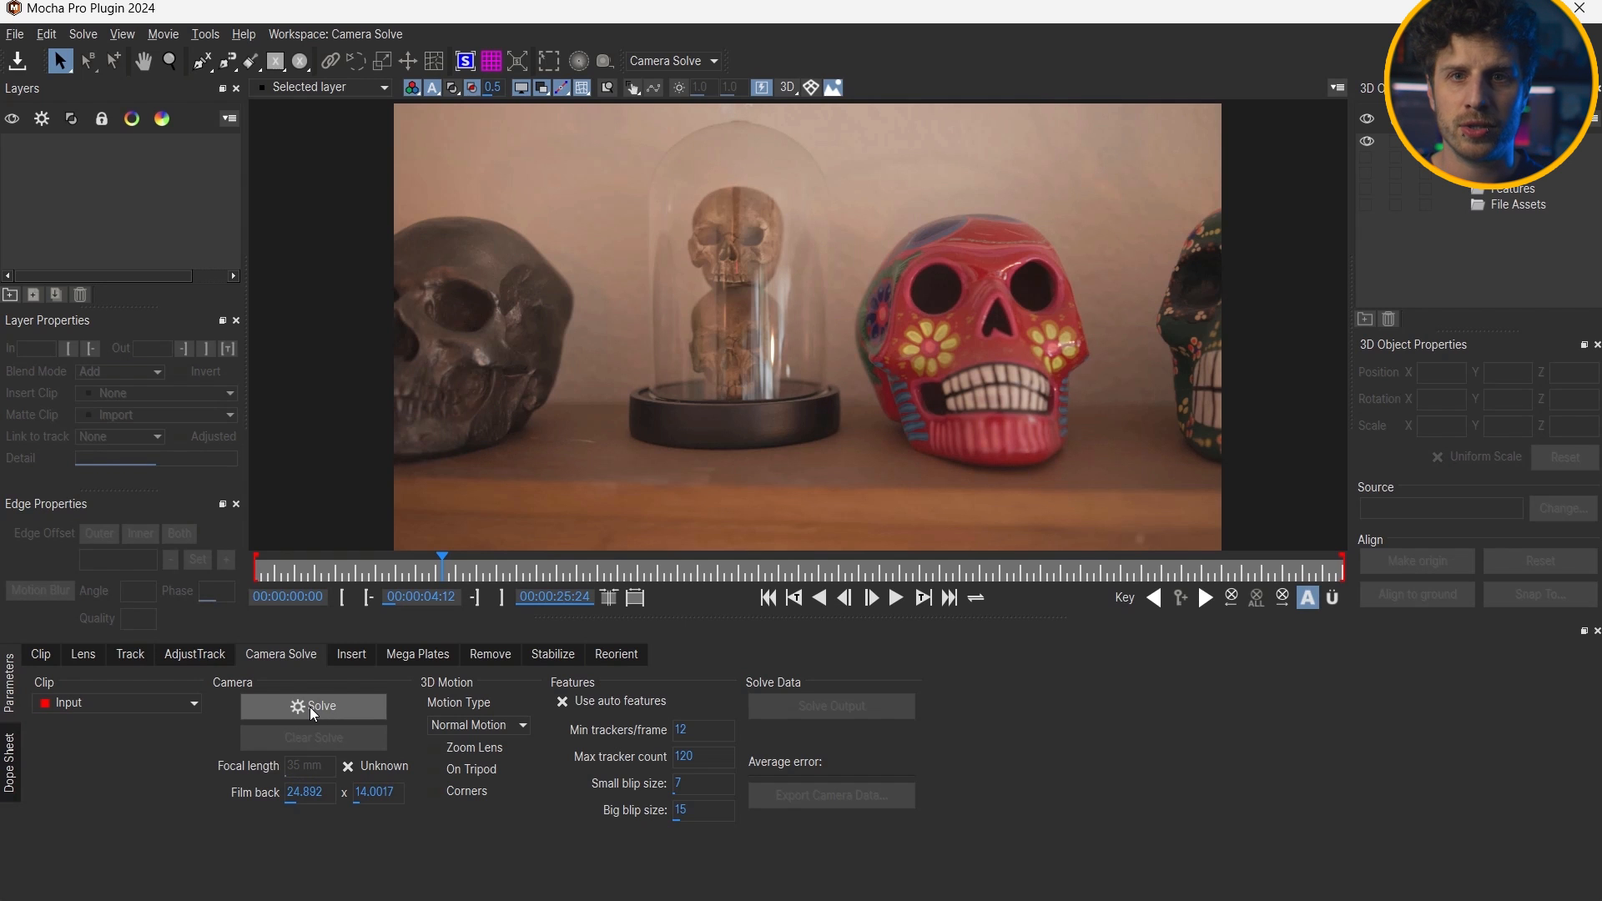
left_click(313, 706)
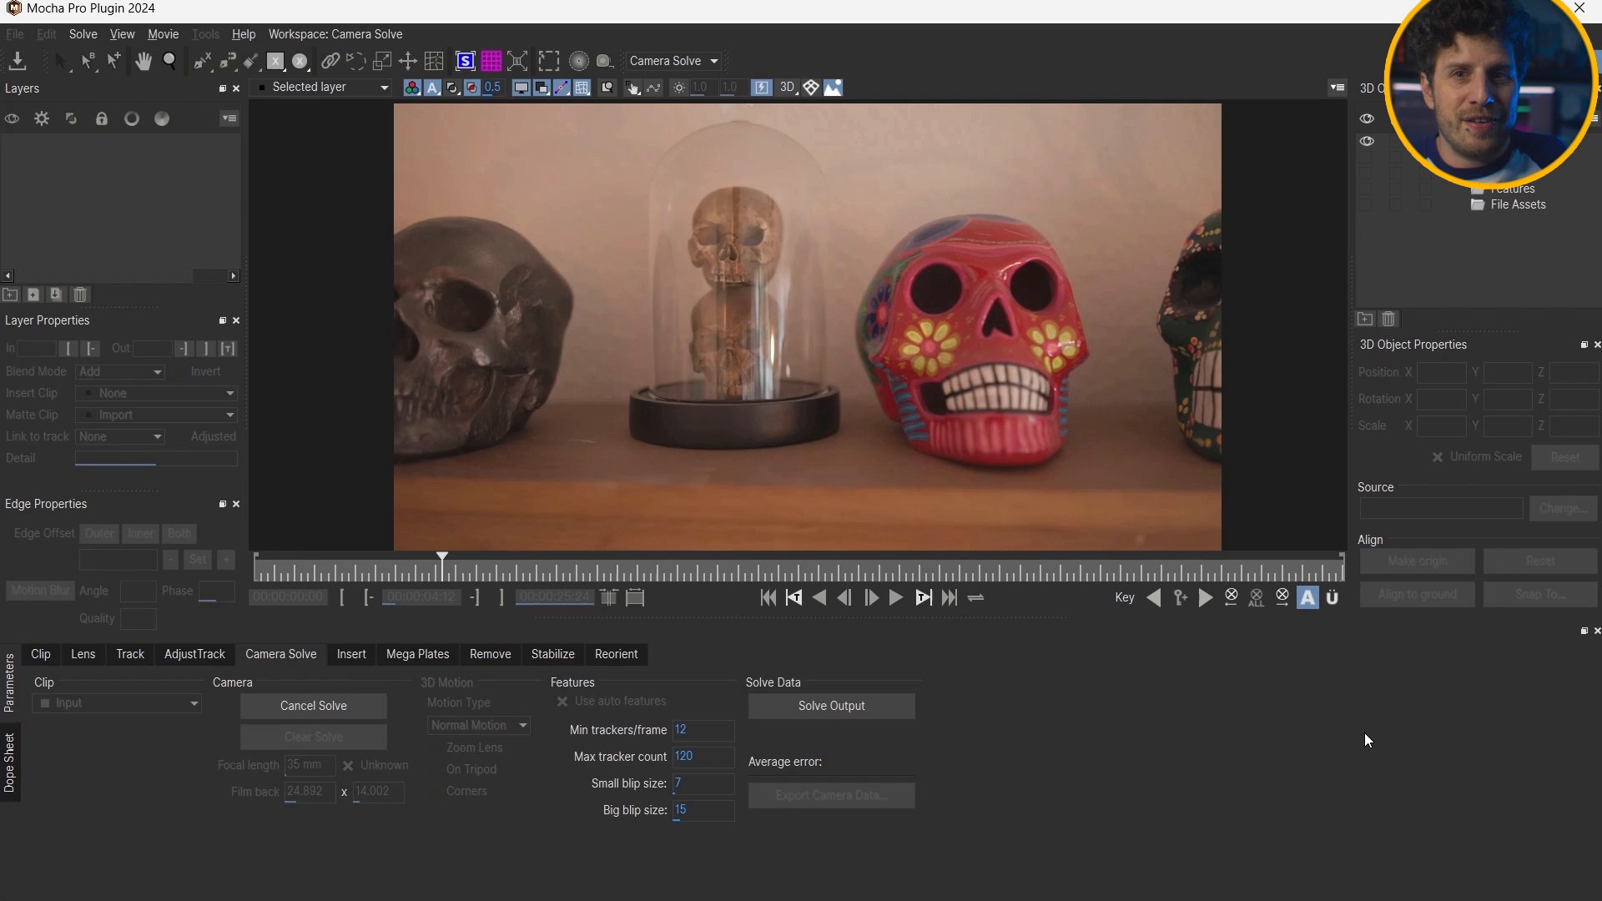
left_click(313, 706)
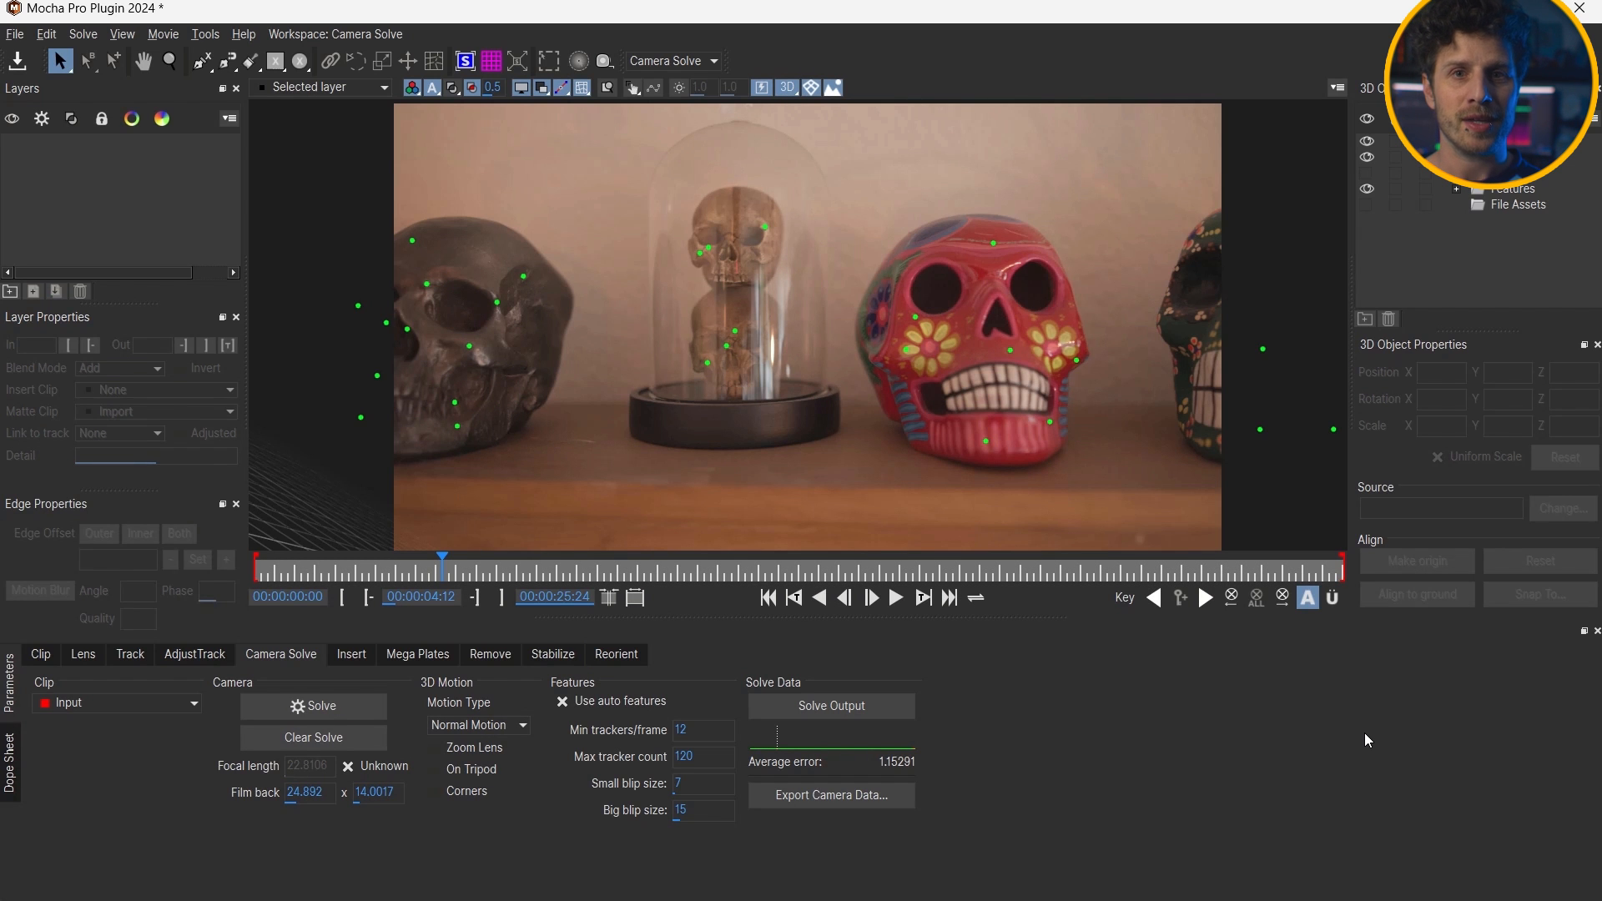
Scrub the timeline to review the solved feature points across the clip
left_click_drag(442, 557, 405, 556)
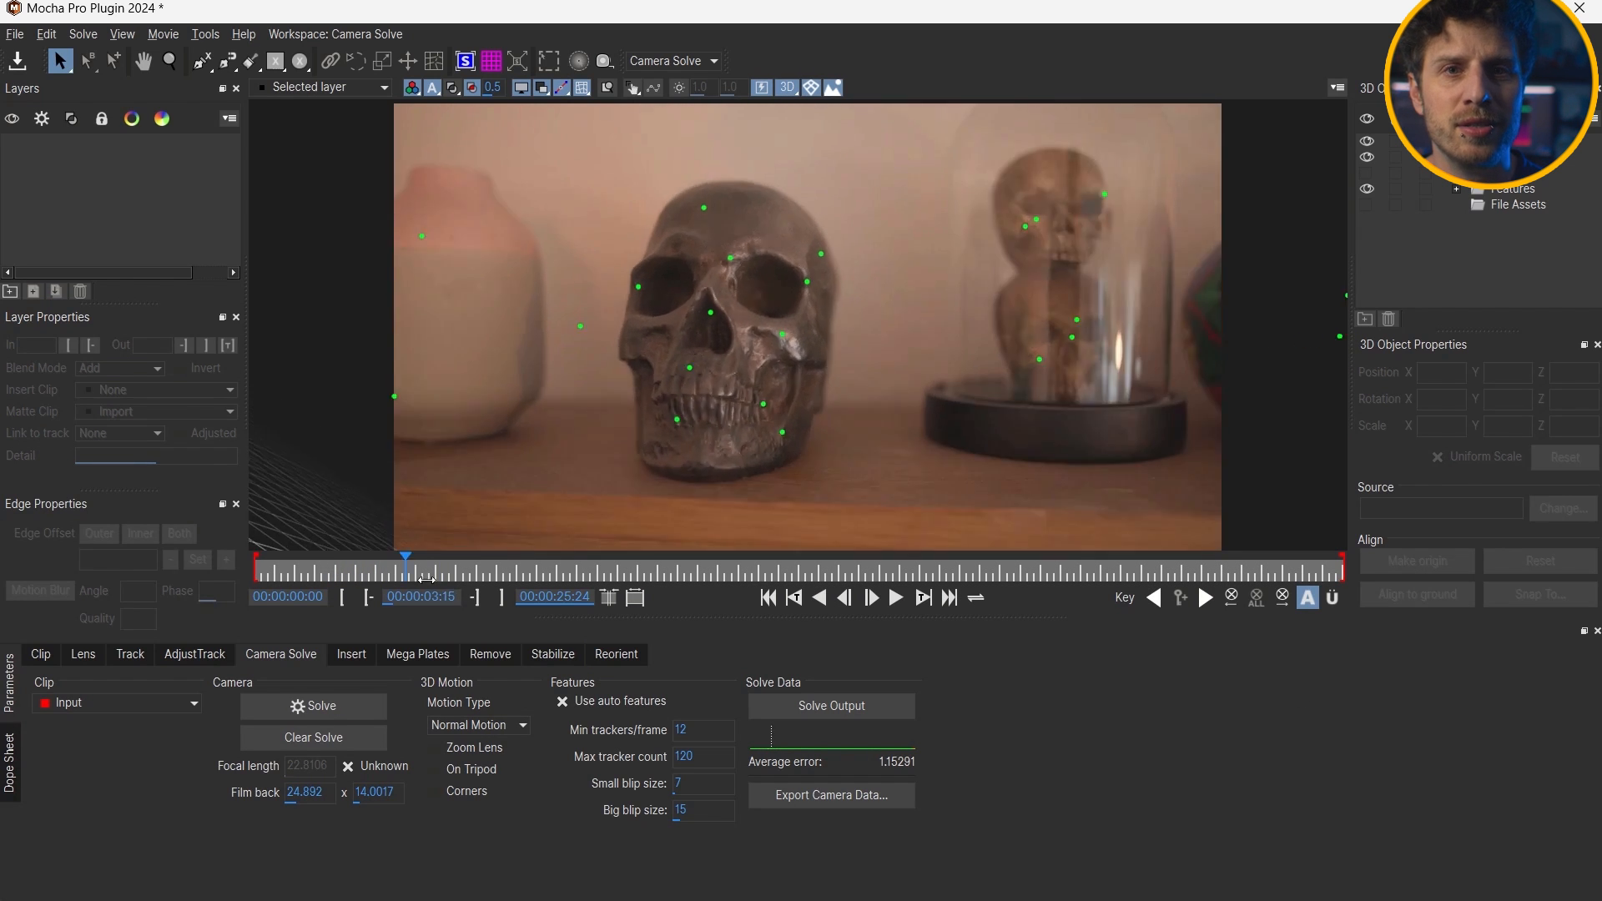
left_click_drag(404, 557, 631, 557)
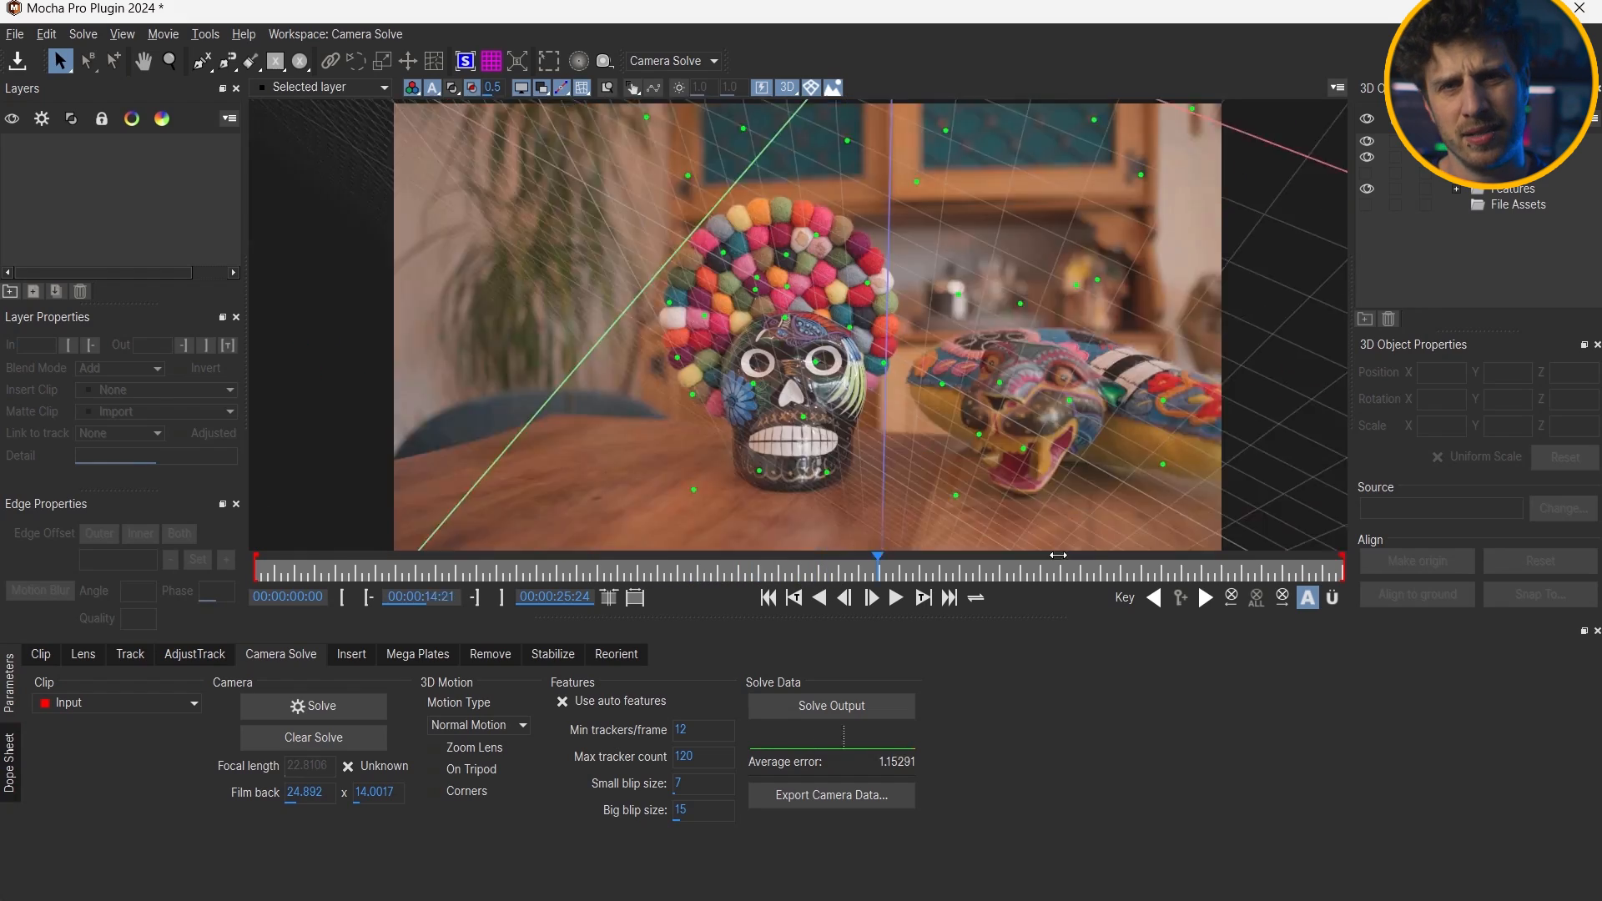
left_click_drag(877, 552, 1241, 553)
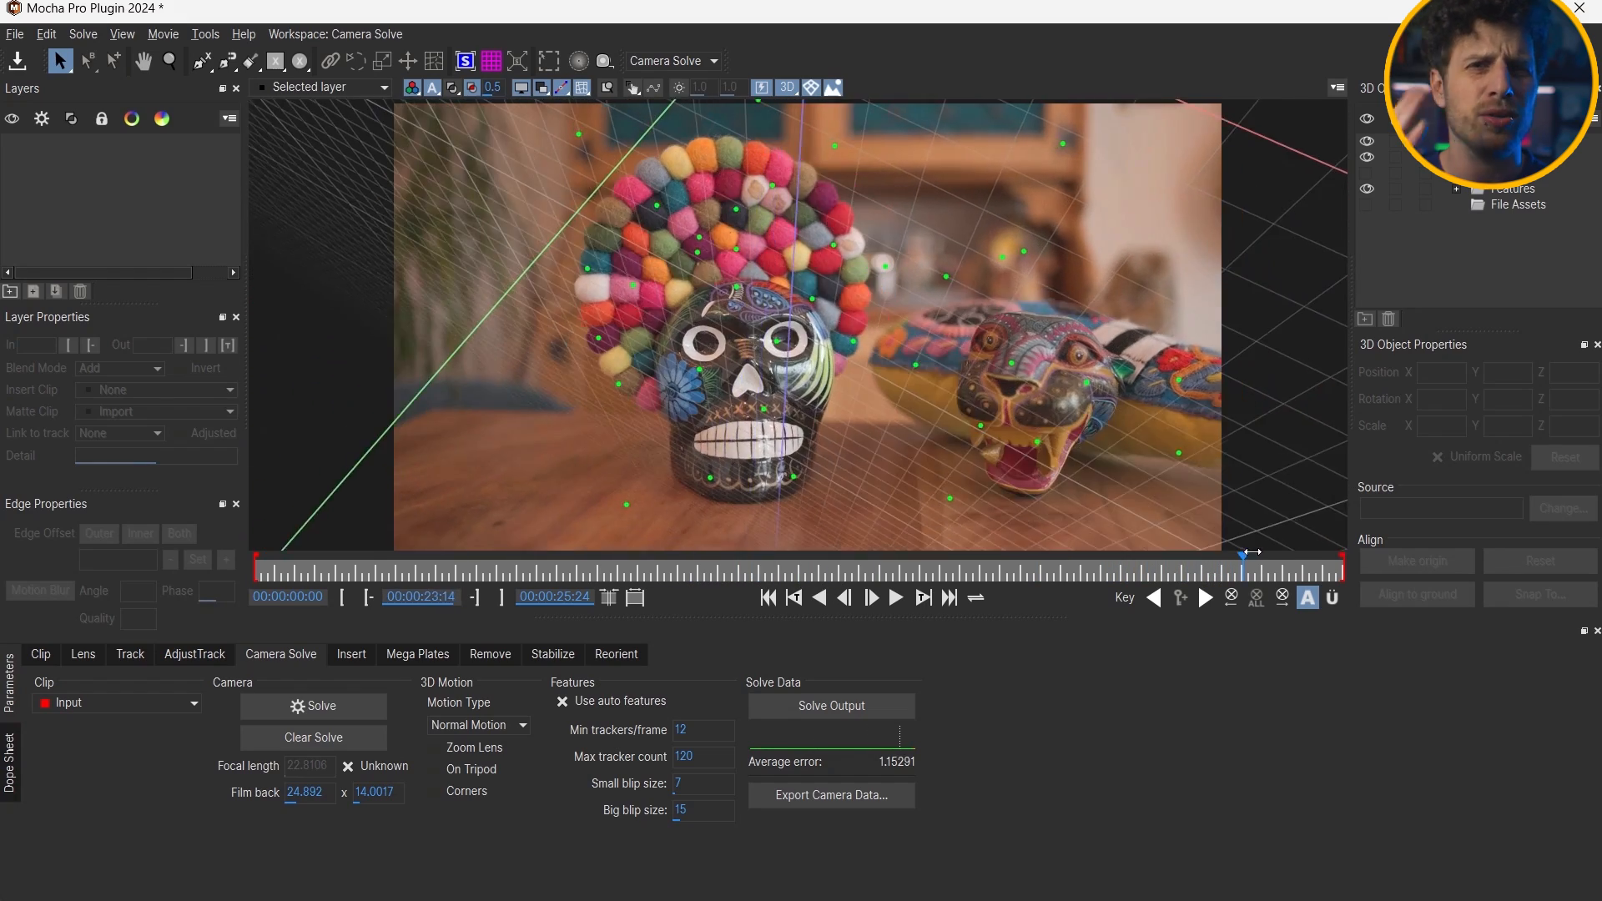
left_click(787, 87)
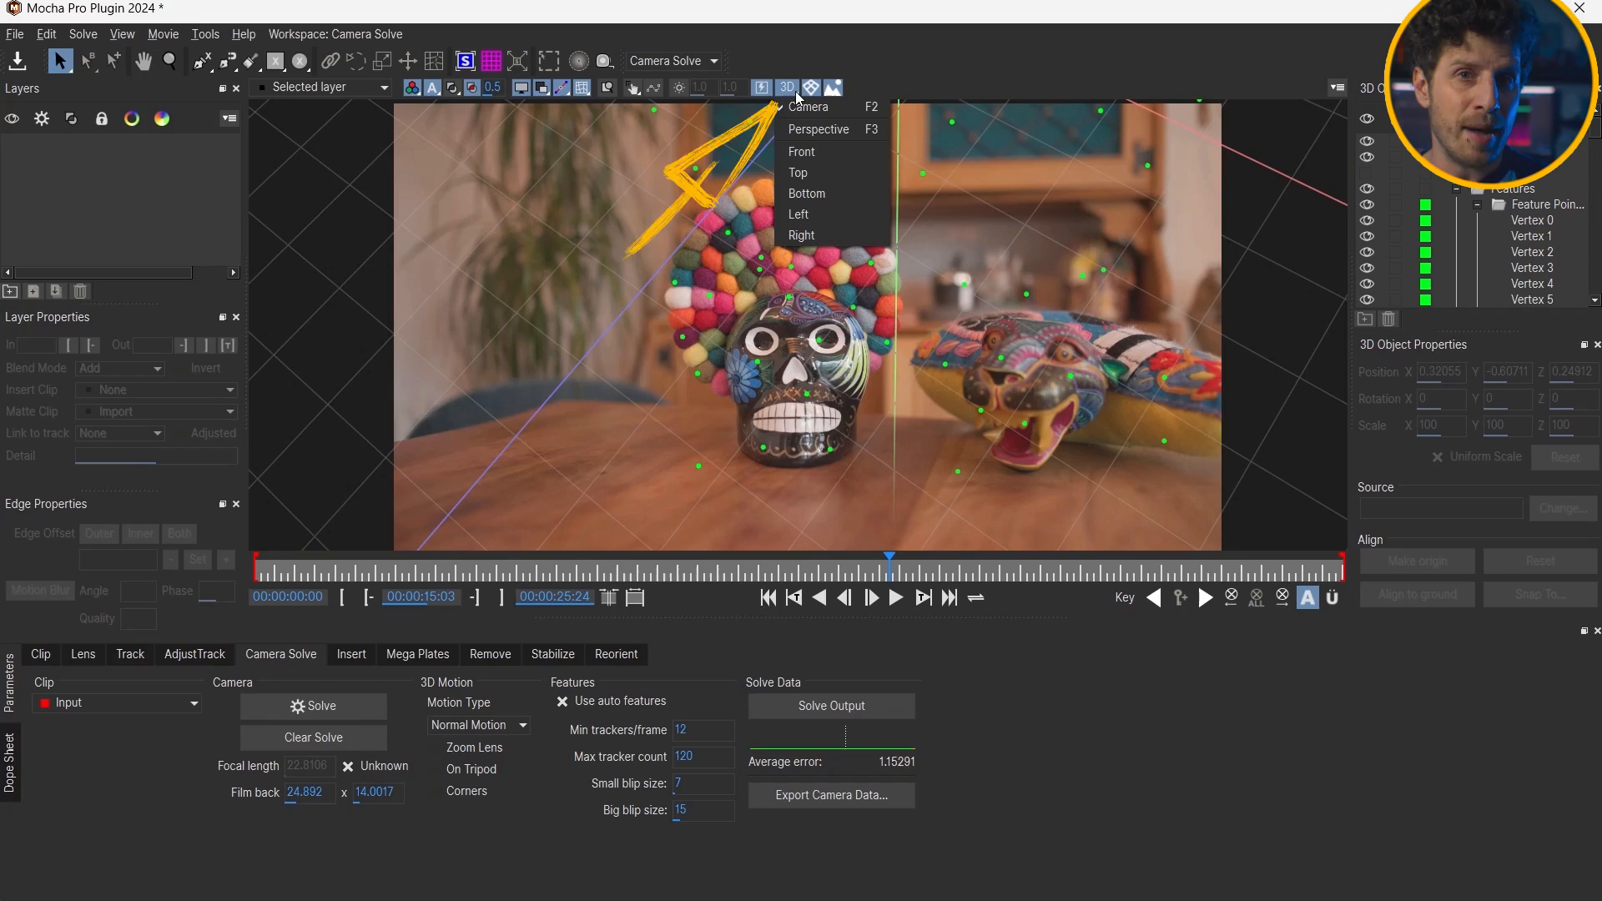
mouse_move(832, 130)
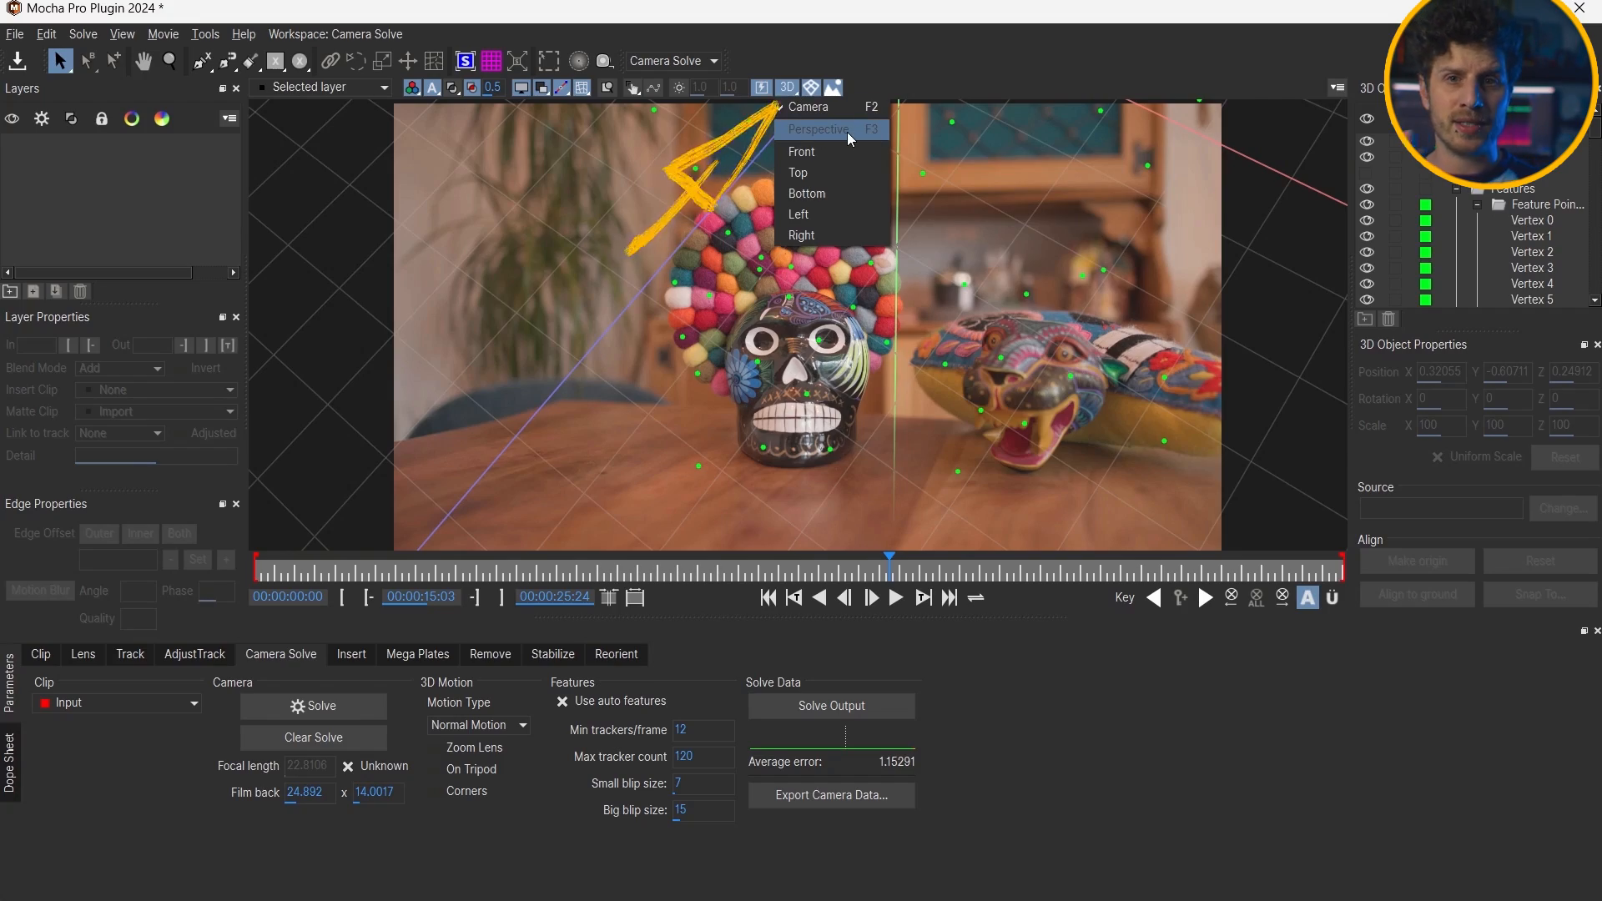
left_click(819, 130)
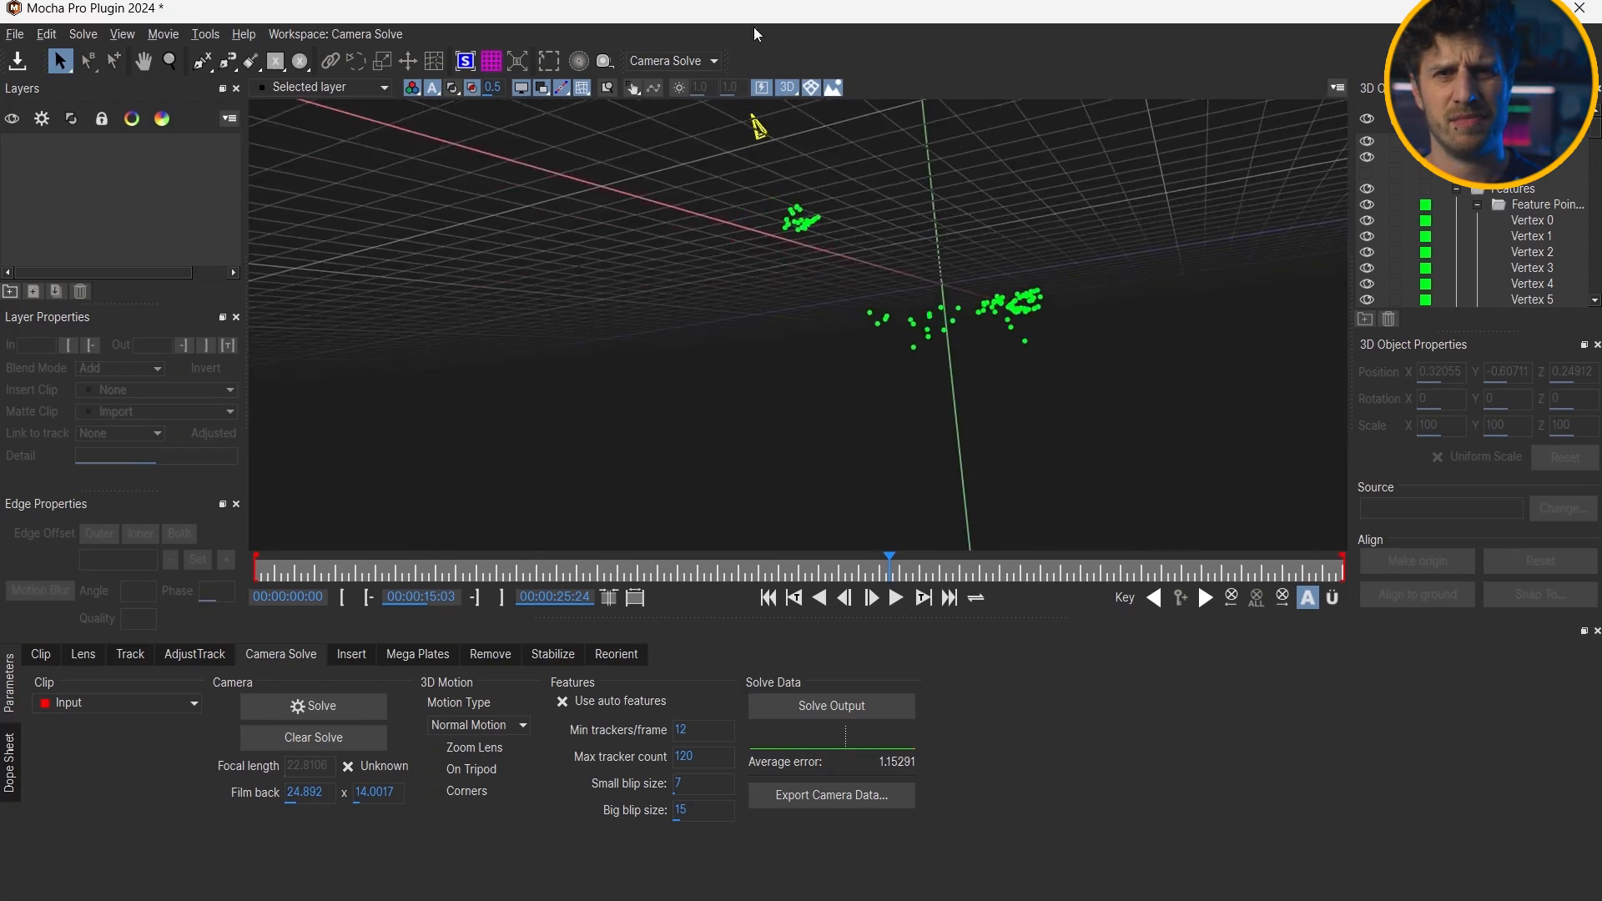
left_click_drag(756, 128, 951, 440)
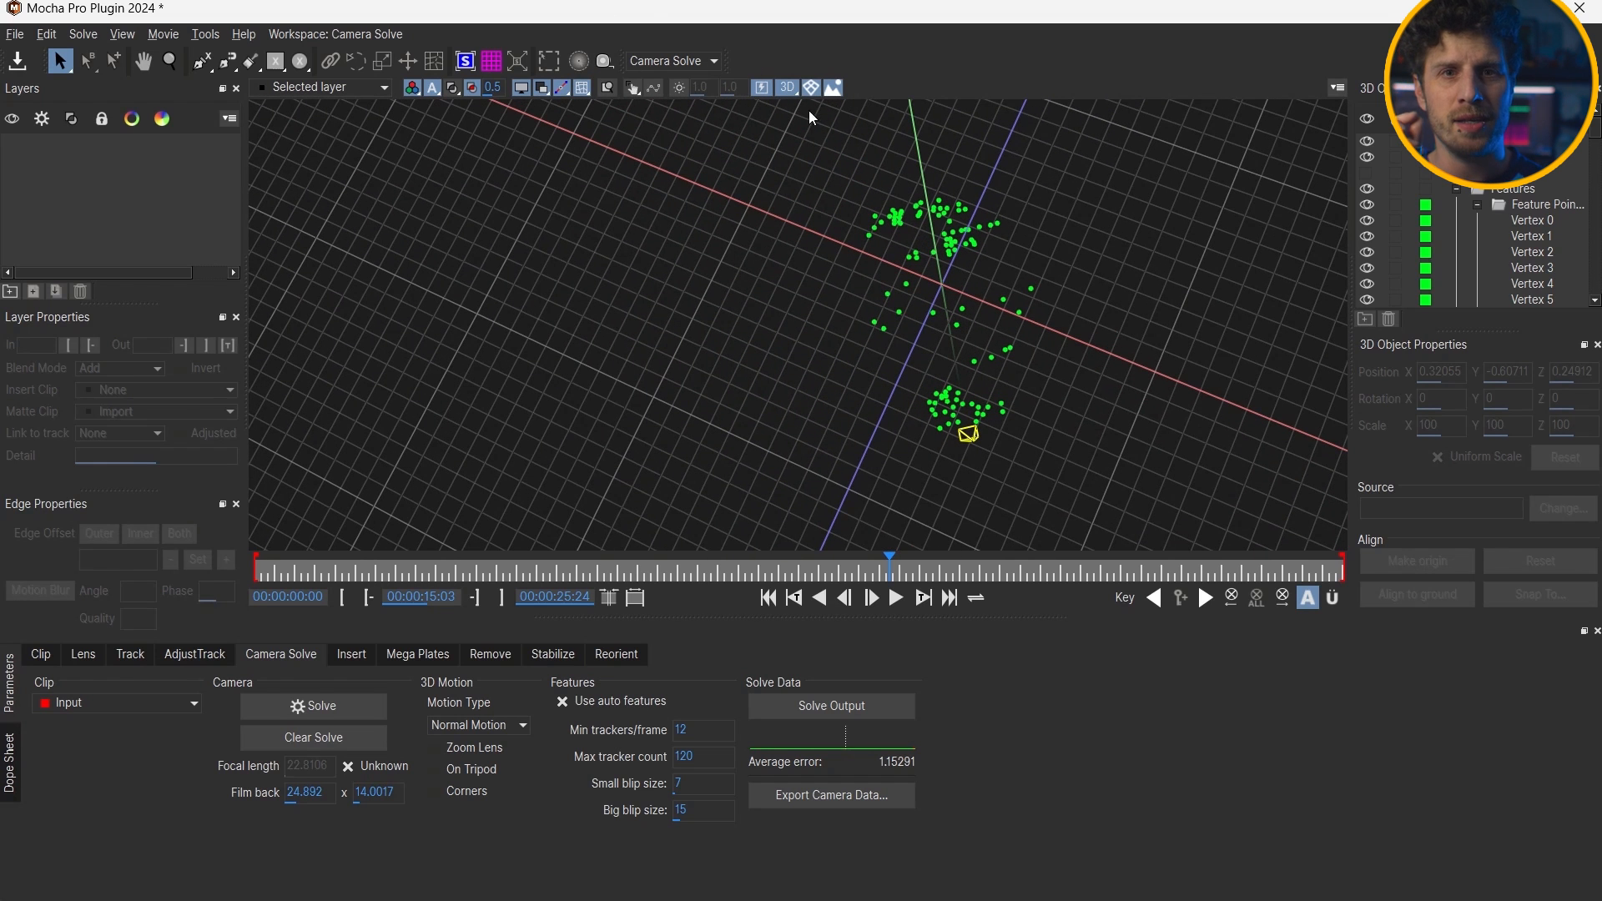
left_click(834, 88)
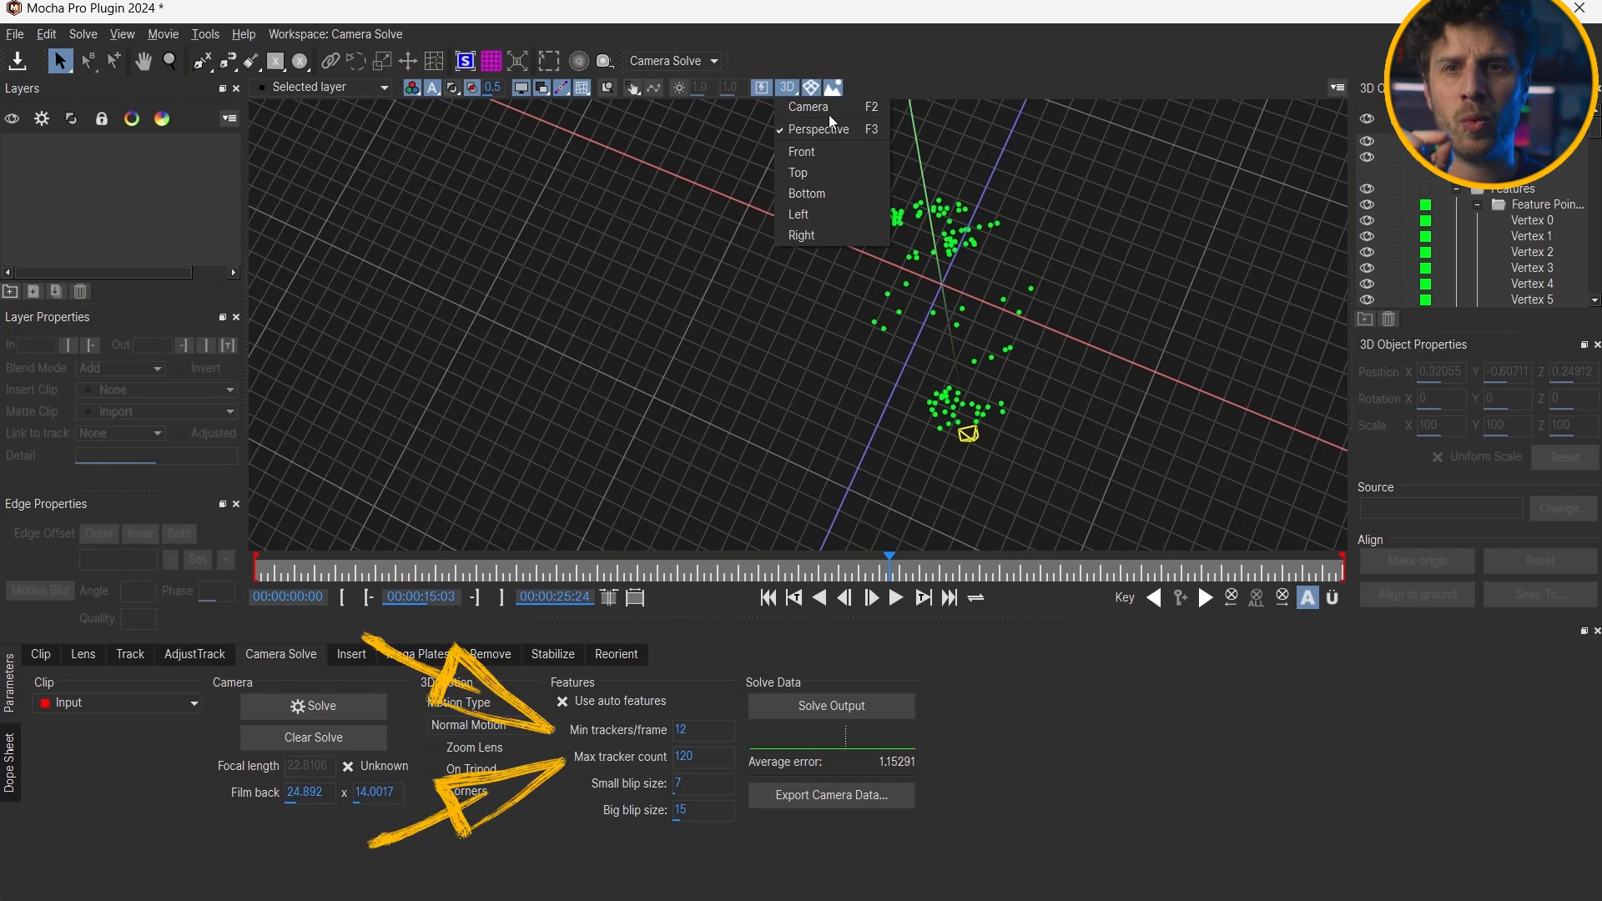
left_click(809, 106)
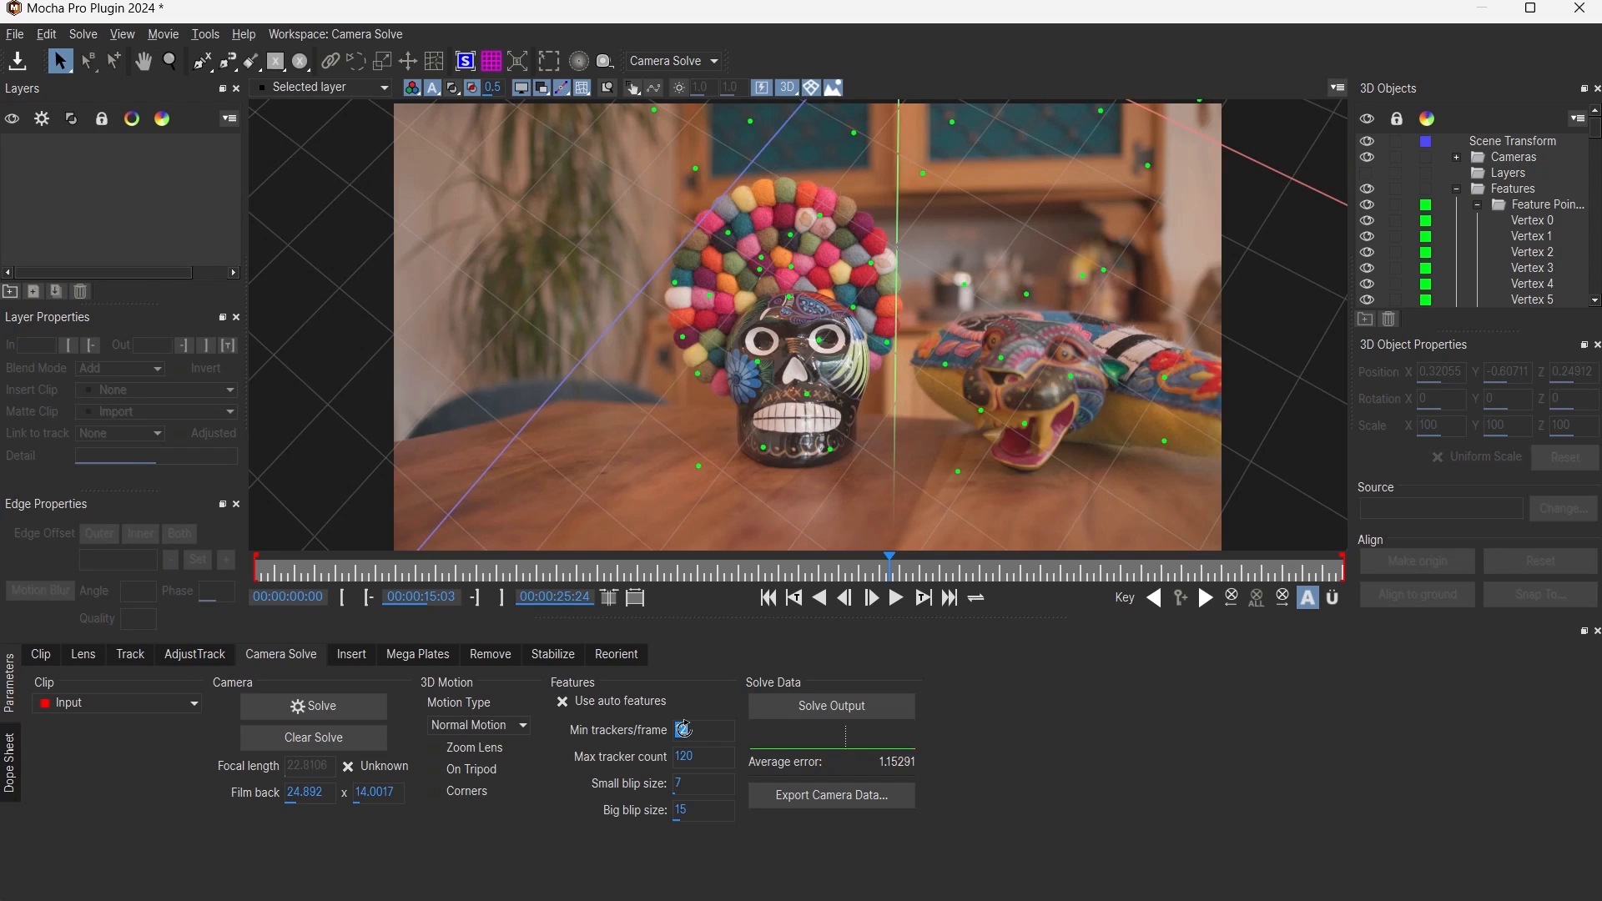
Re-solve the camera with 200 min trackers per frame for a denser point cloud
type("200")
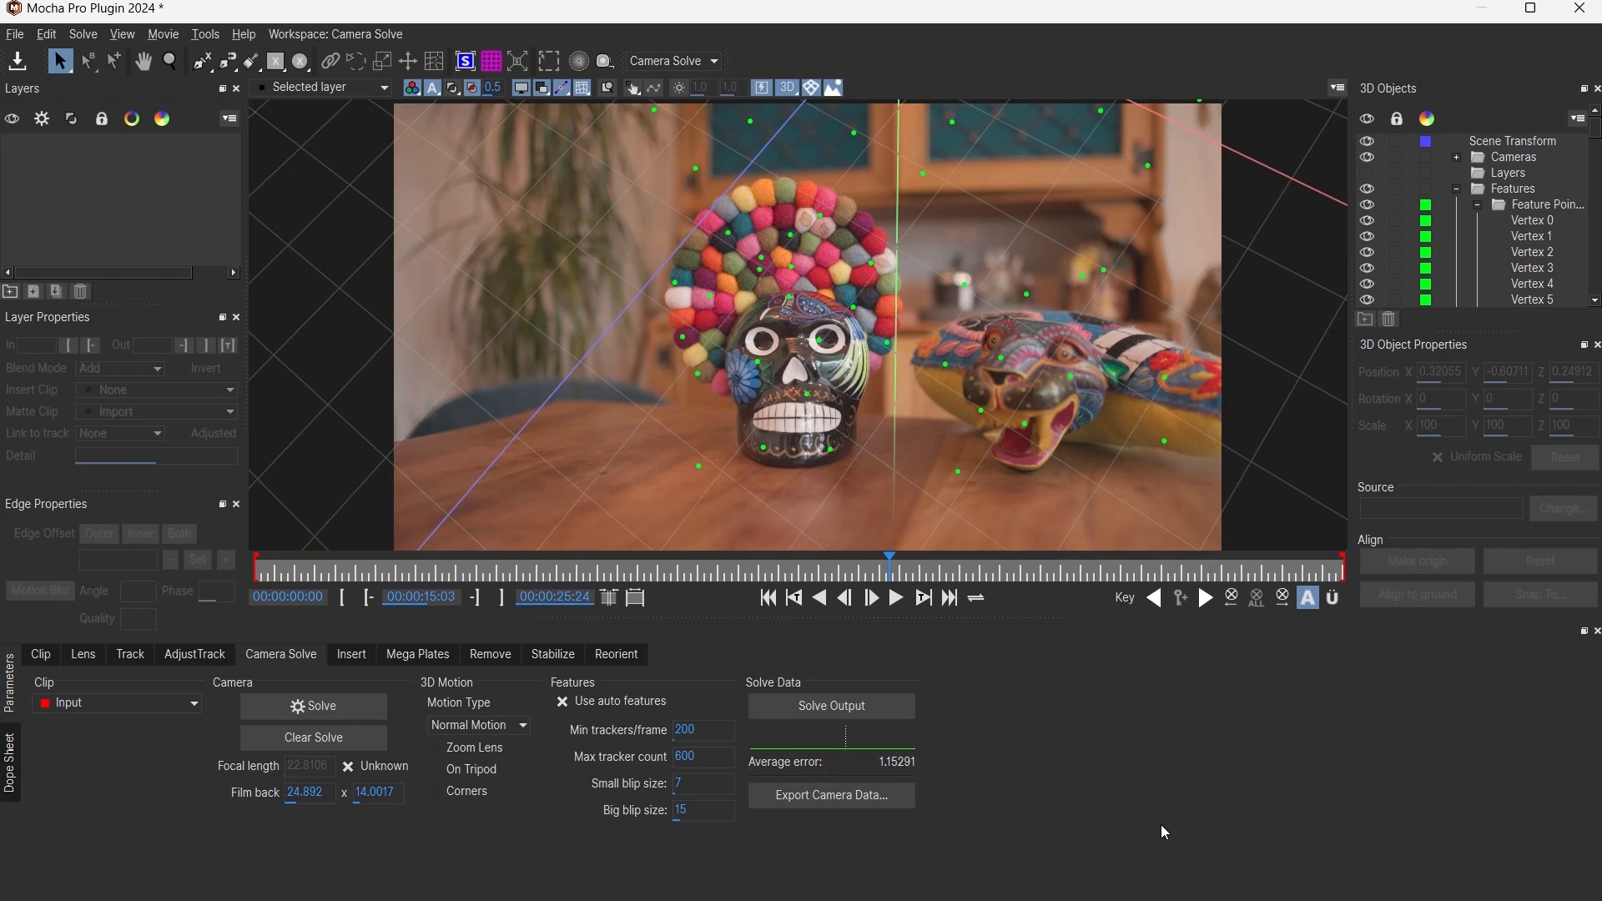
left_click(313, 706)
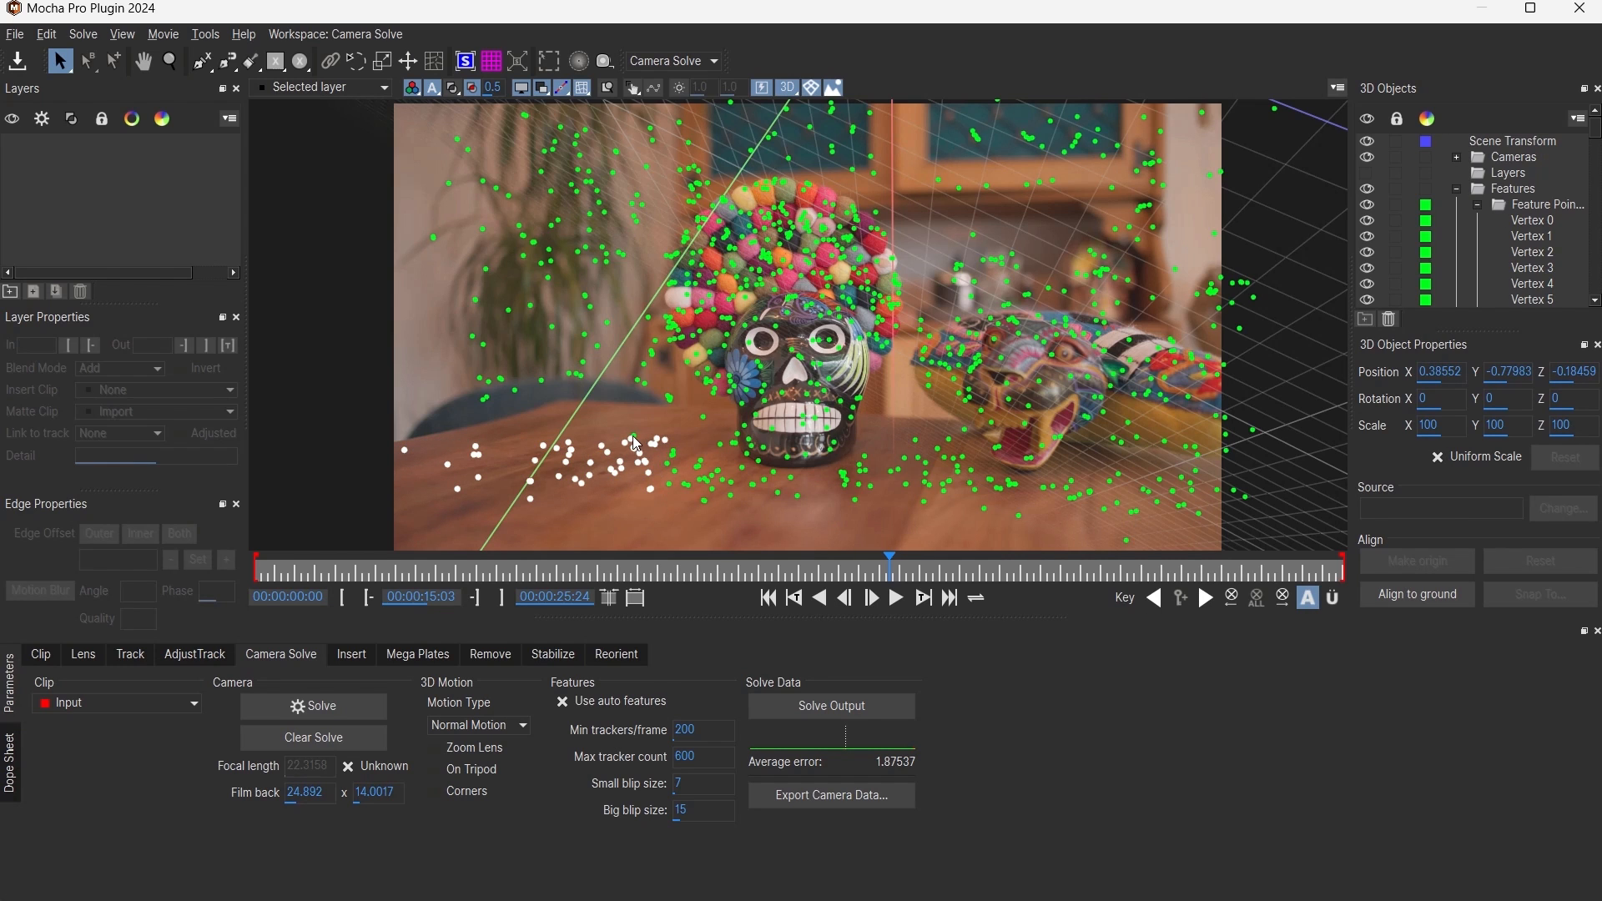
left_click(1416, 594)
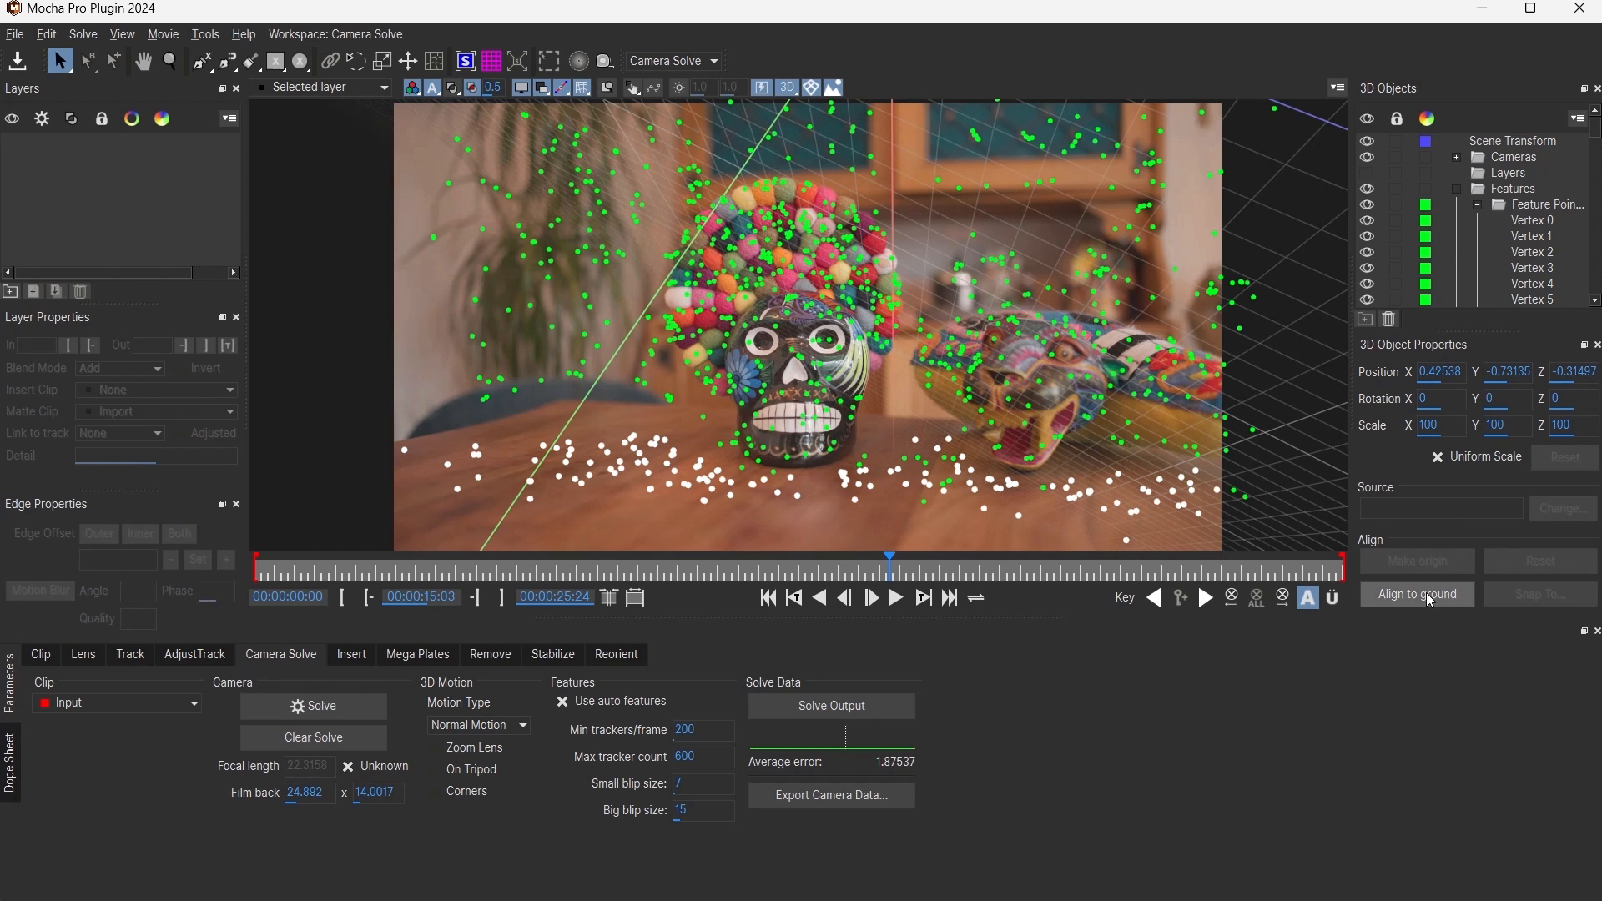
Align the solved scene's ground plane to the selected tabletop points
left_click(1416, 593)
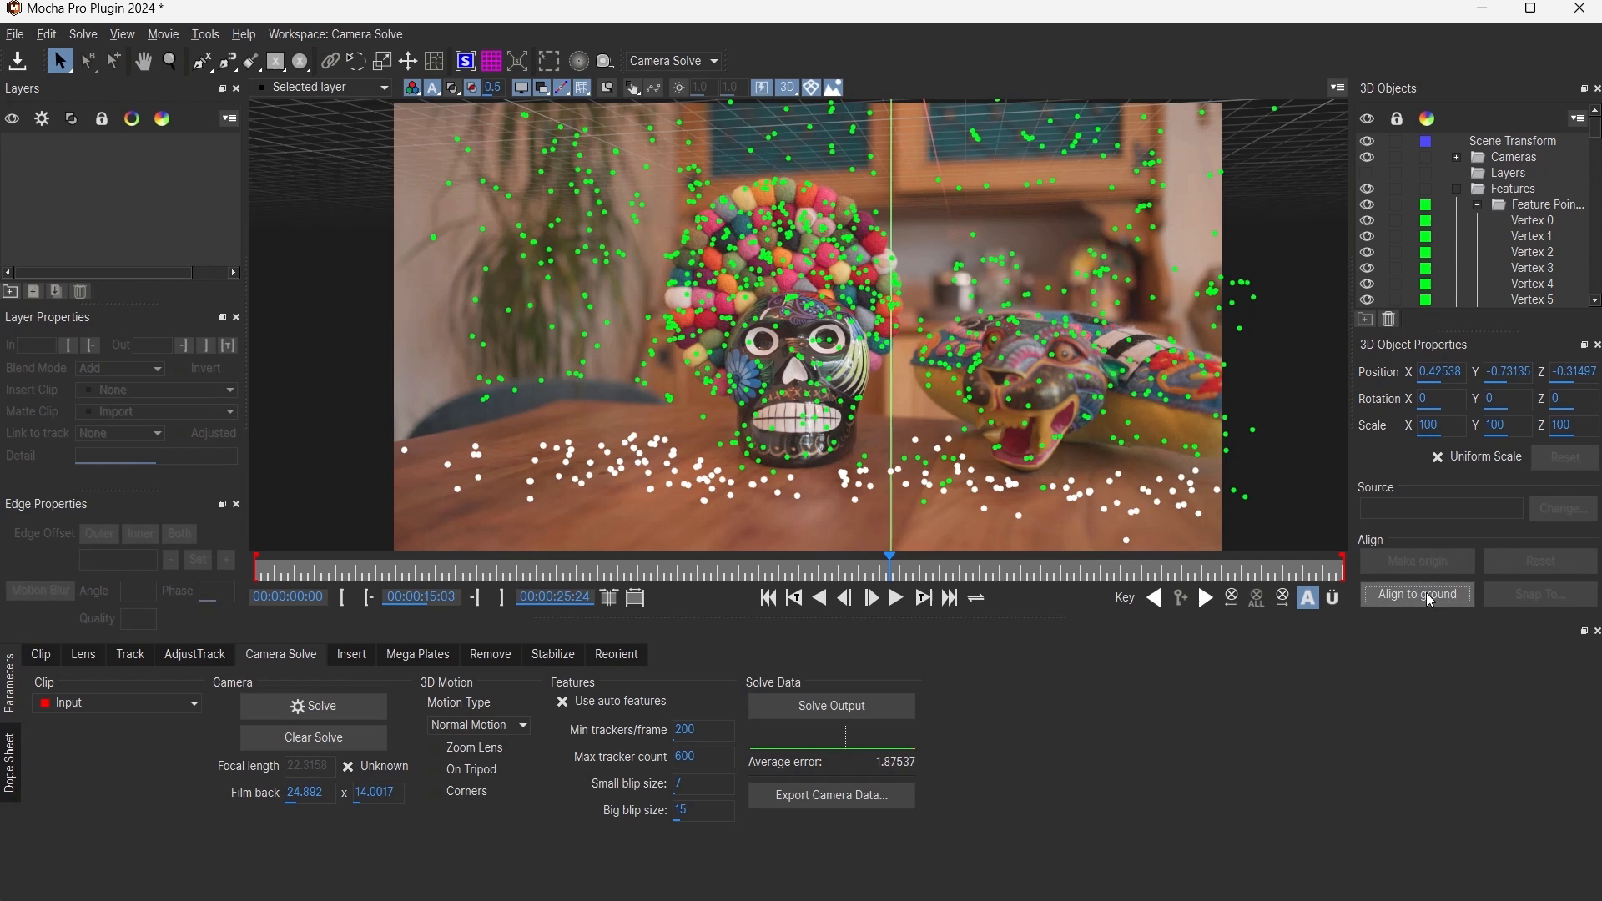
left_click(1415, 594)
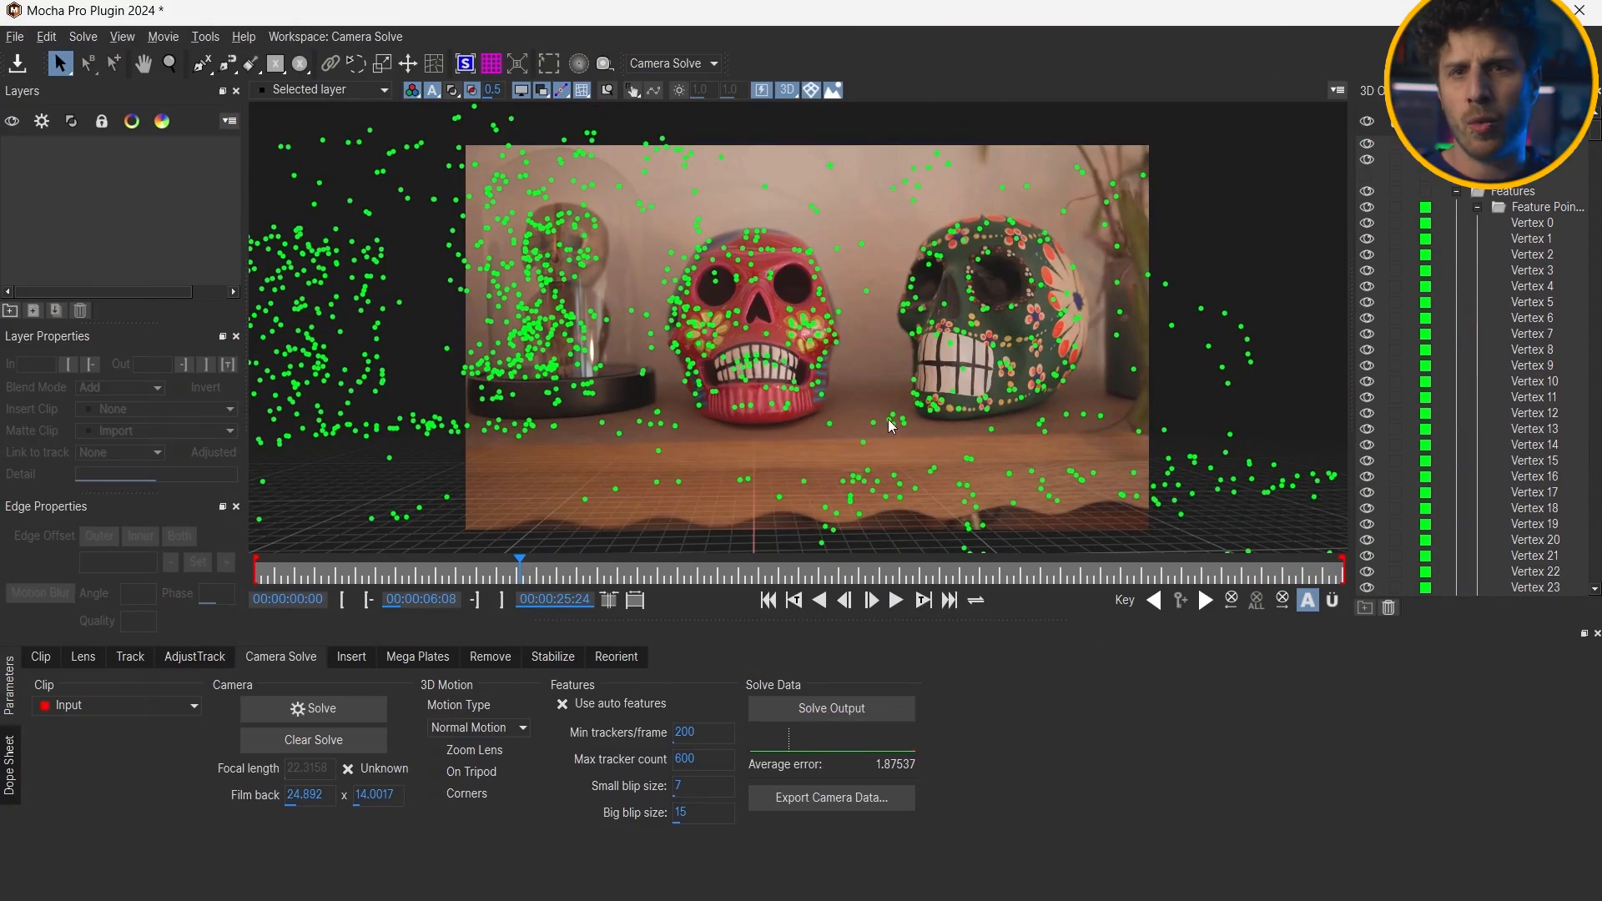
Colour the selected tabletop points red and scrub the shot to check them
left_click_drag(520, 558, 415, 570)
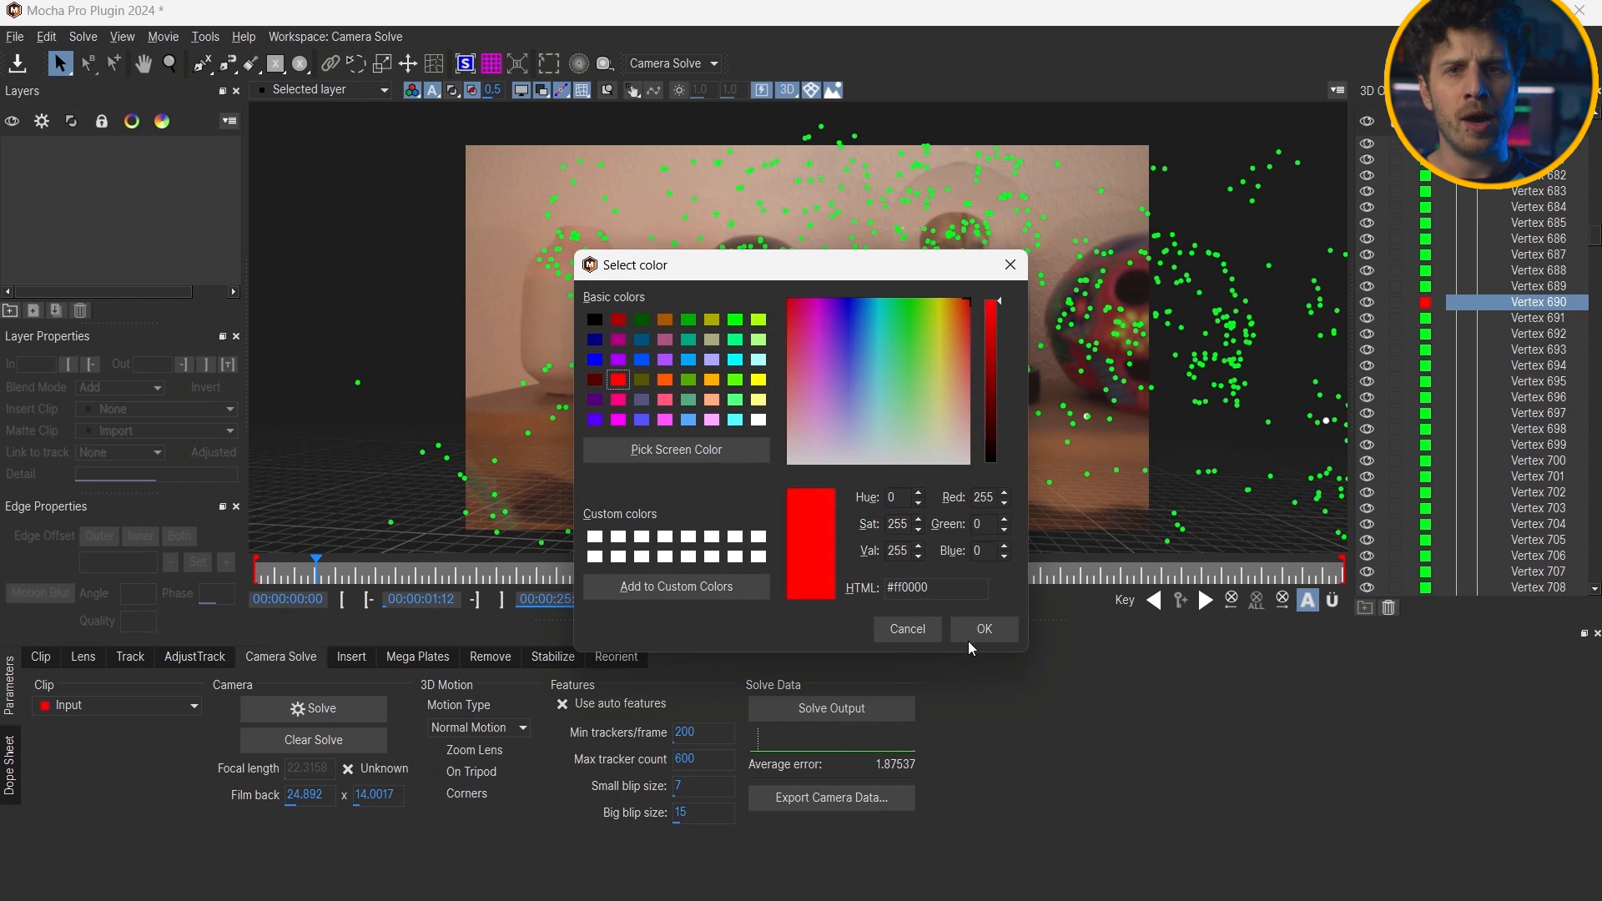
left_click(983, 628)
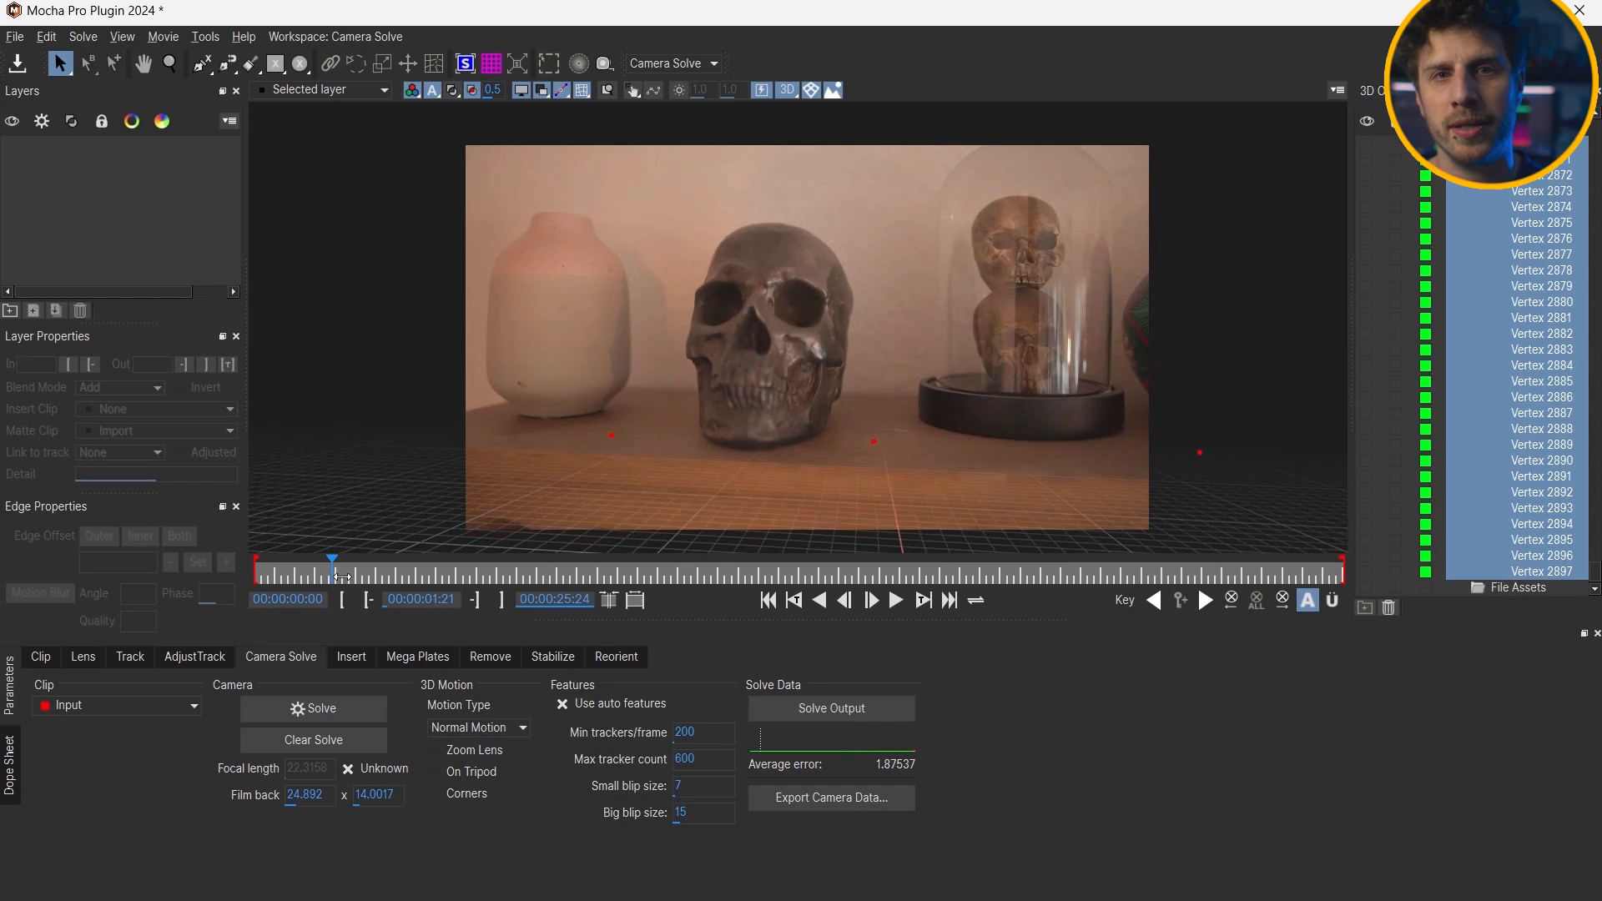
left_click_drag(331, 560, 470, 559)
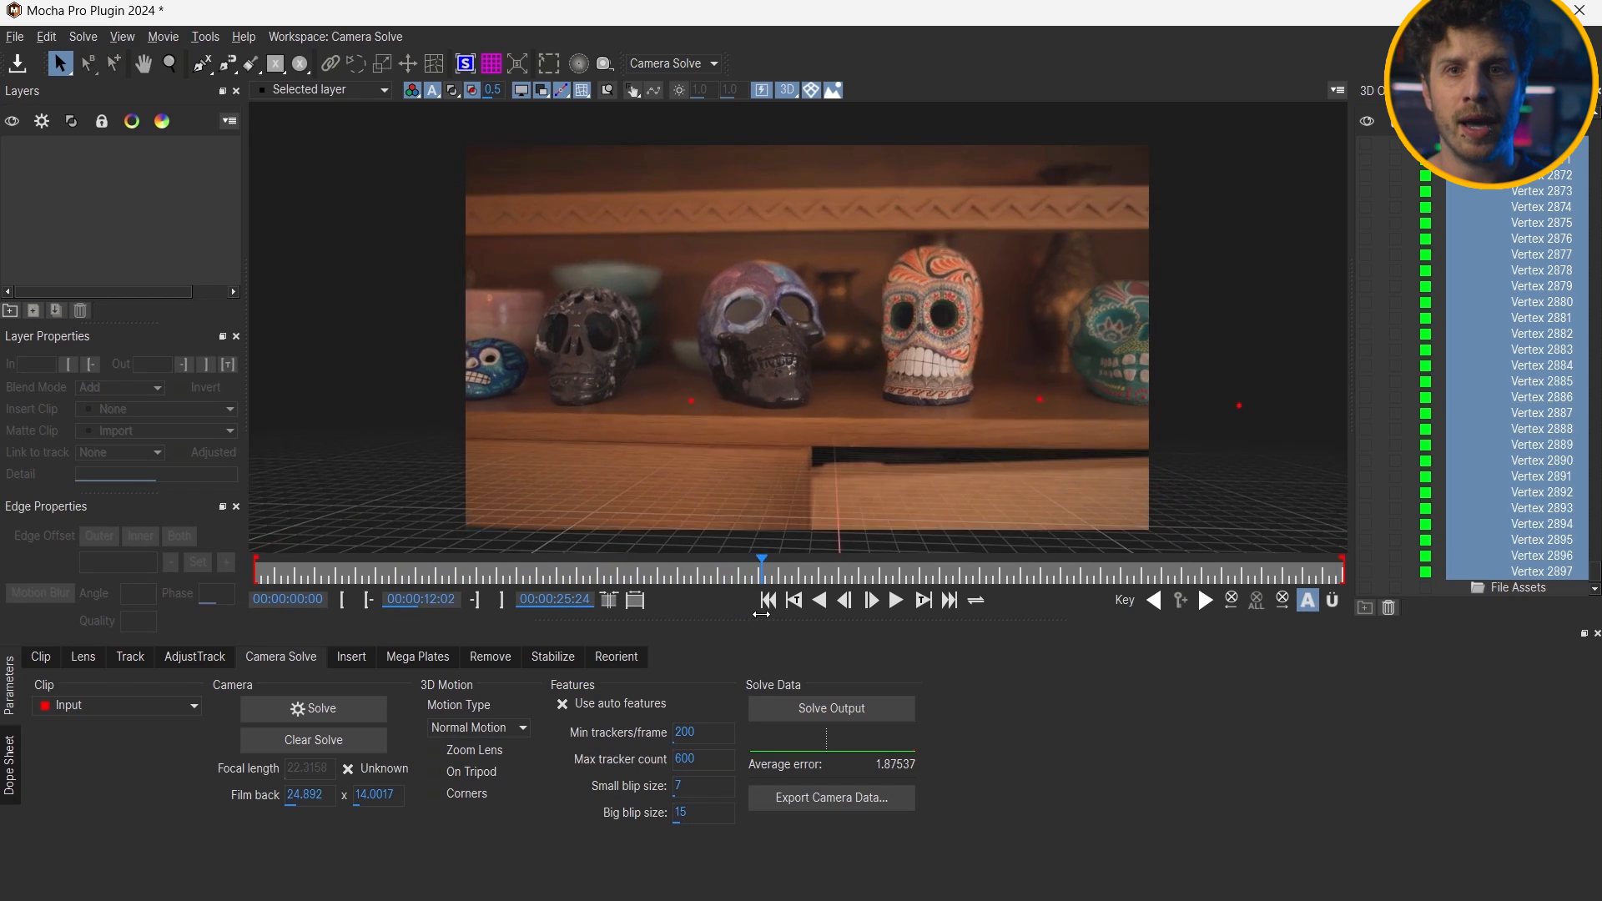
left_click_drag(760, 560, 895, 560)
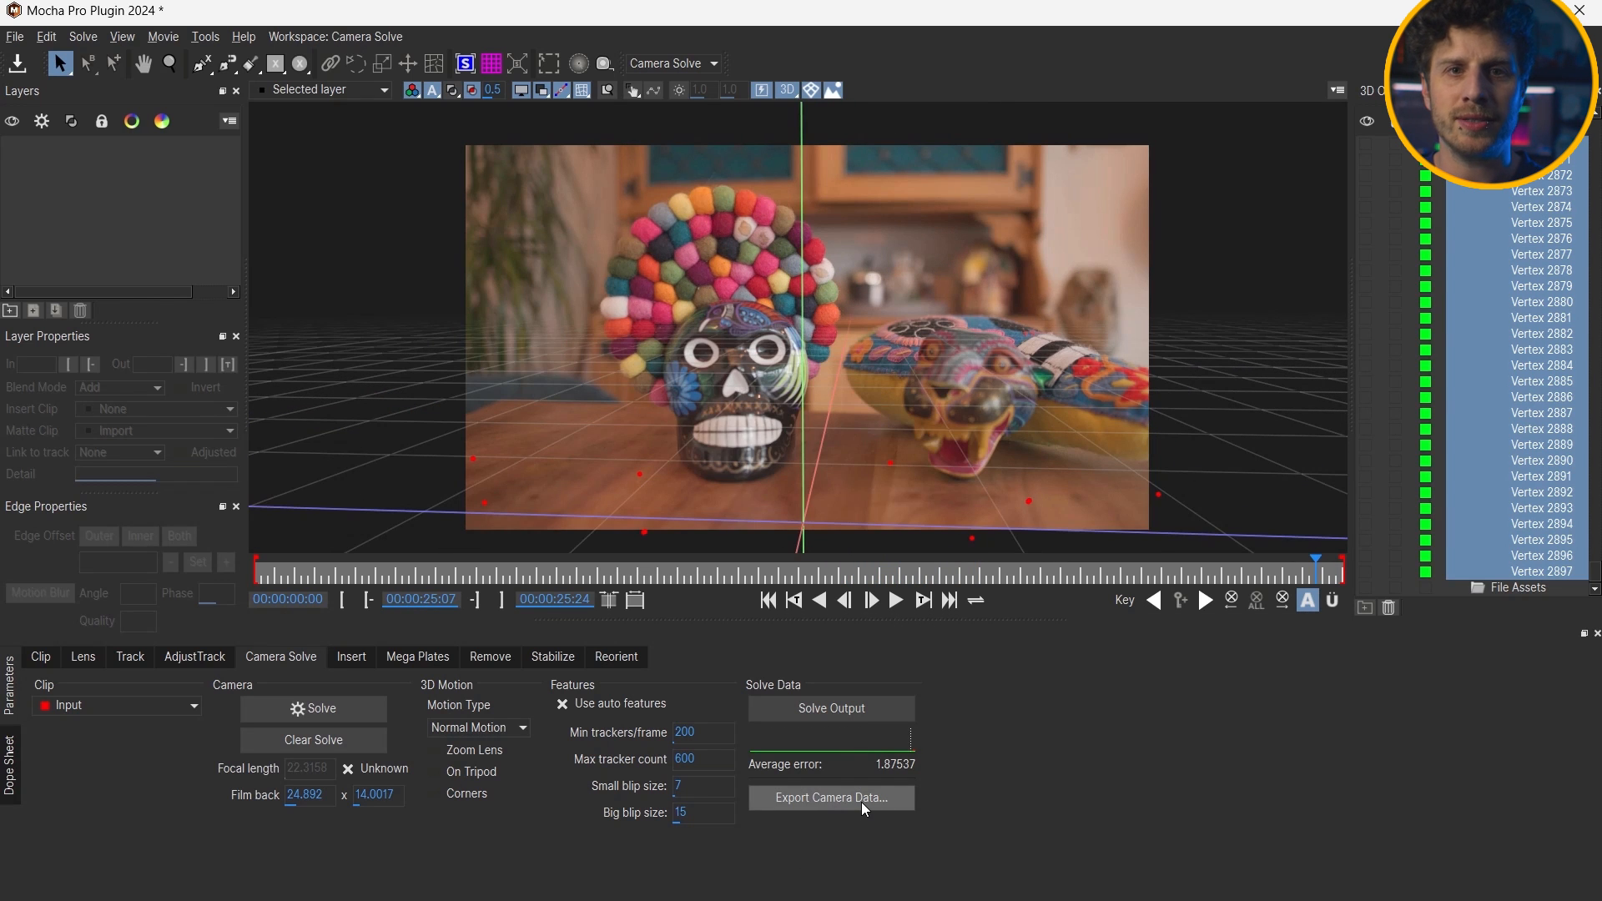
Export the camera solve as After Effects 3D motion data with feature points to the clipboard
left_click(832, 798)
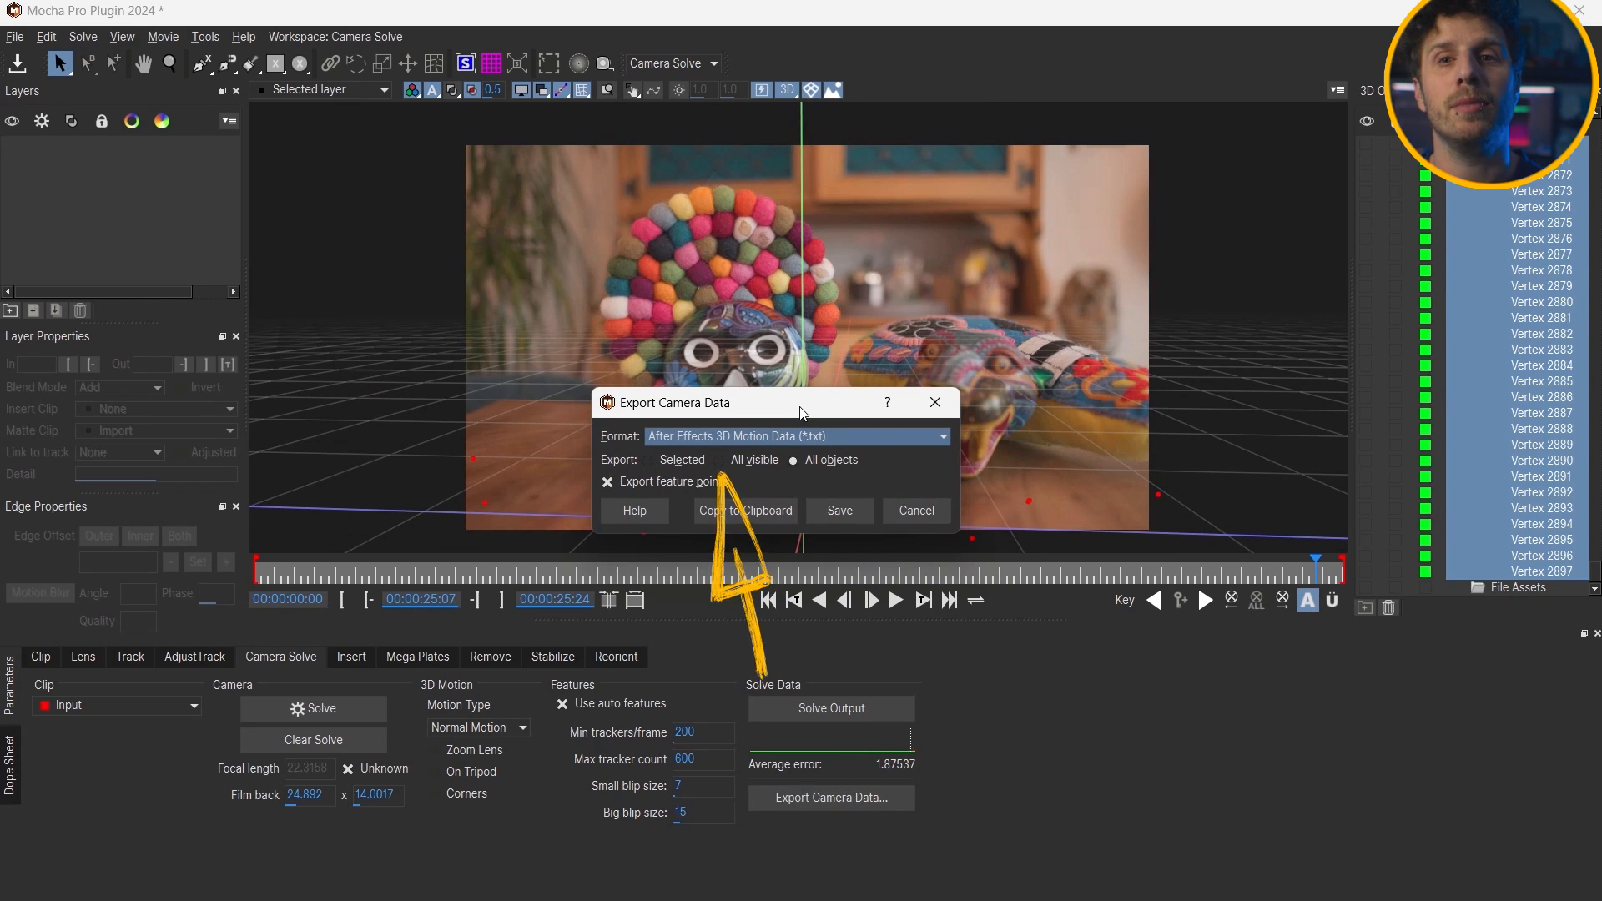
left_click(720, 460)
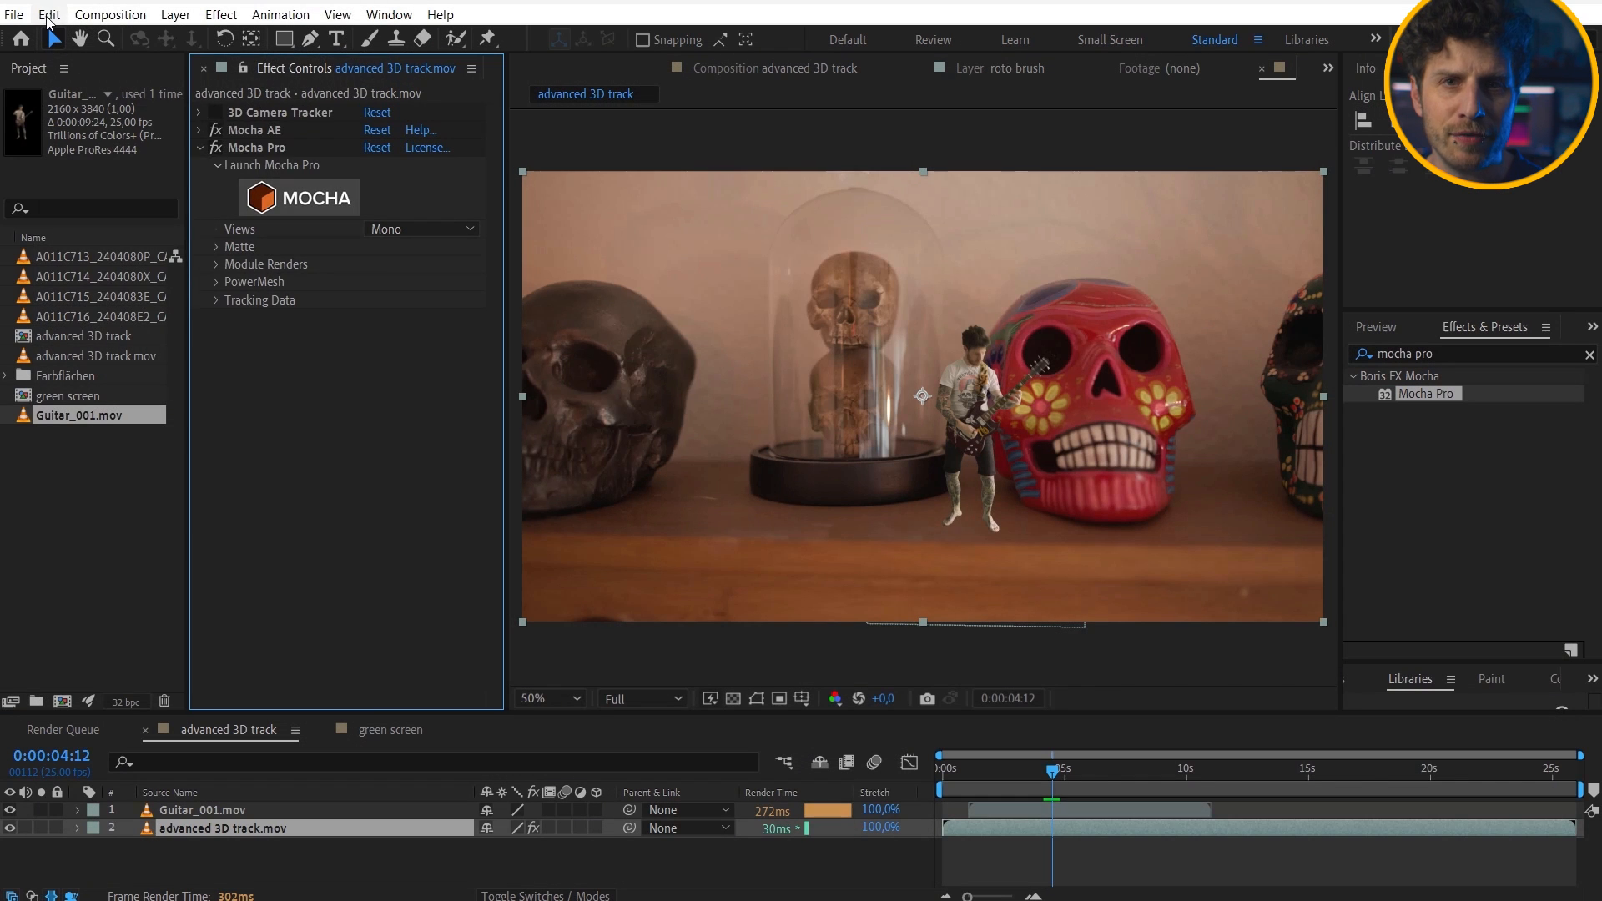
Paste the Mocha camera and feature points into the After Effects composition
left_click(49, 14)
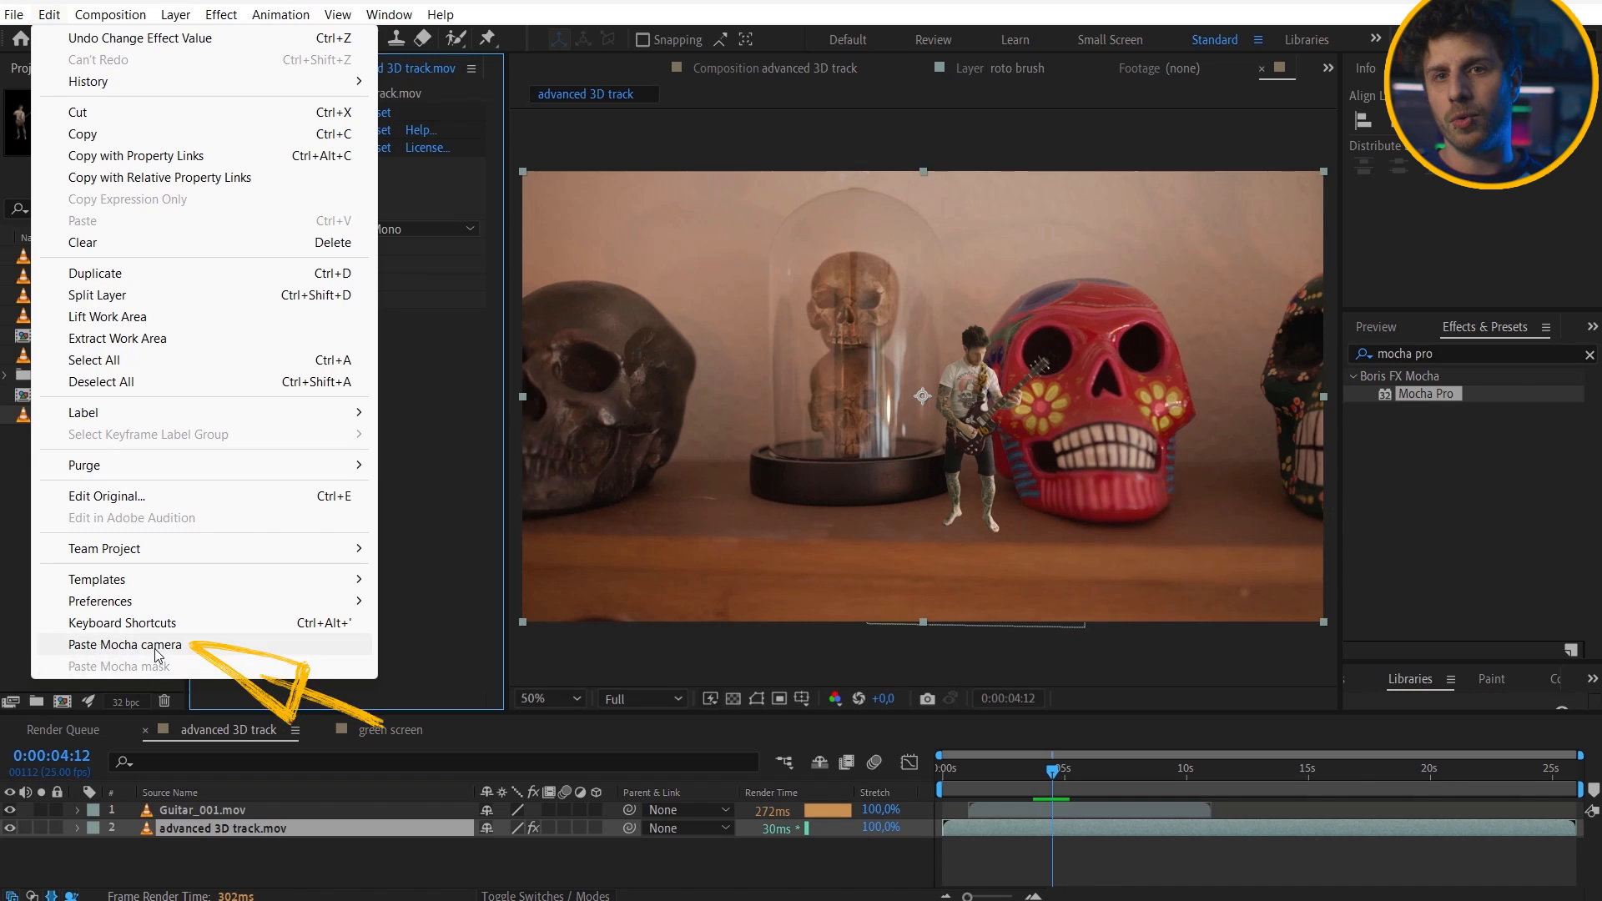
left_click(123, 643)
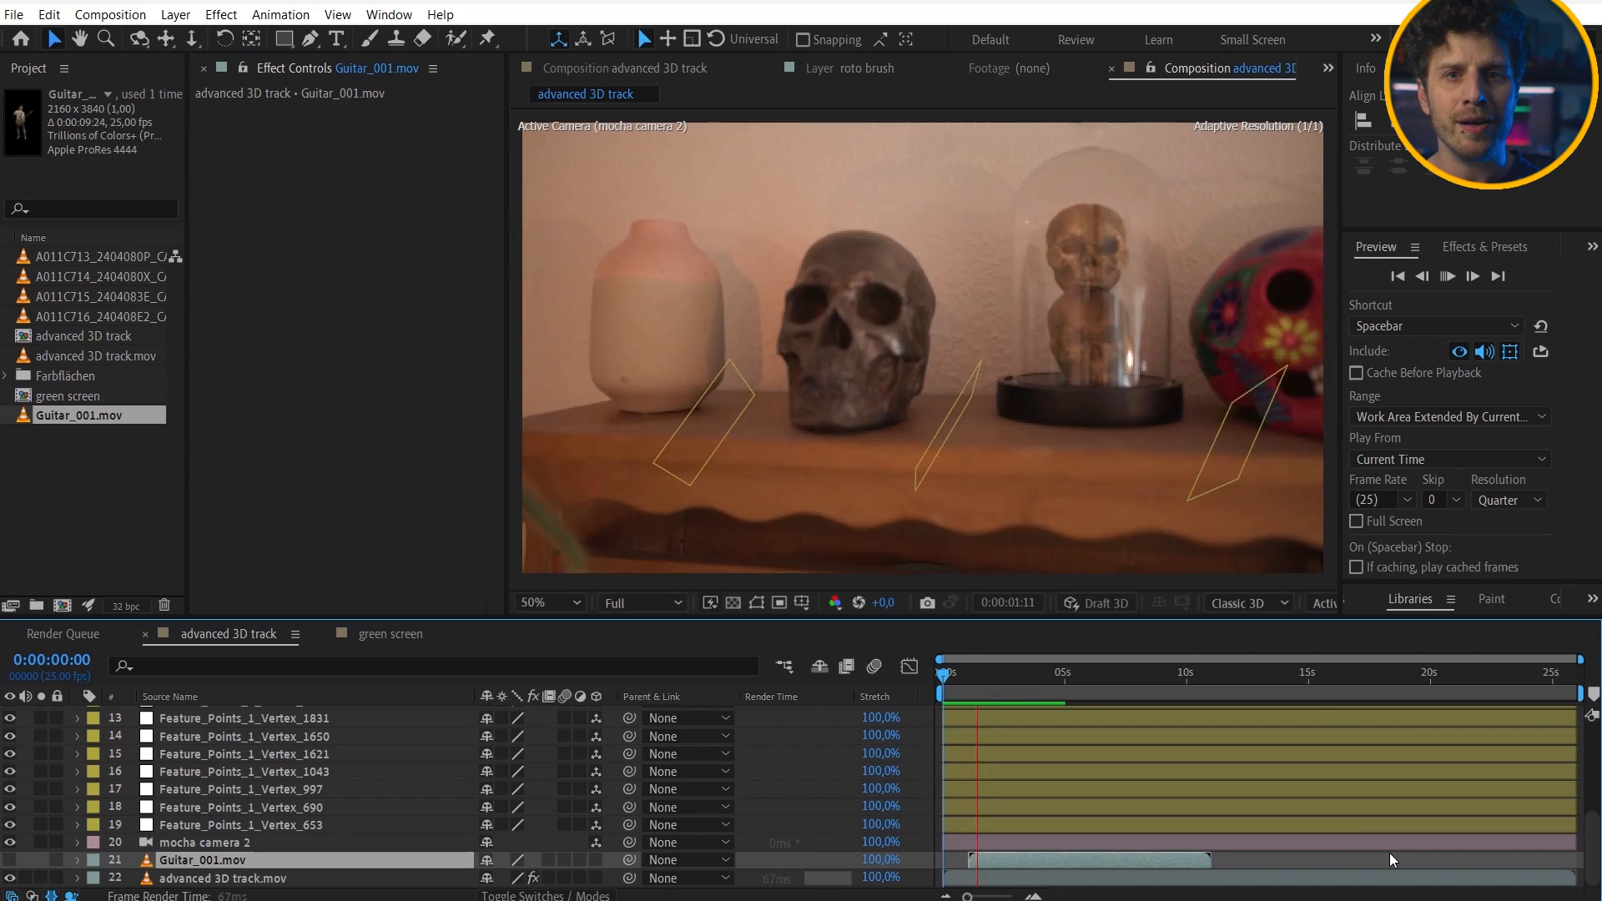
left_click(1119, 671)
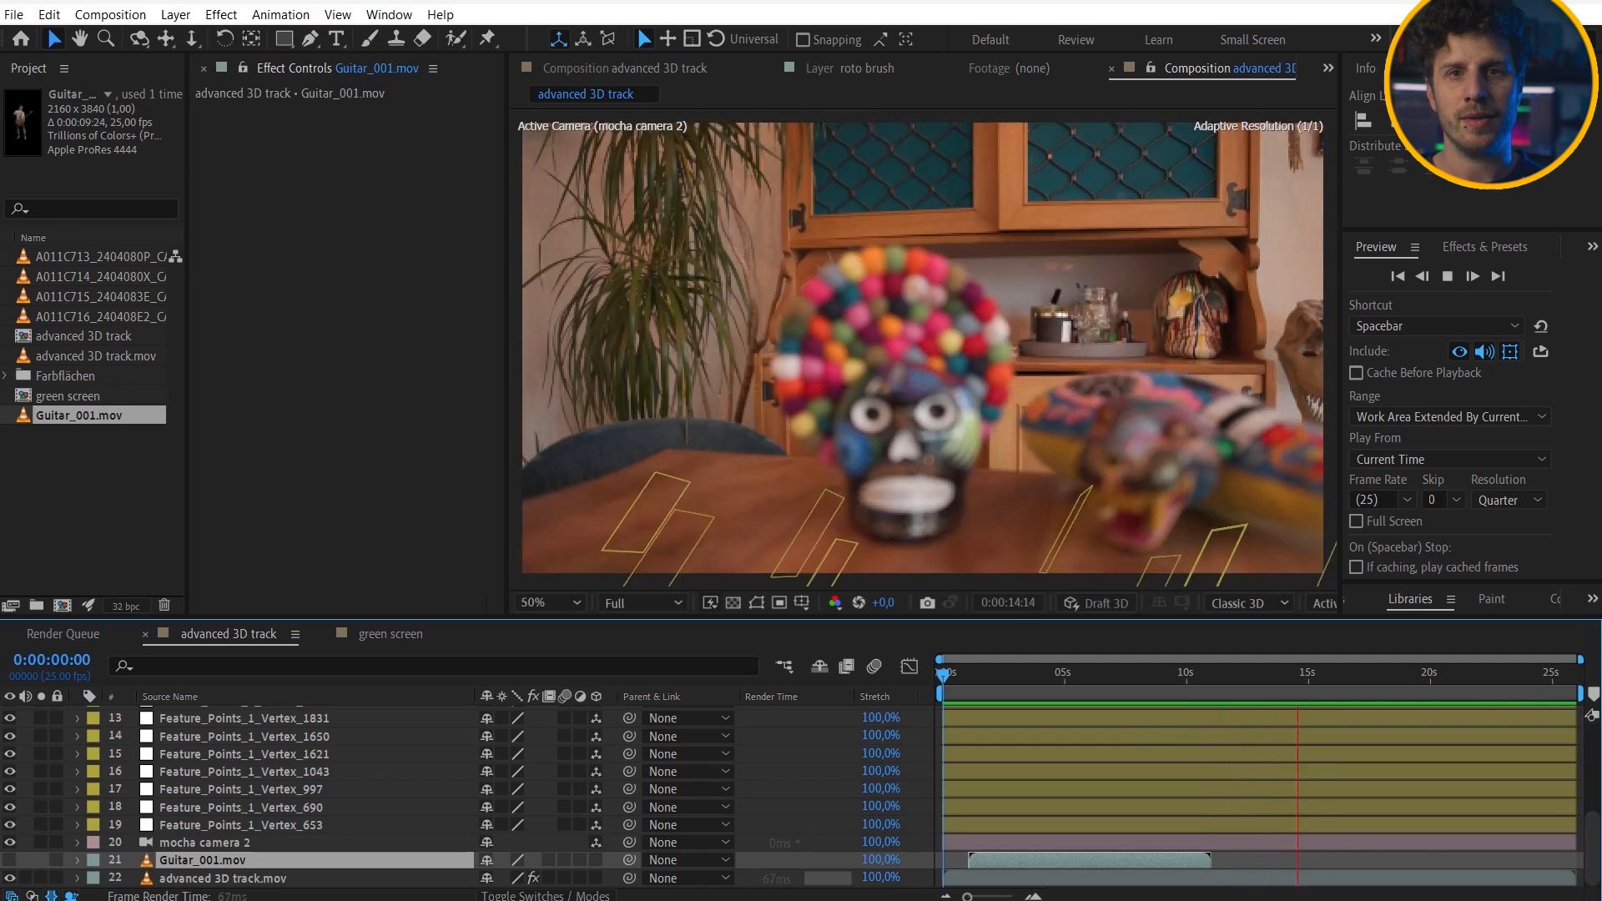
Add a new solid layer to the advanced 3D track composition
left_click(174, 14)
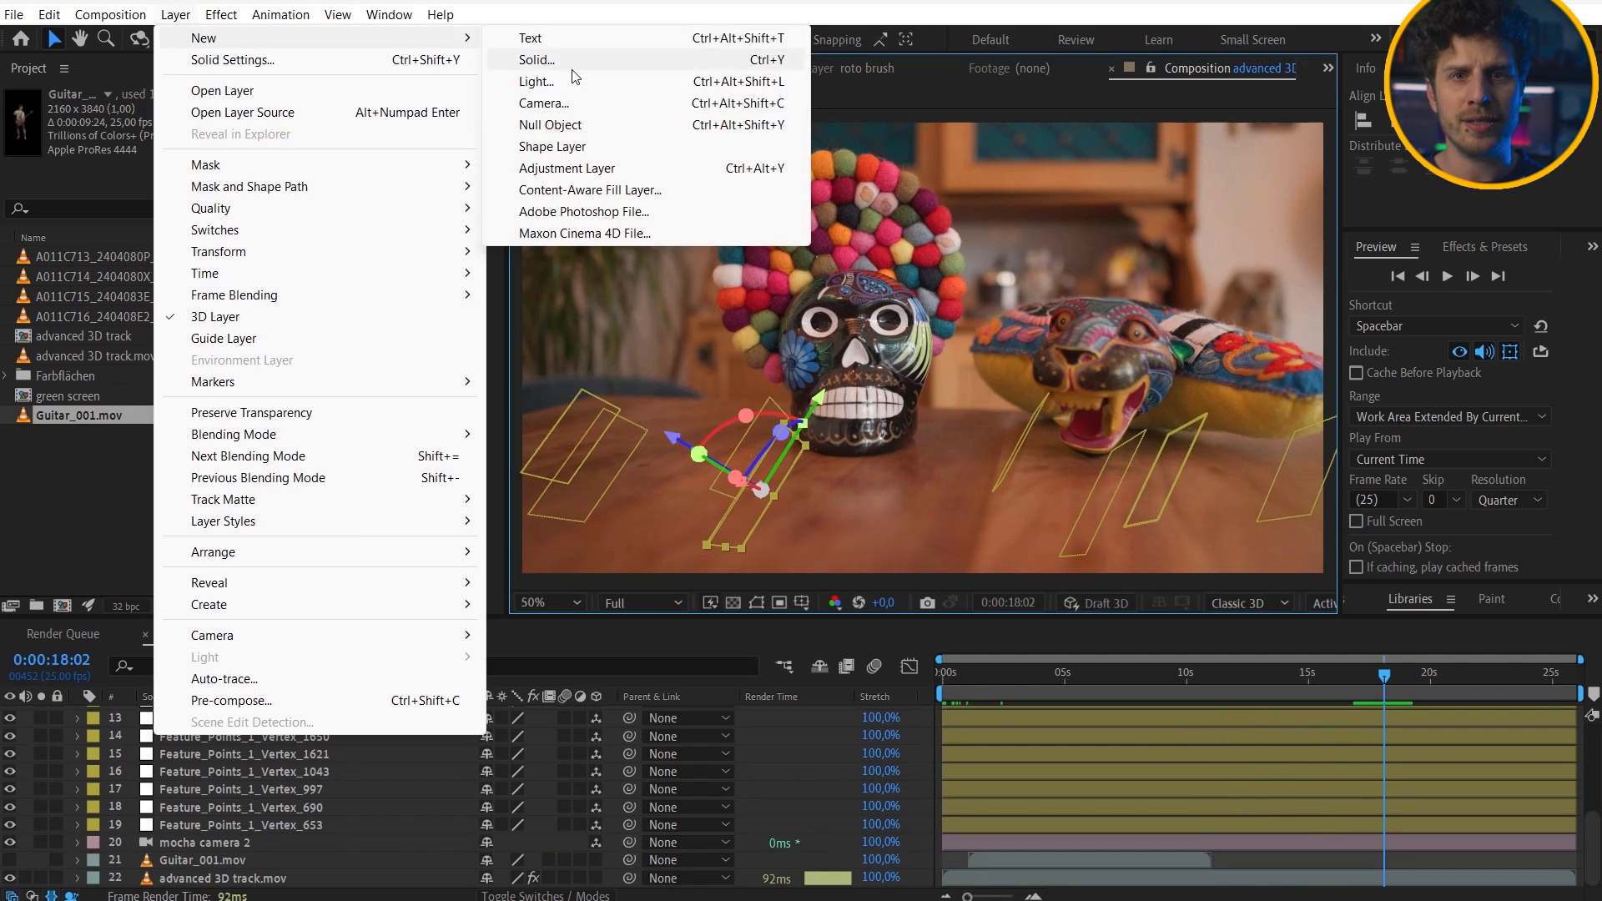
left_click(535, 59)
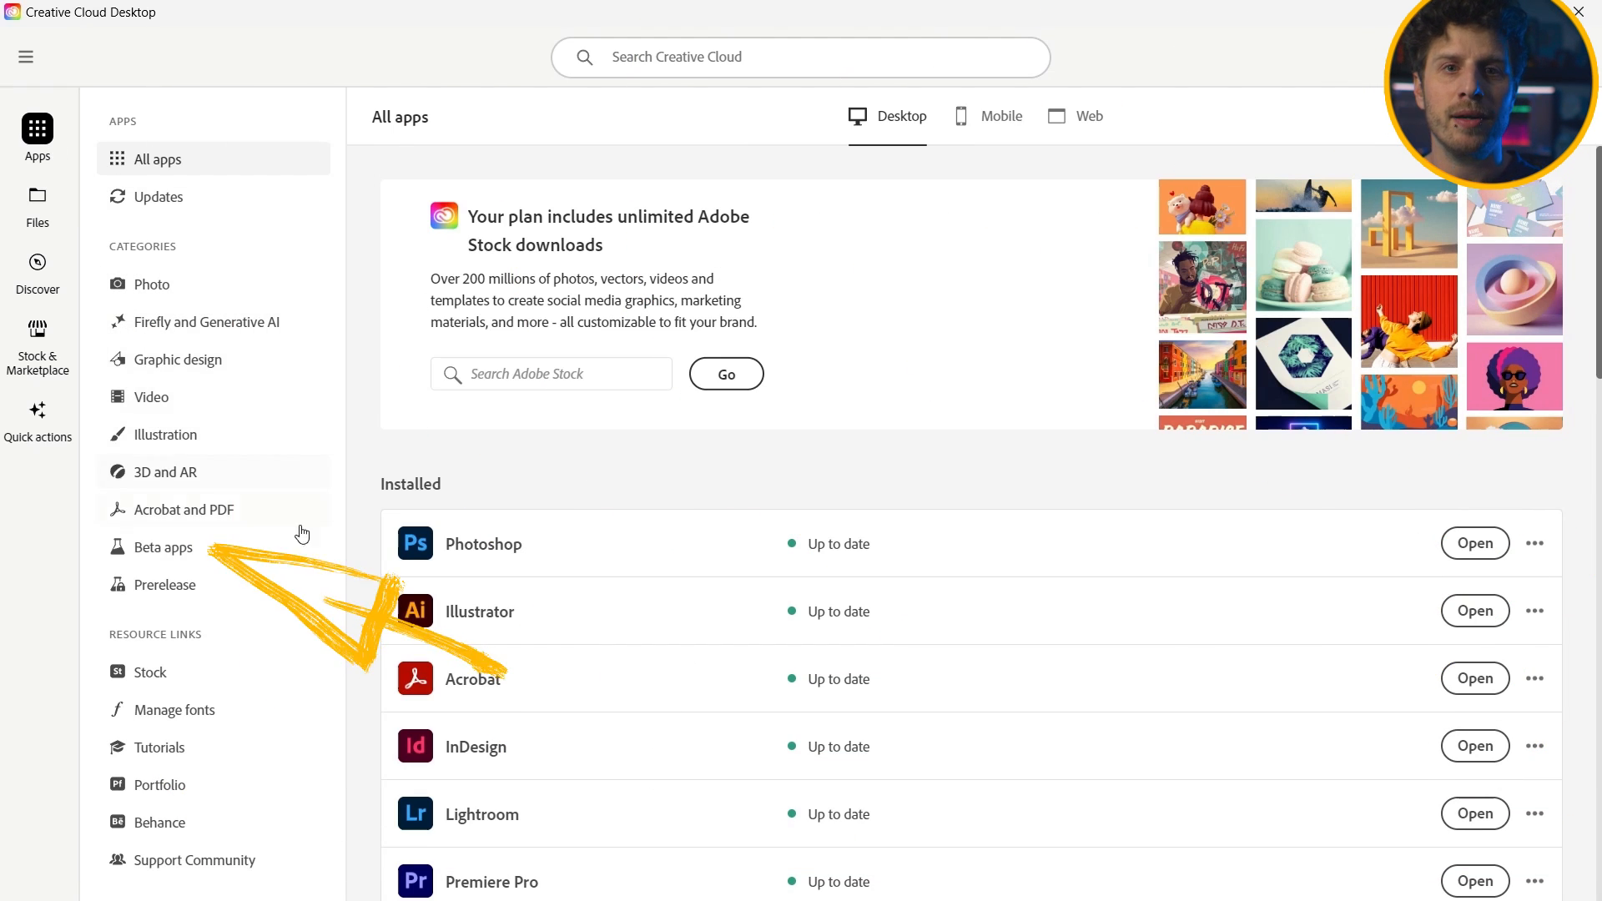
Show the beta versions of Adobe apps in Creative Cloud Desktop
left_click(163, 546)
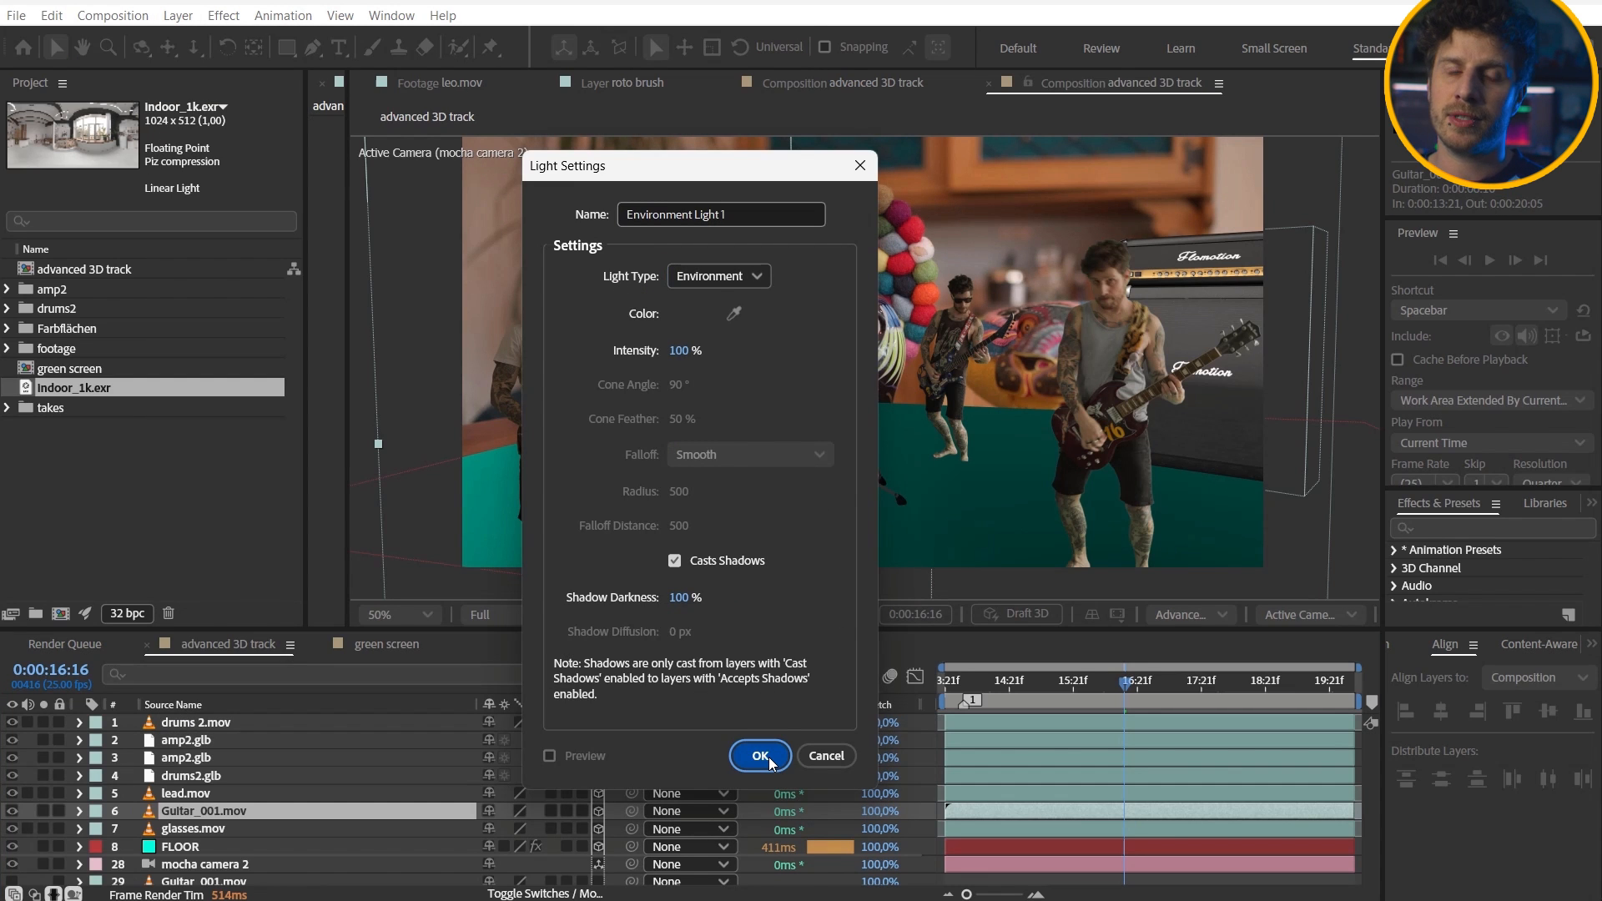
Create the shadow-casting Environment Light 1 and reveal its properties for the indoor_1k.exr source
left_click(760, 756)
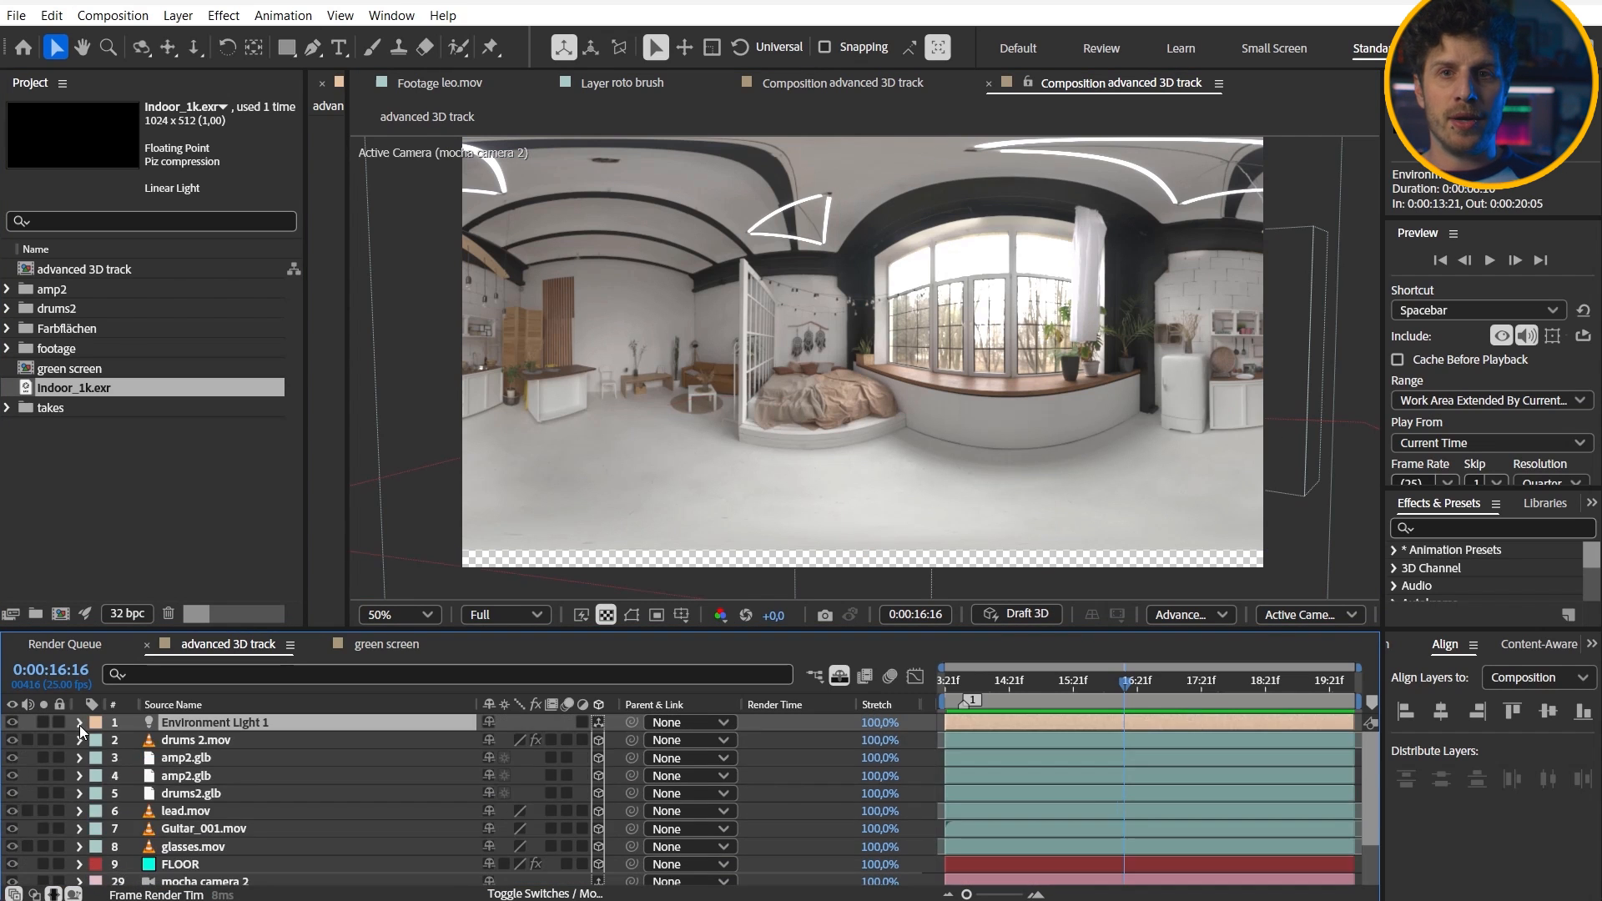
left_click(81, 724)
type("3D Scene")
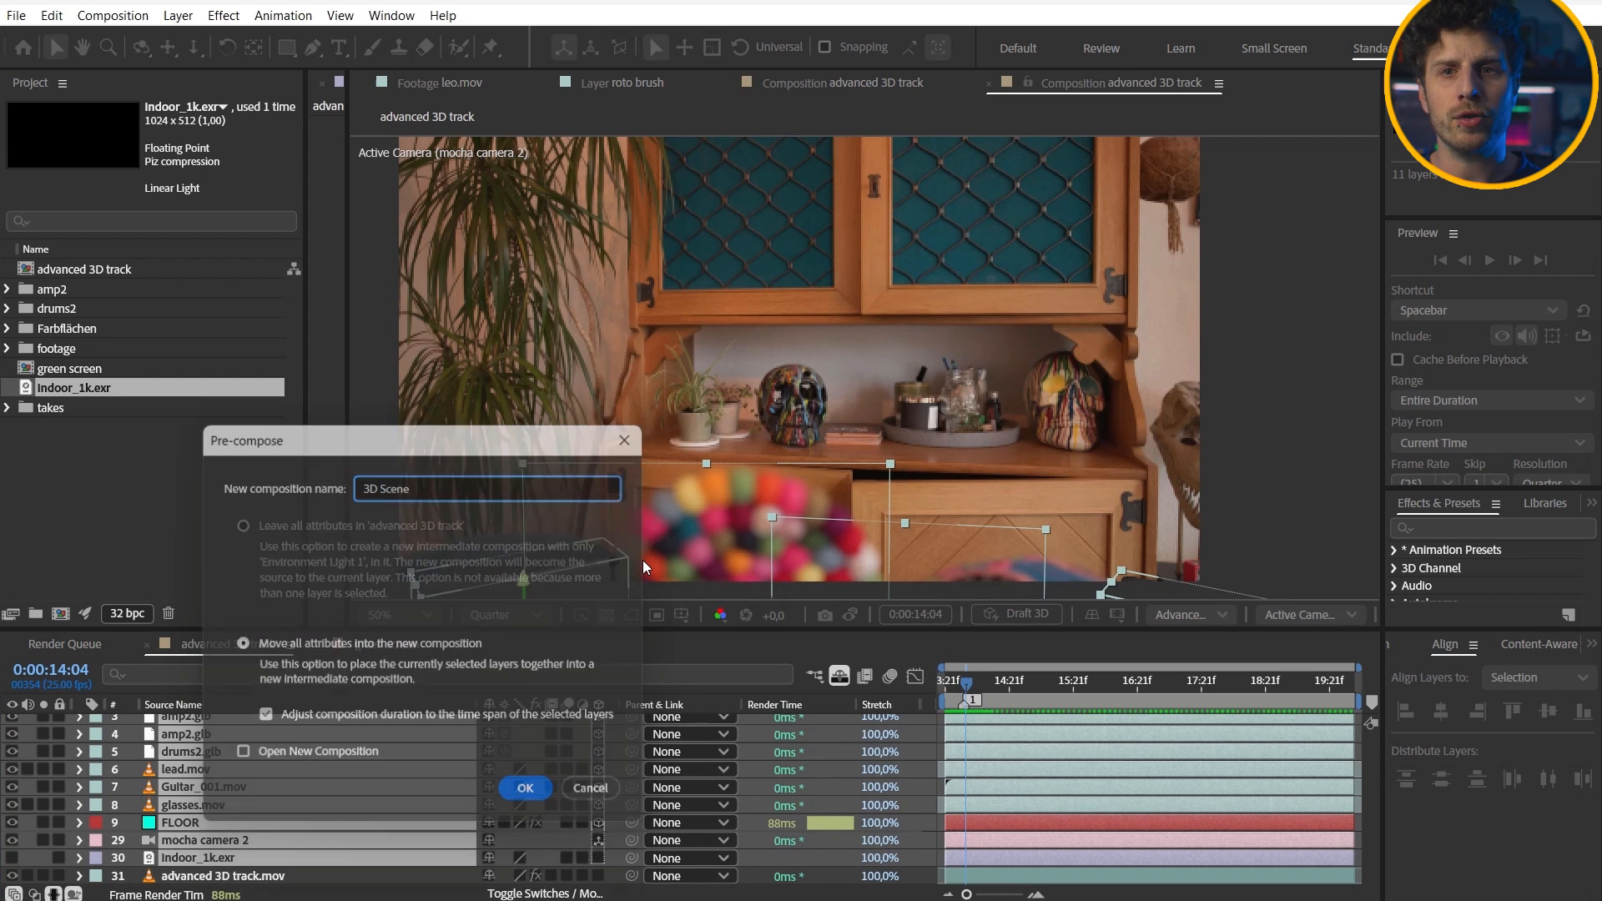
Confirm the 3D Scene precomp and give it Pixel Motion Blur with Shutter Angle 90
left_click(525, 788)
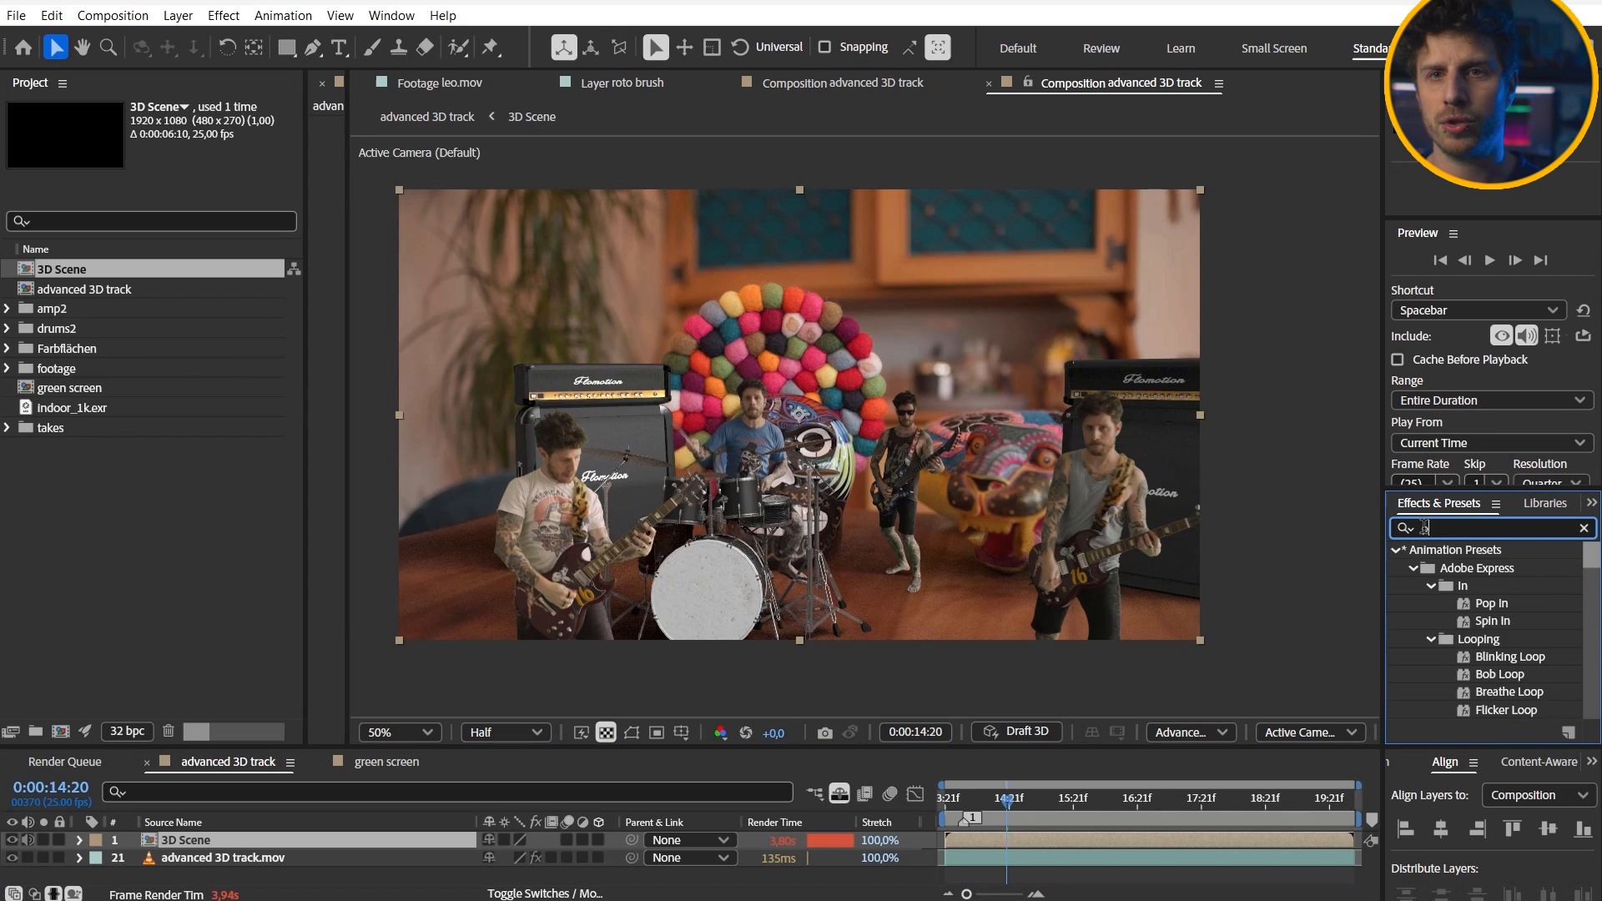
type("ixel mo")
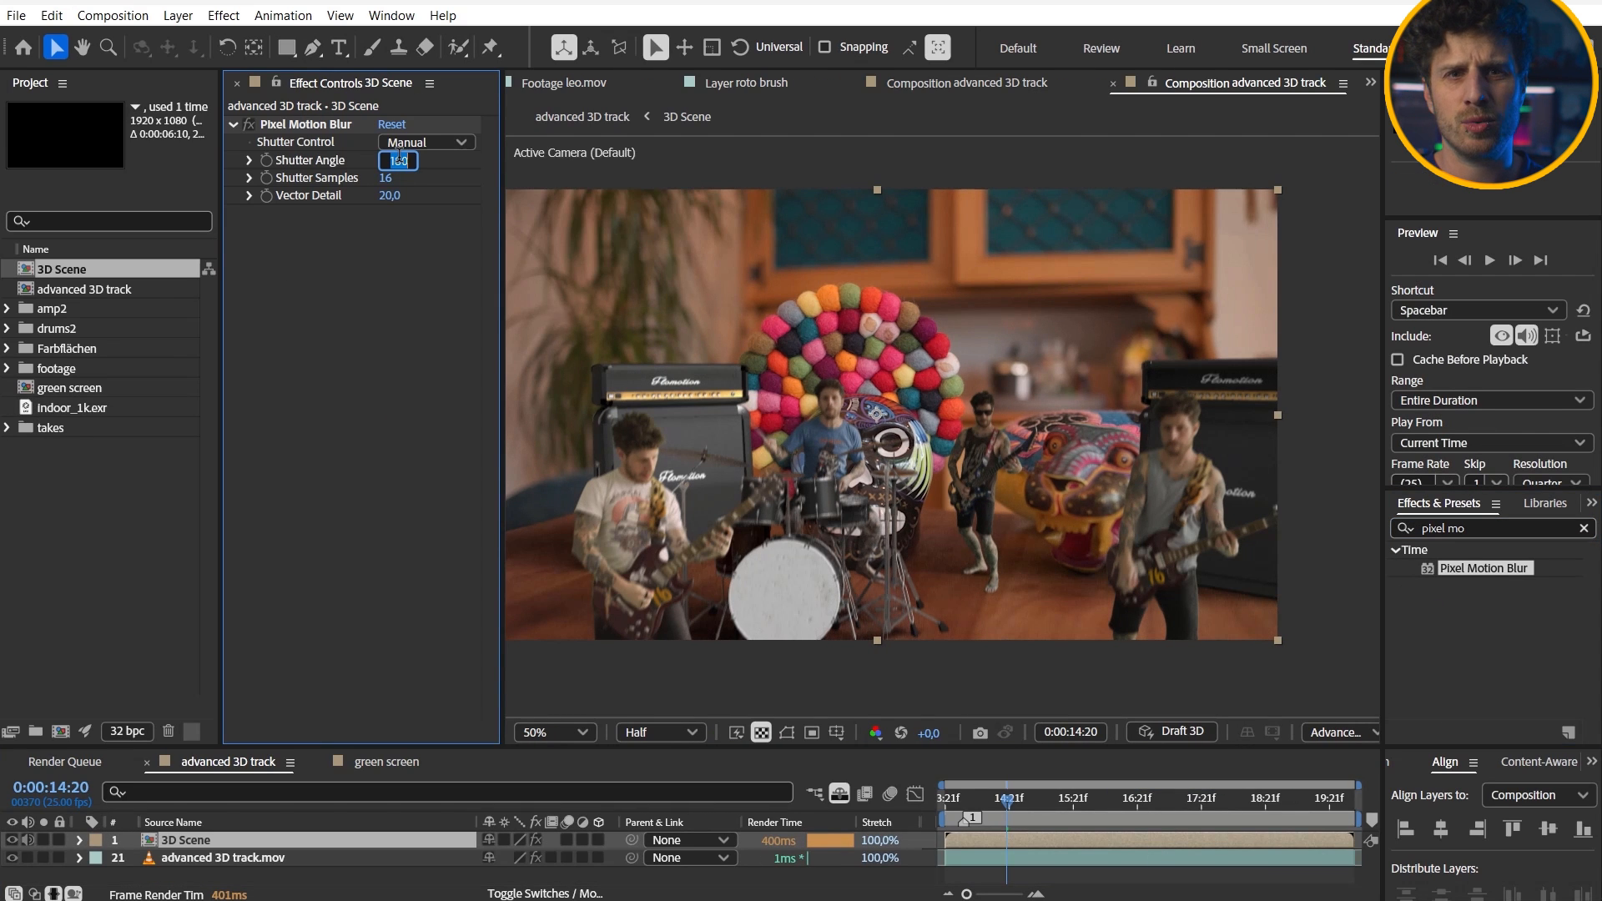
type("90,00")
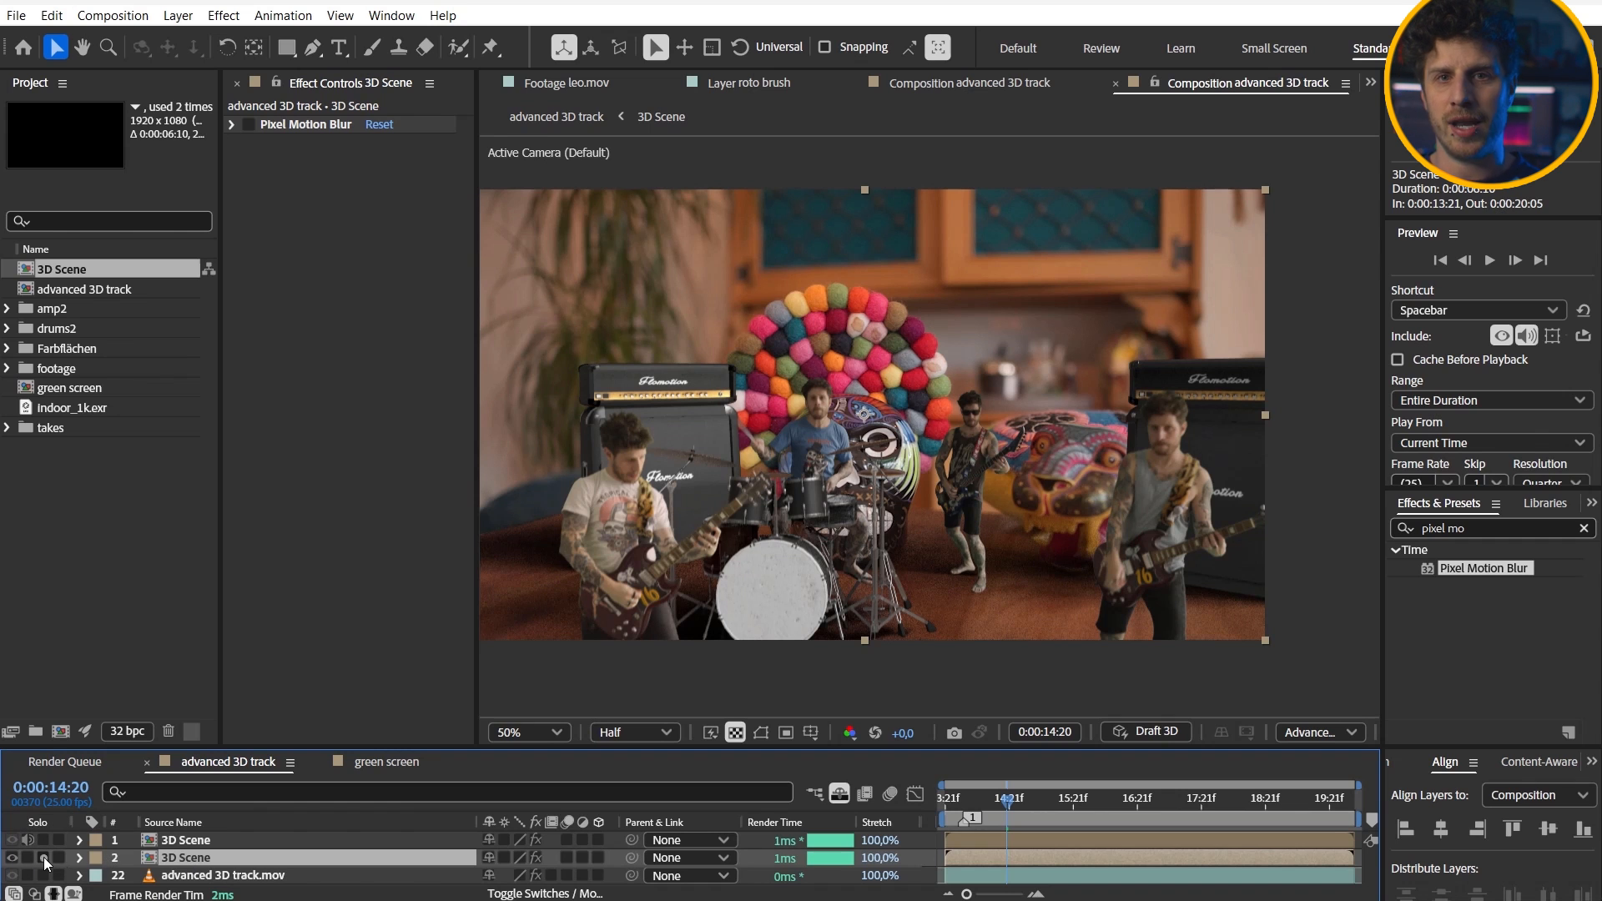
Apply 3D Channel Extract to the duplicate layer to make it the Depth Map
type("3d cha")
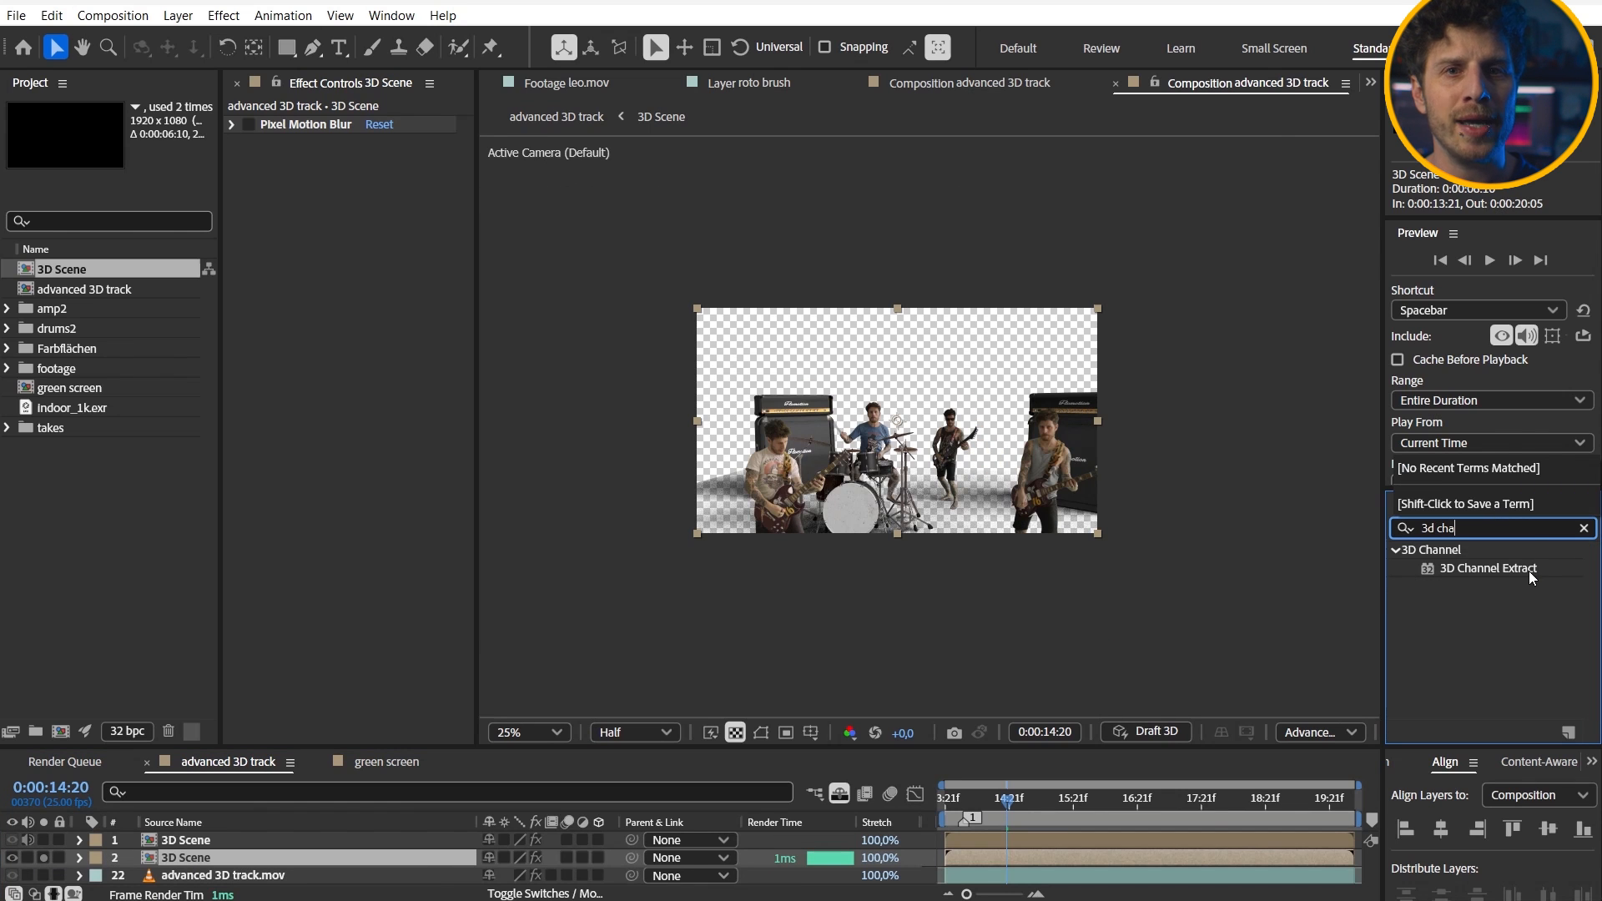
double_click(1487, 568)
type("camera l")
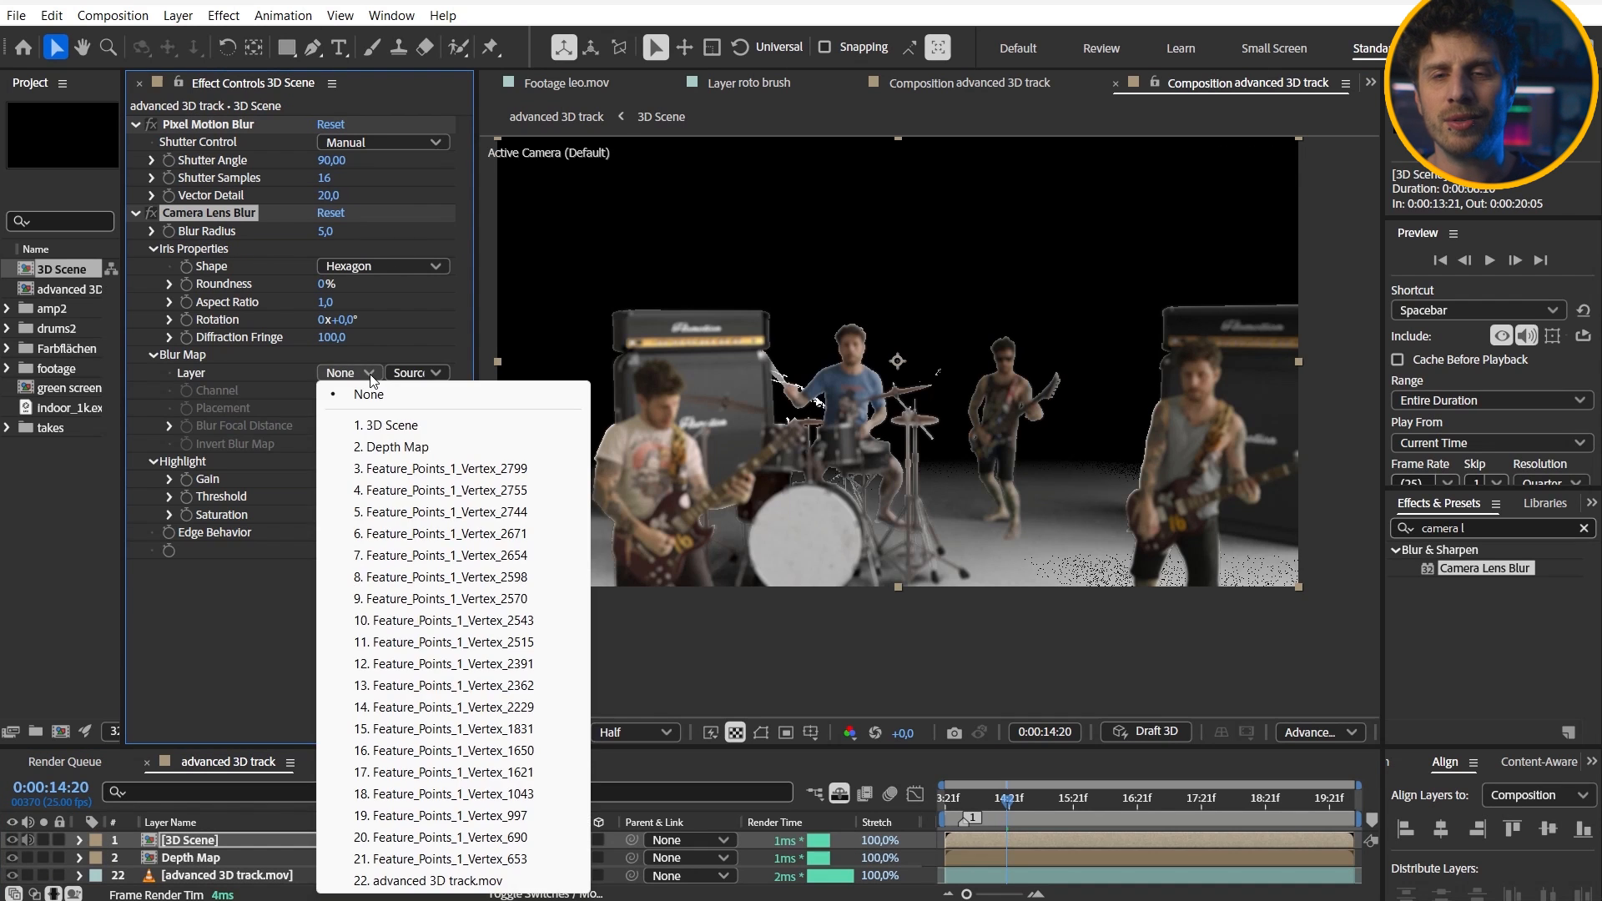
Drive Camera Lens Blur on 3D Scene from Depth Map and move to two seconds for the next focus keyframe
left_click(397, 446)
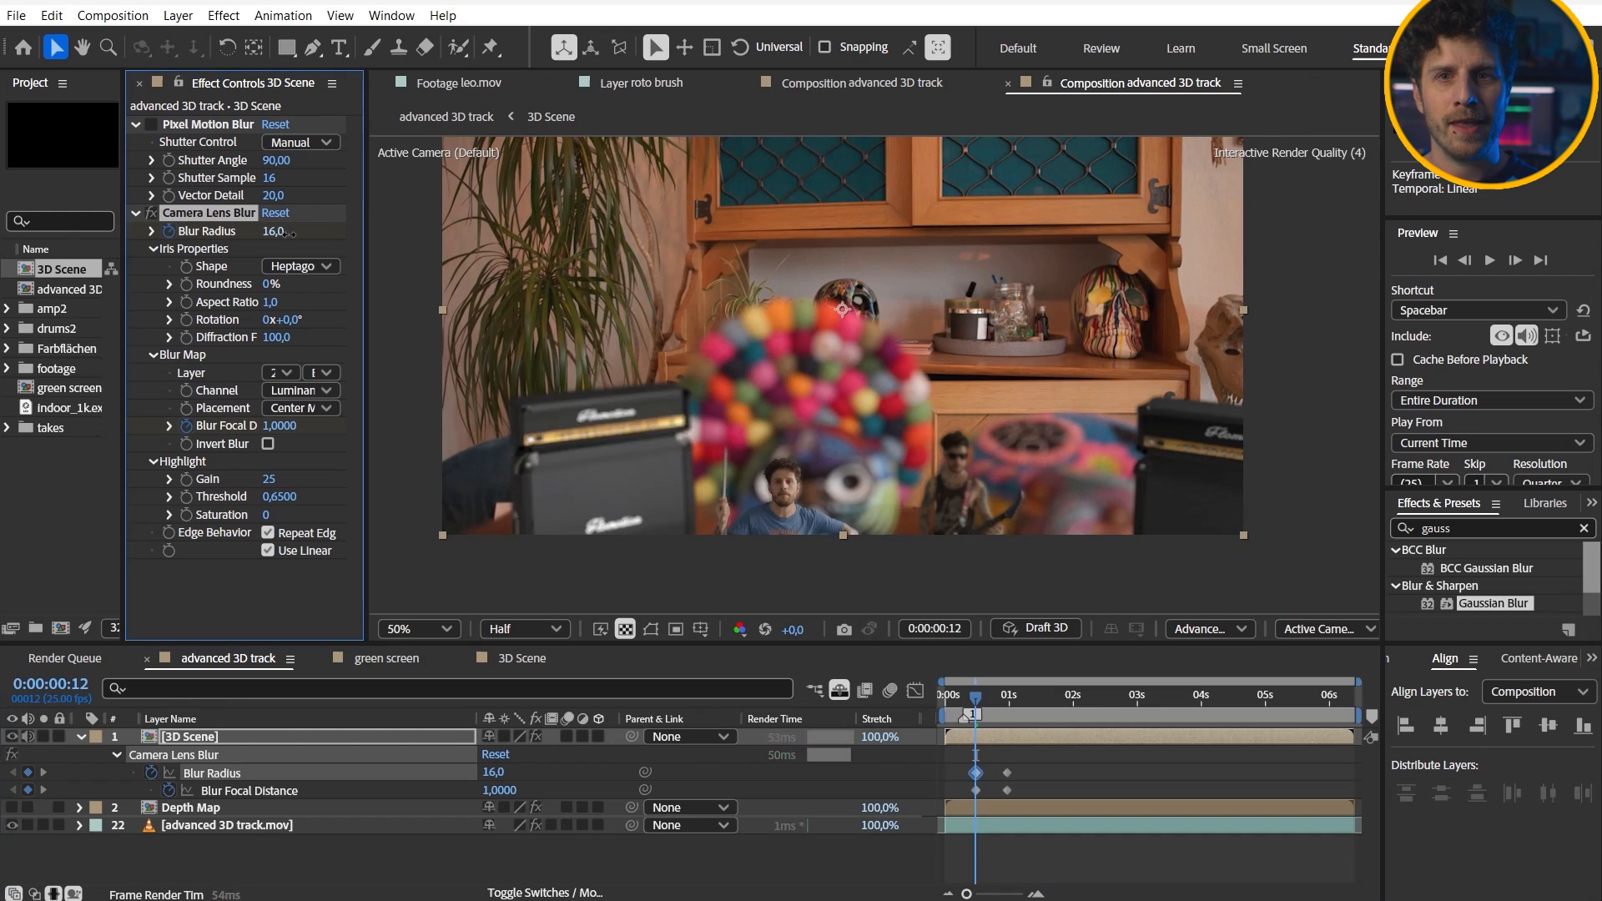
left_click(1073, 695)
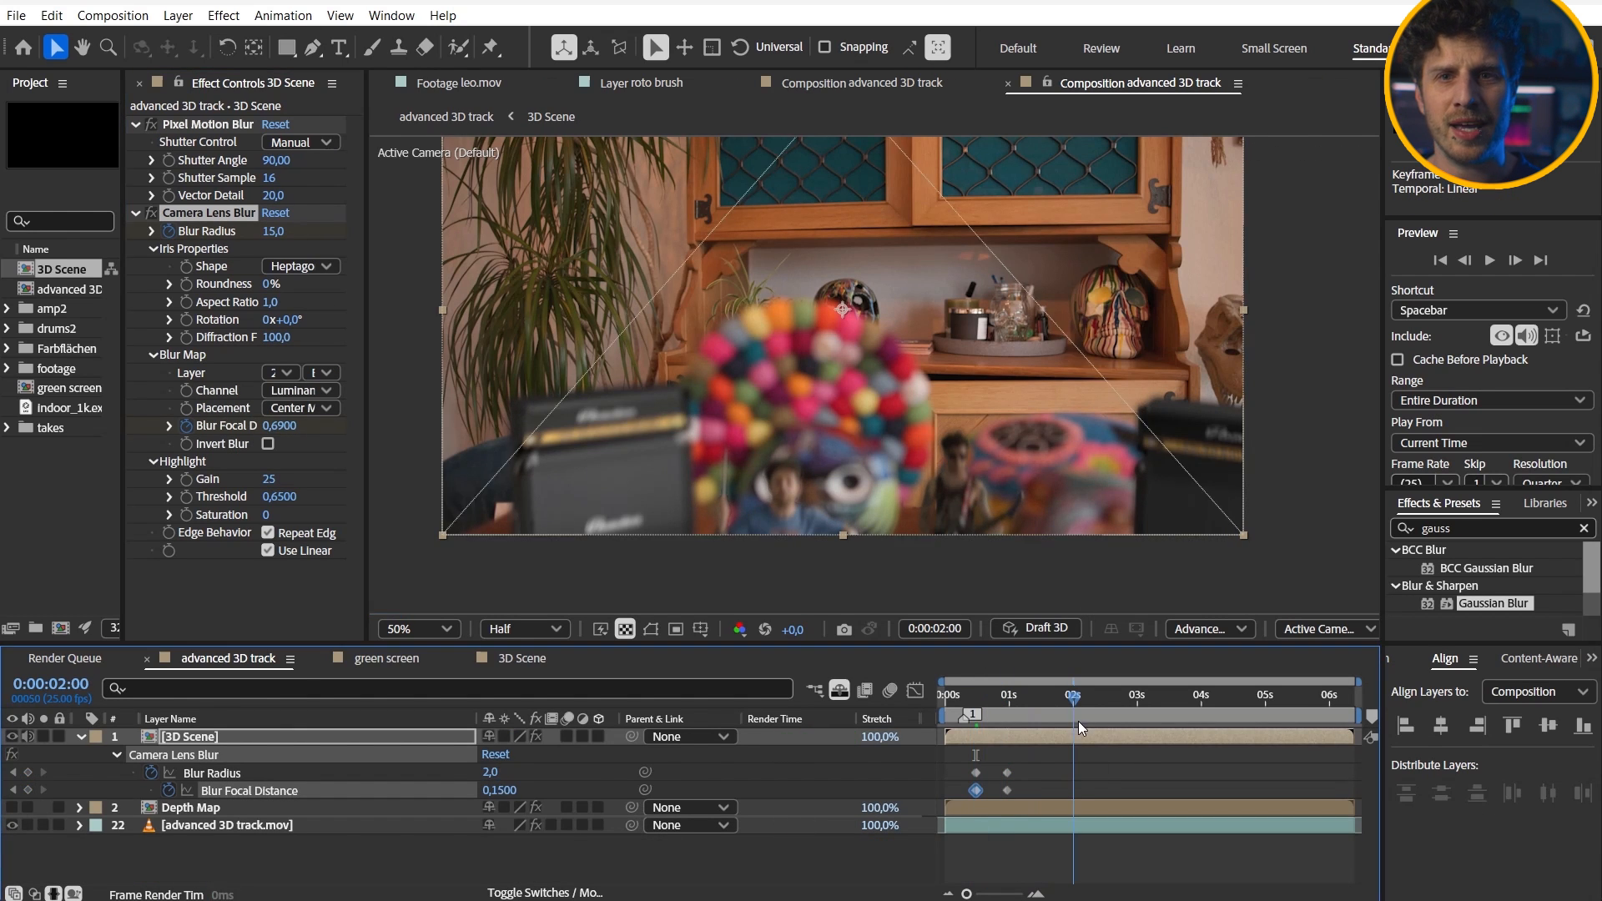